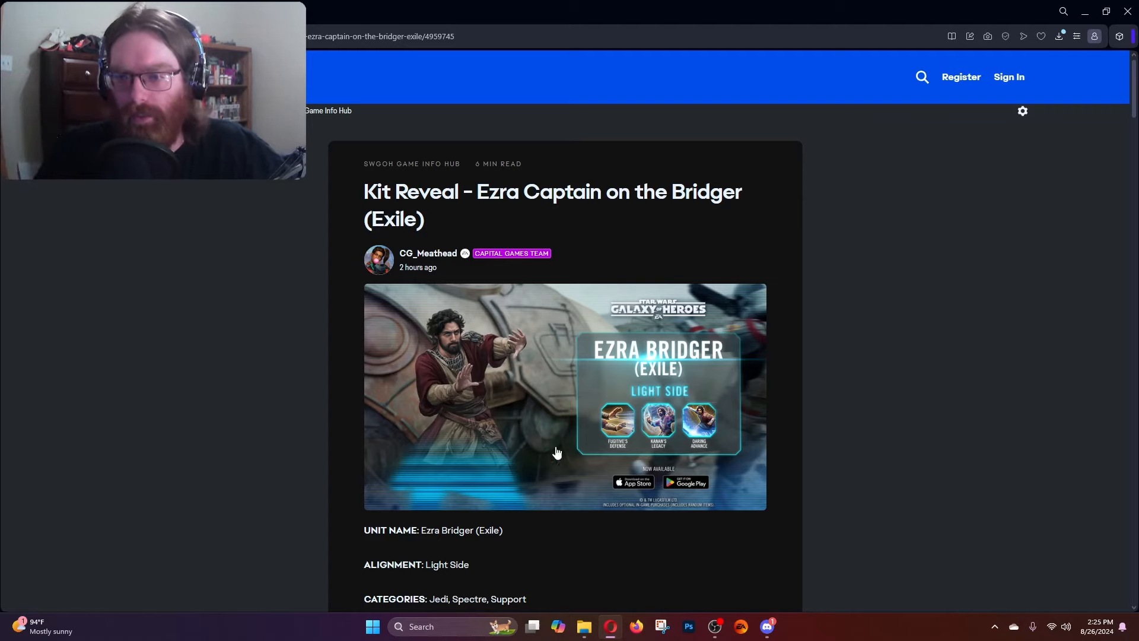
mouse_move(895, 472)
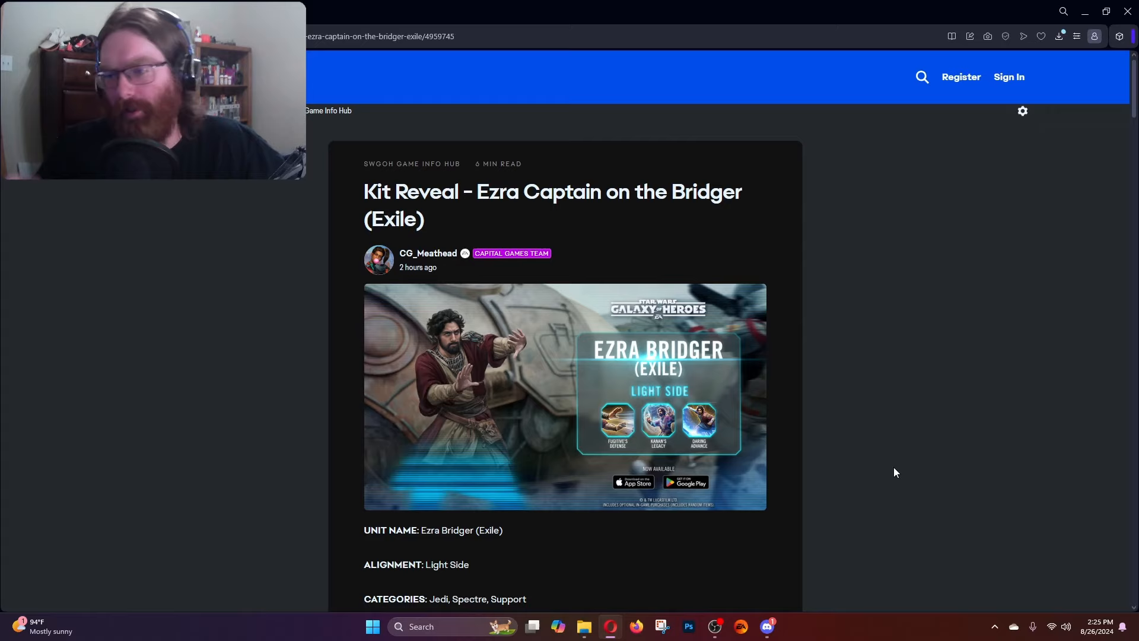
Scroll from the article title down through Key Attributes, Inspiration and Strategy Tips.
scroll(down, 3)
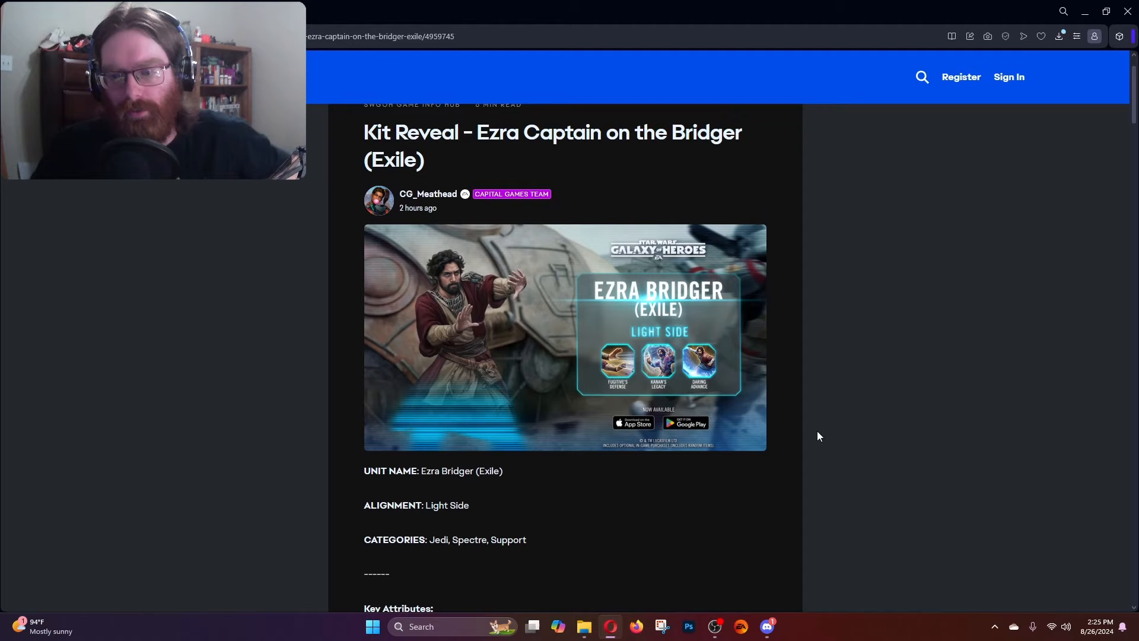
scroll(down, 3)
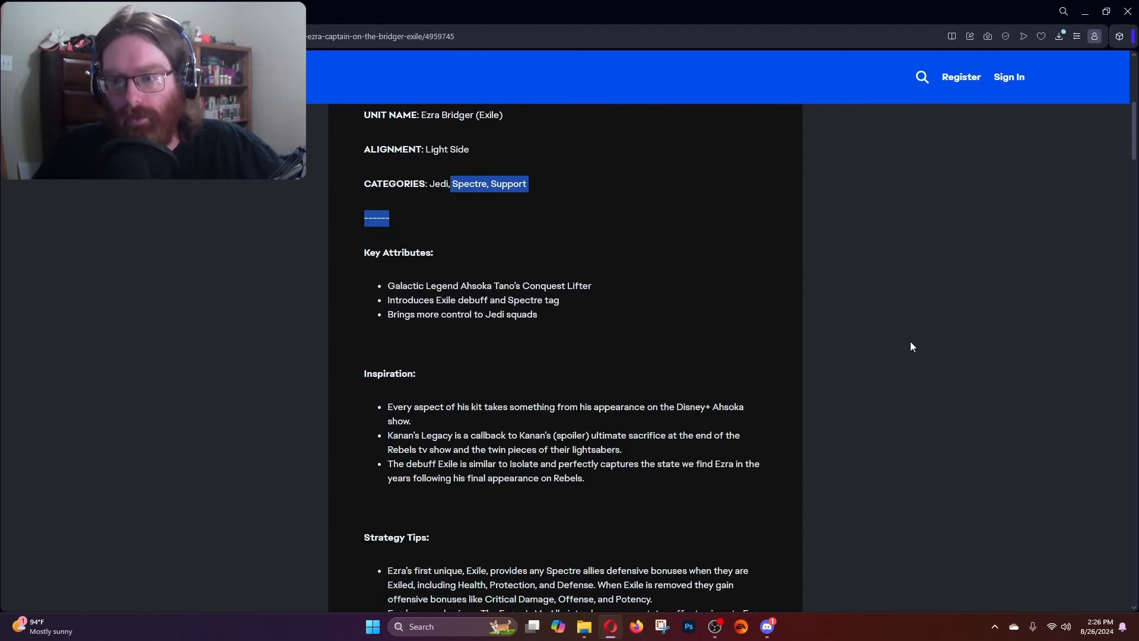
scroll(down, 3)
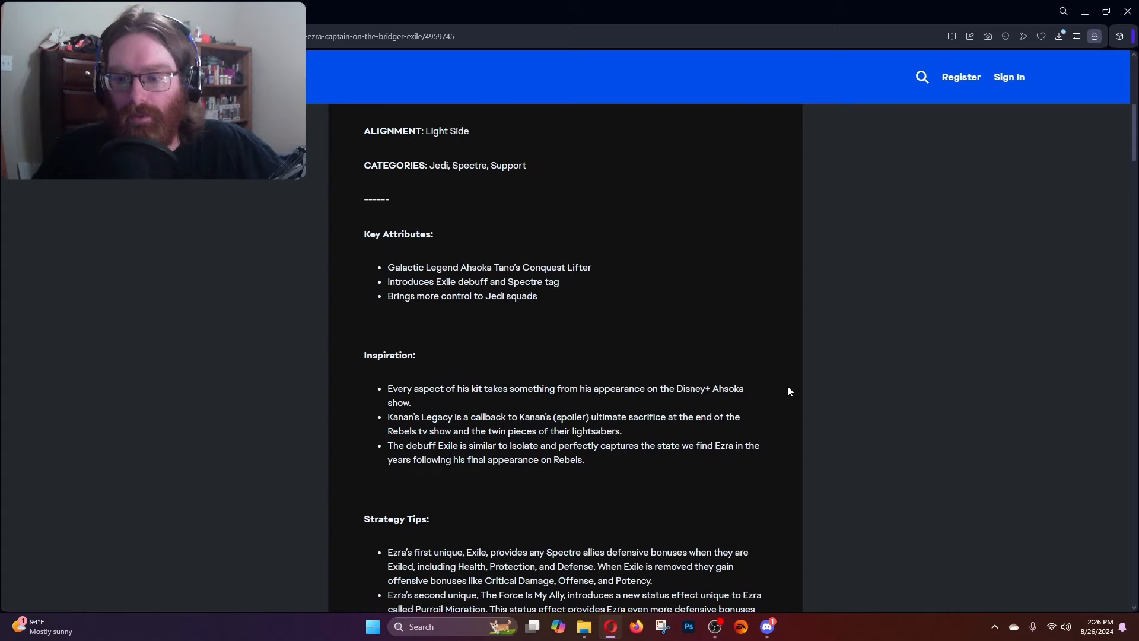
scroll(down, 3)
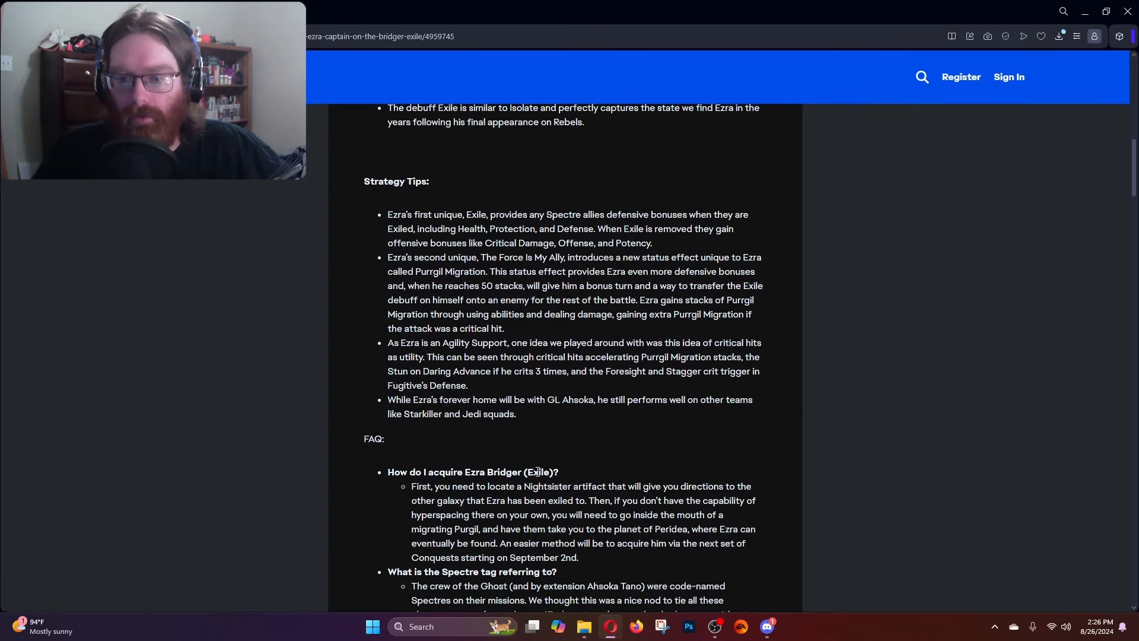
scroll(down, 3)
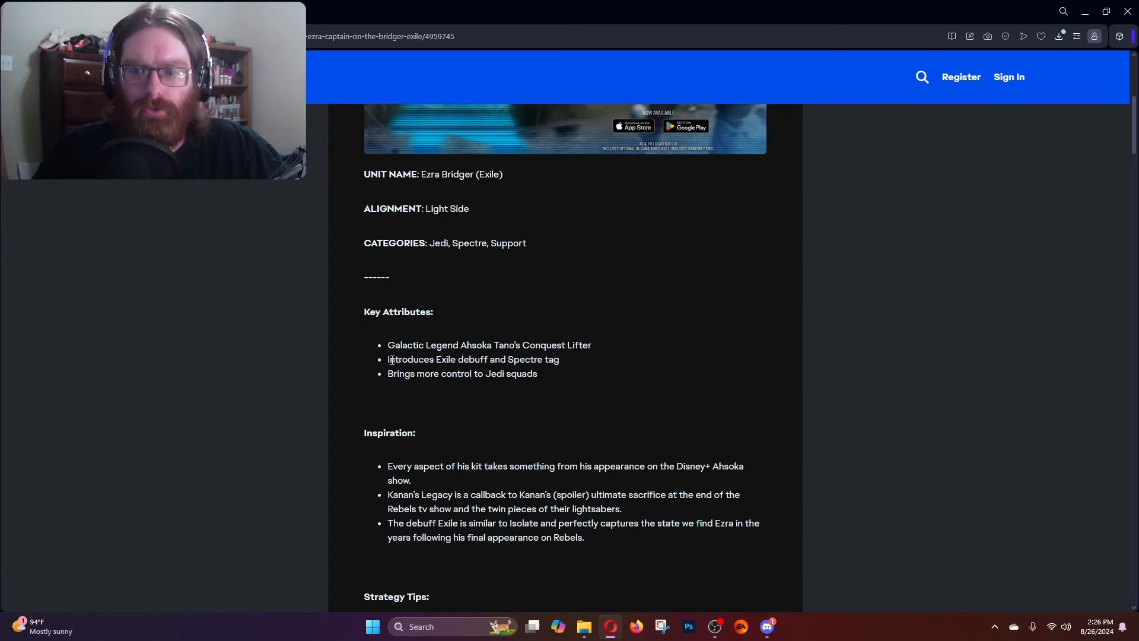
mouse_move(718, 389)
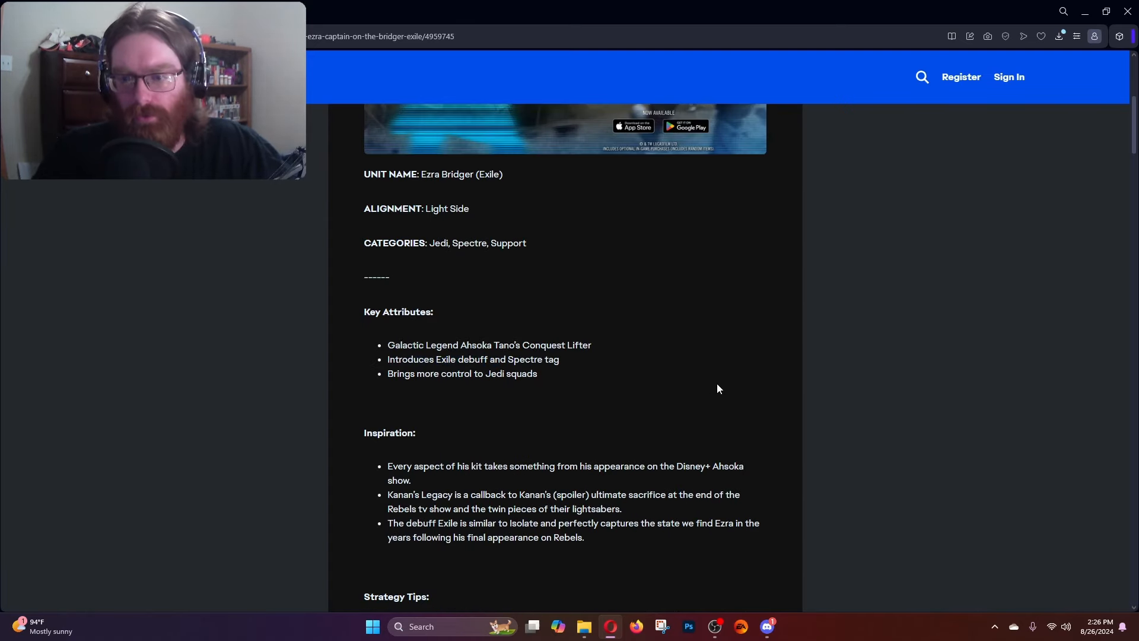
Highlight the Strategy Tip about Critical Damage, Offense and Potency gained when Exile ends, then clear it.
scroll(down, 3)
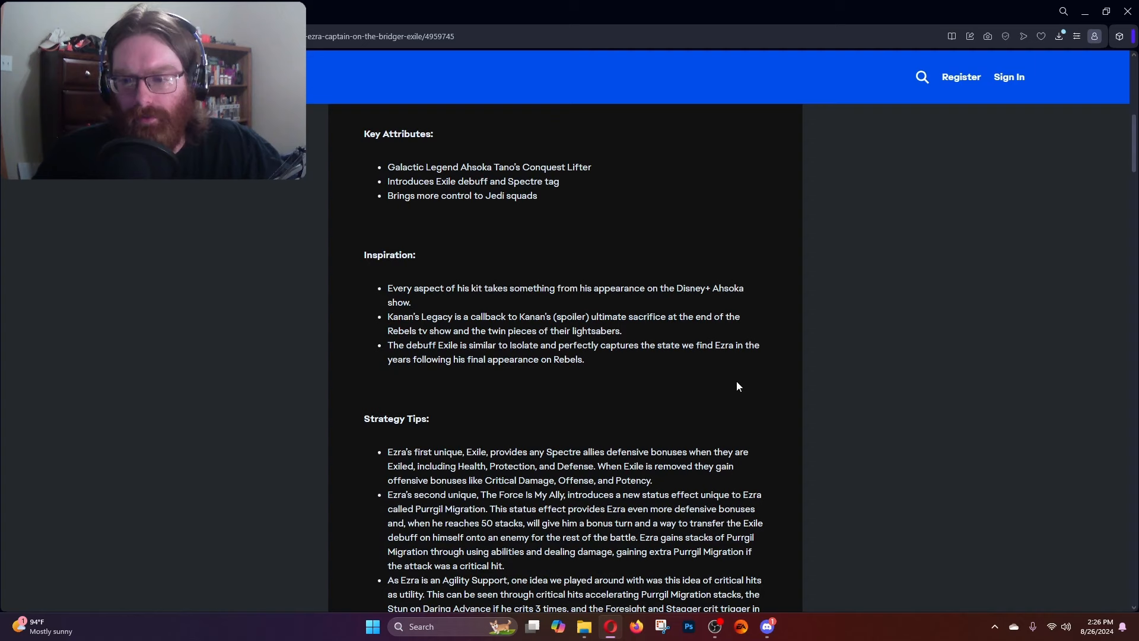
scroll(down, 3)
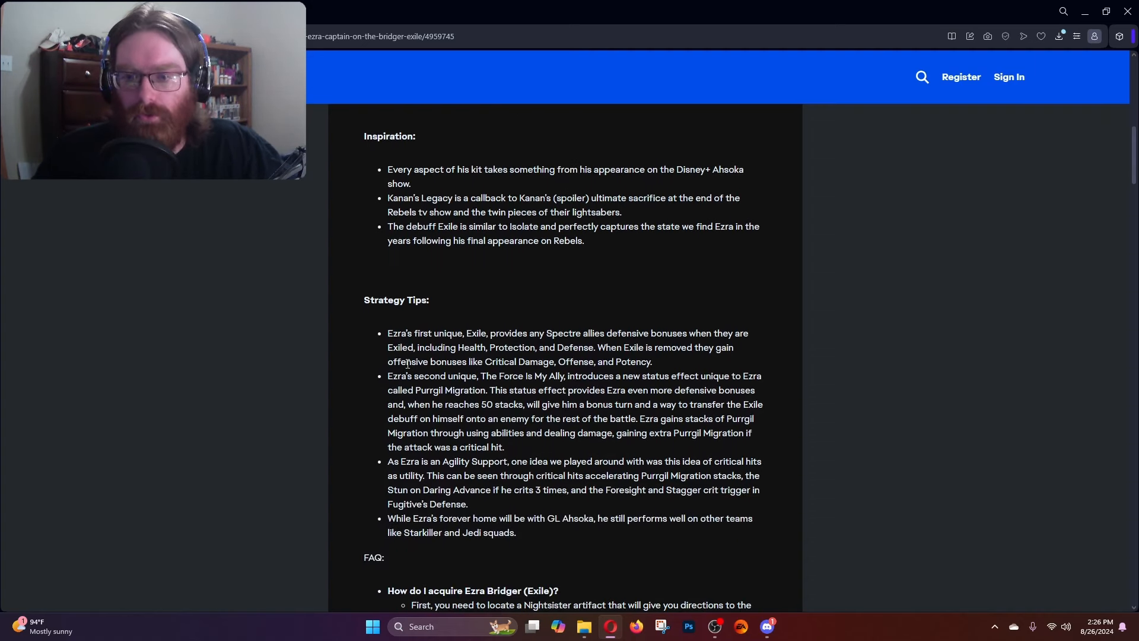
drag(459, 332, 517, 332)
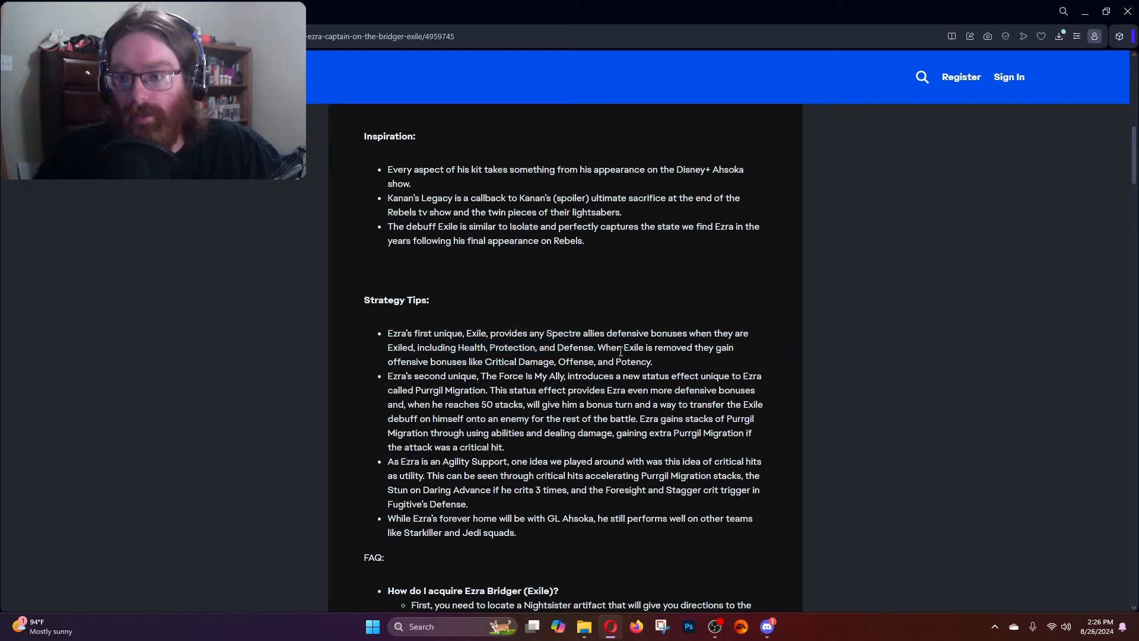
drag(623, 348, 482, 361)
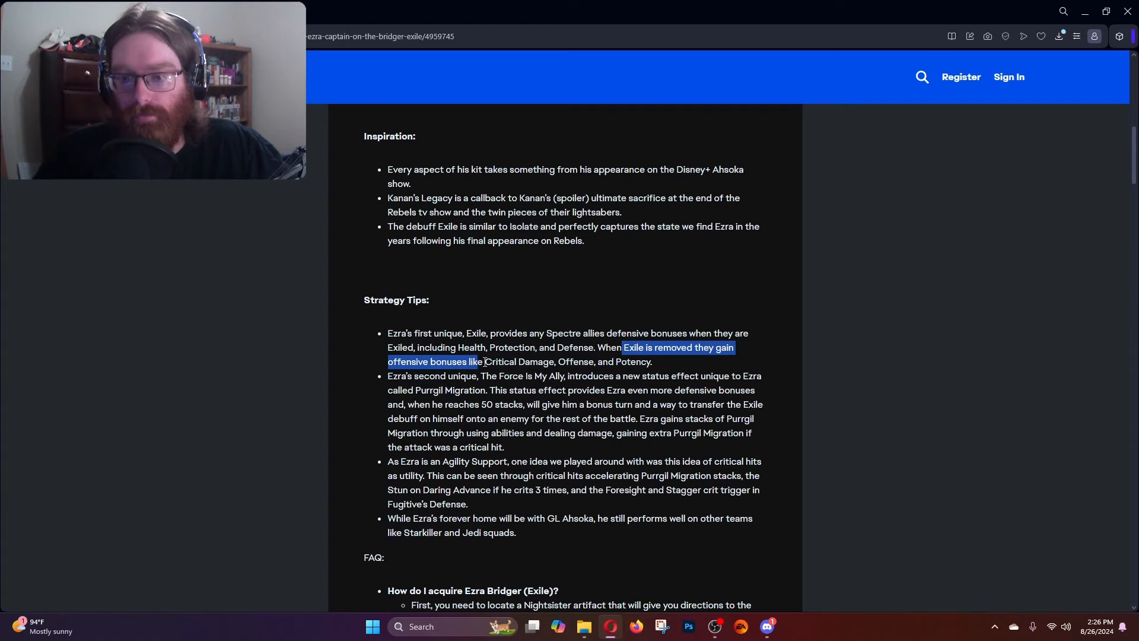
drag(484, 362, 652, 362)
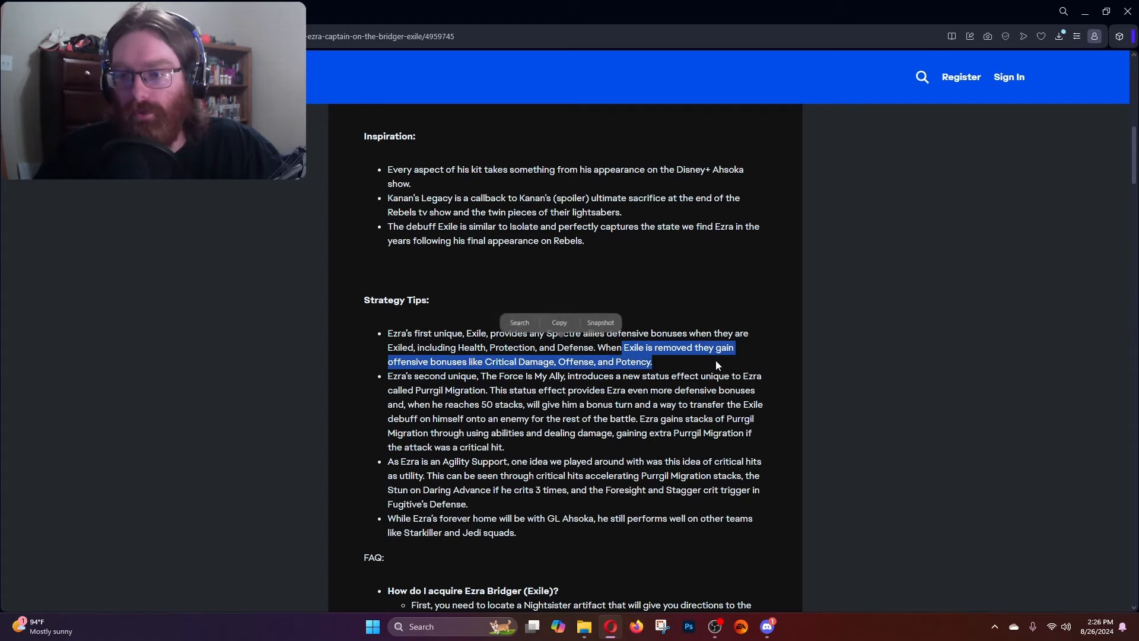
click(757, 345)
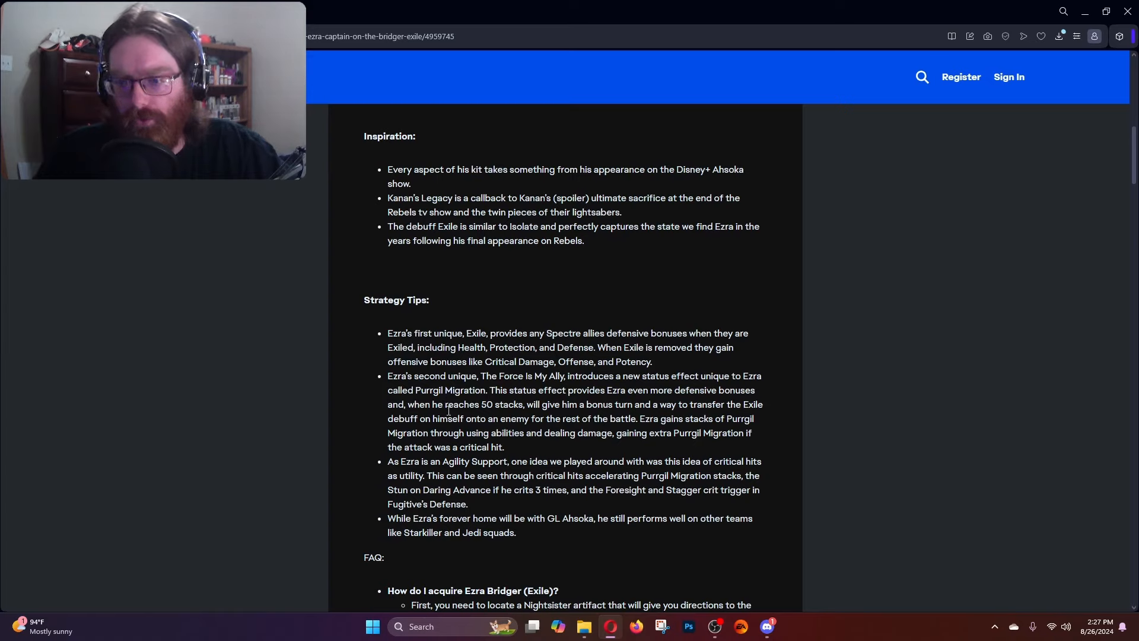
Highlight the following tip about Purrgil Migration stacks.
drag(472, 403, 755, 419)
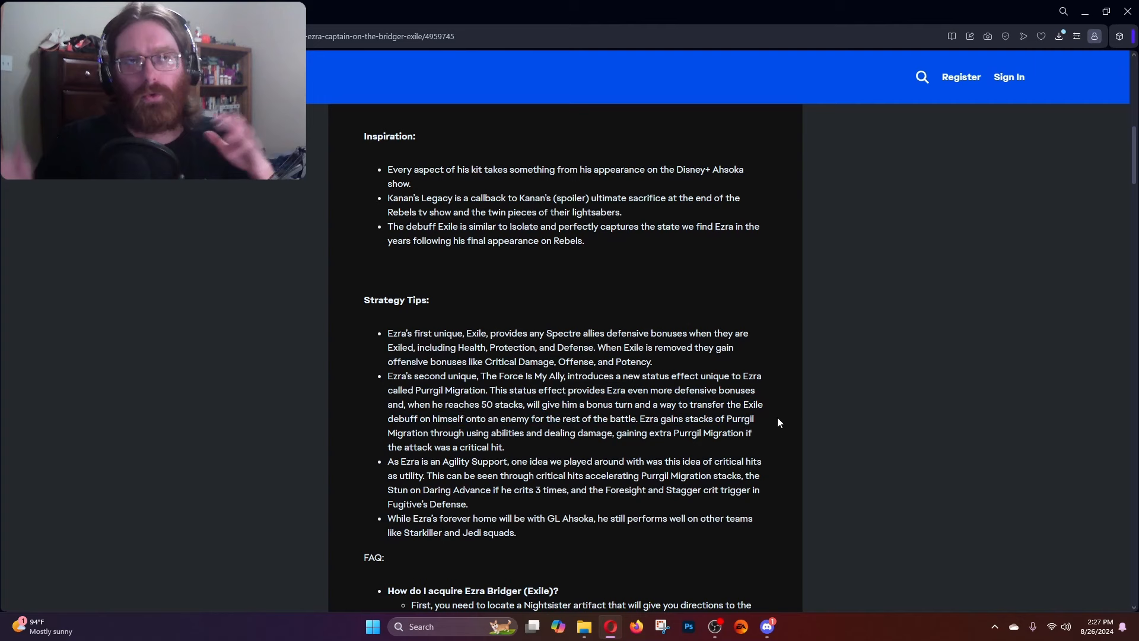
mouse_move(756, 417)
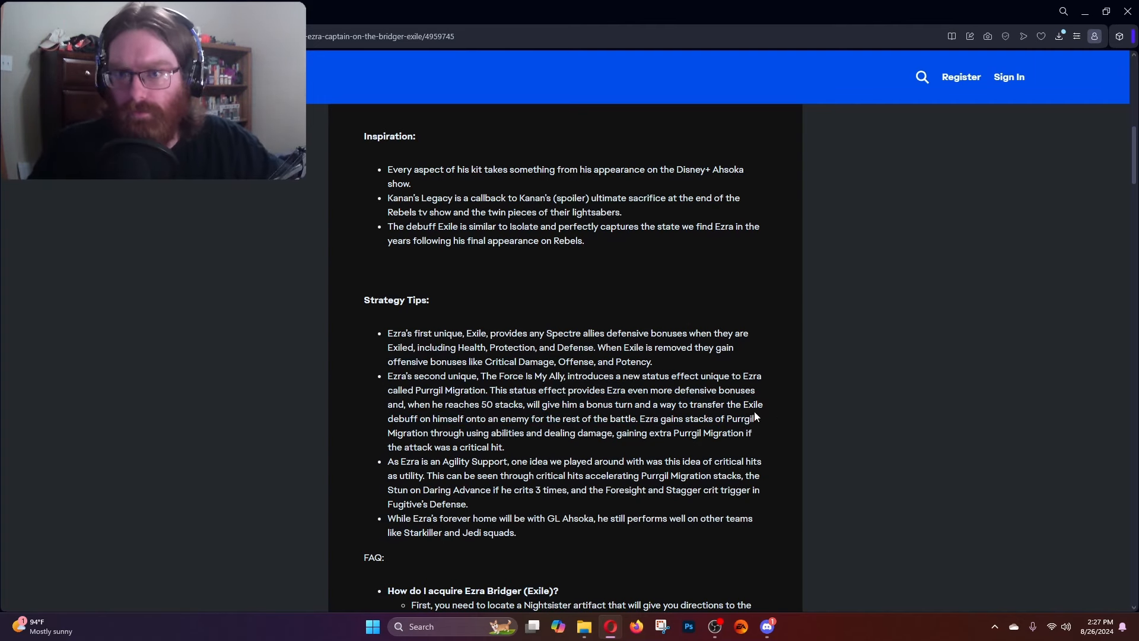
Scroll to the FAQ and read the answers on acquisition, the Spectre tag, Exile versus Isolate and GL Ahsoka.
scroll(down, 3)
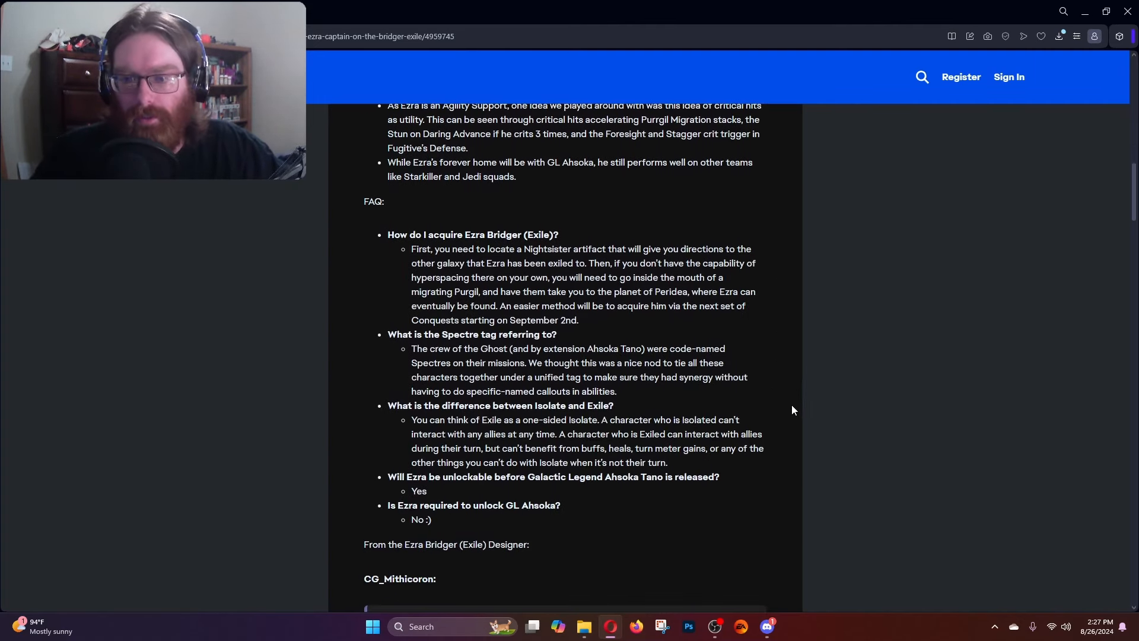
scroll(down, 3)
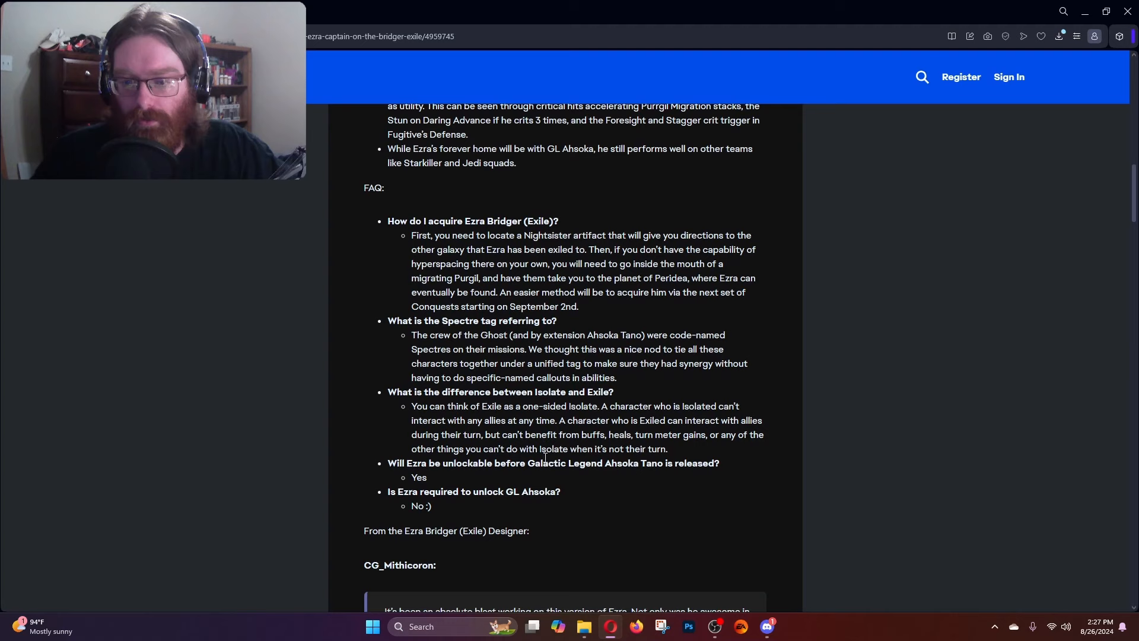
scroll(down, 3)
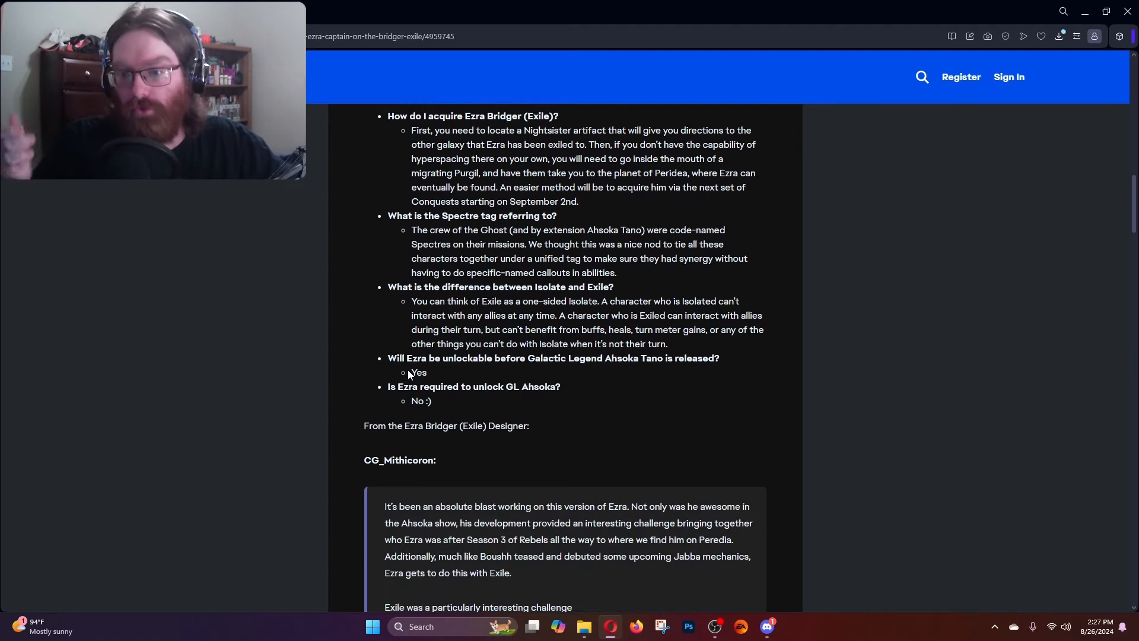
double_click(418, 371)
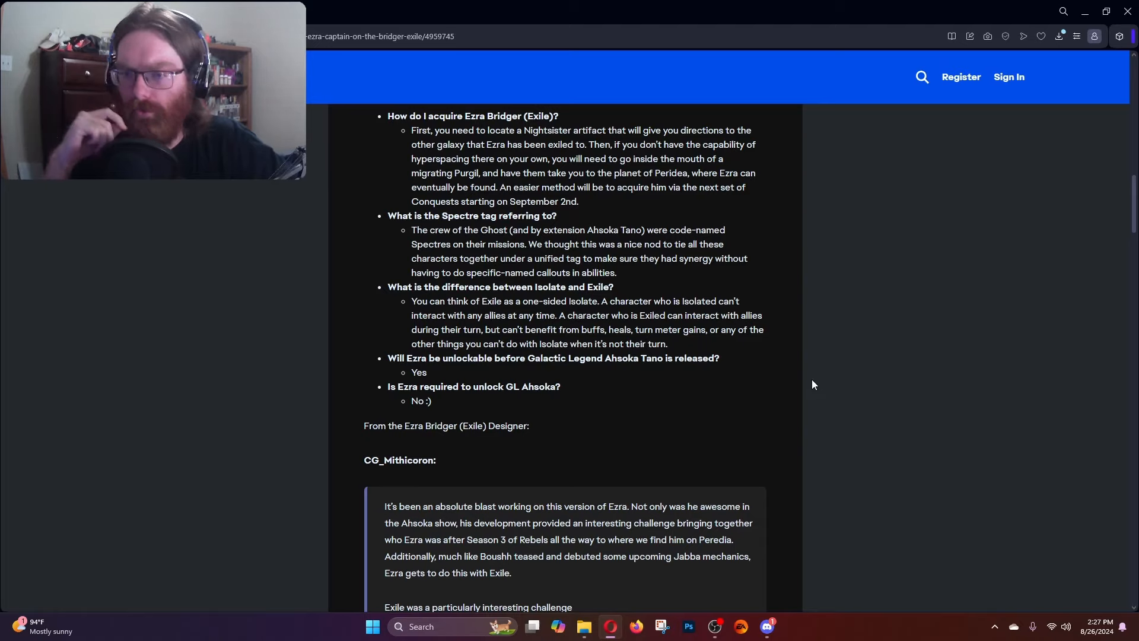
double_click(420, 400)
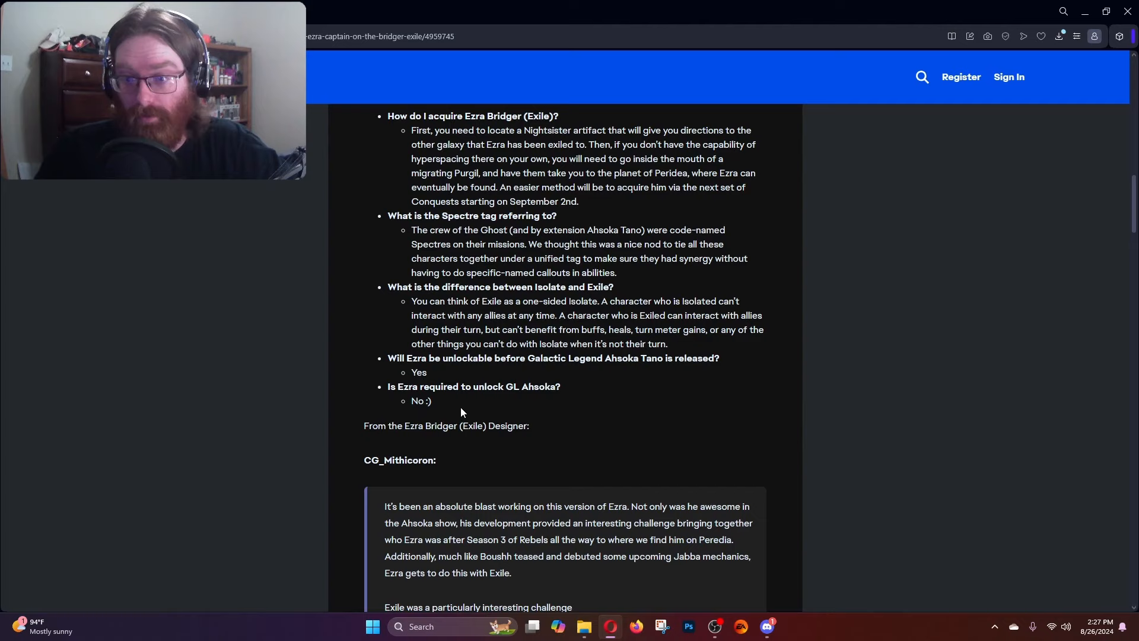
mouse_move(720, 392)
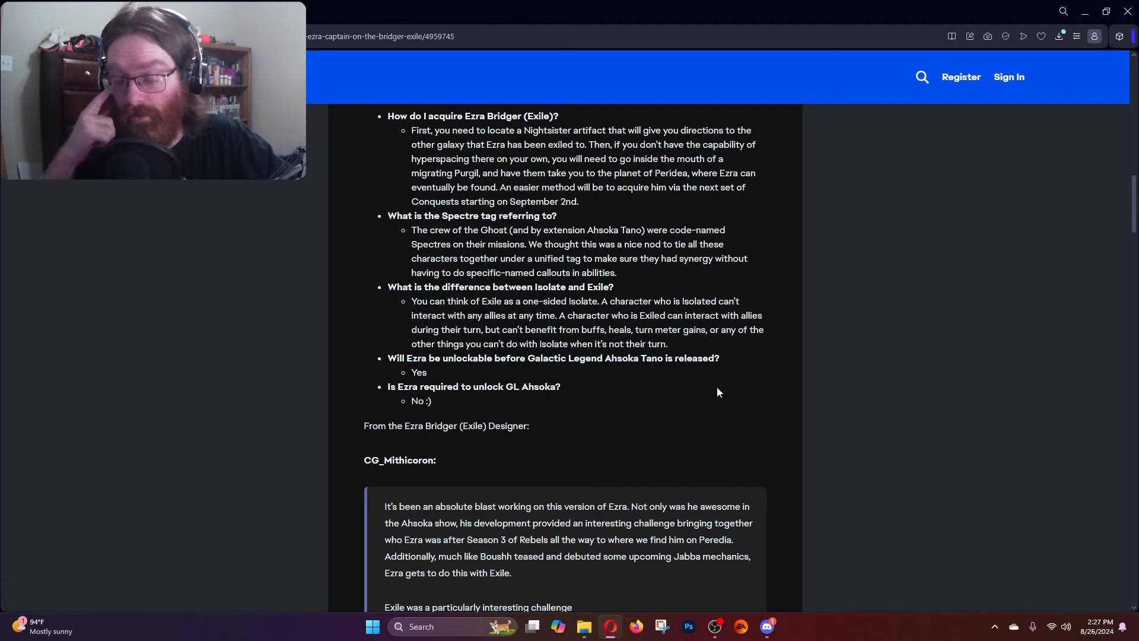
Scroll past the designer's note and Fugitive's Defense to the Kanan's Legacy final text.
scroll(down, 3)
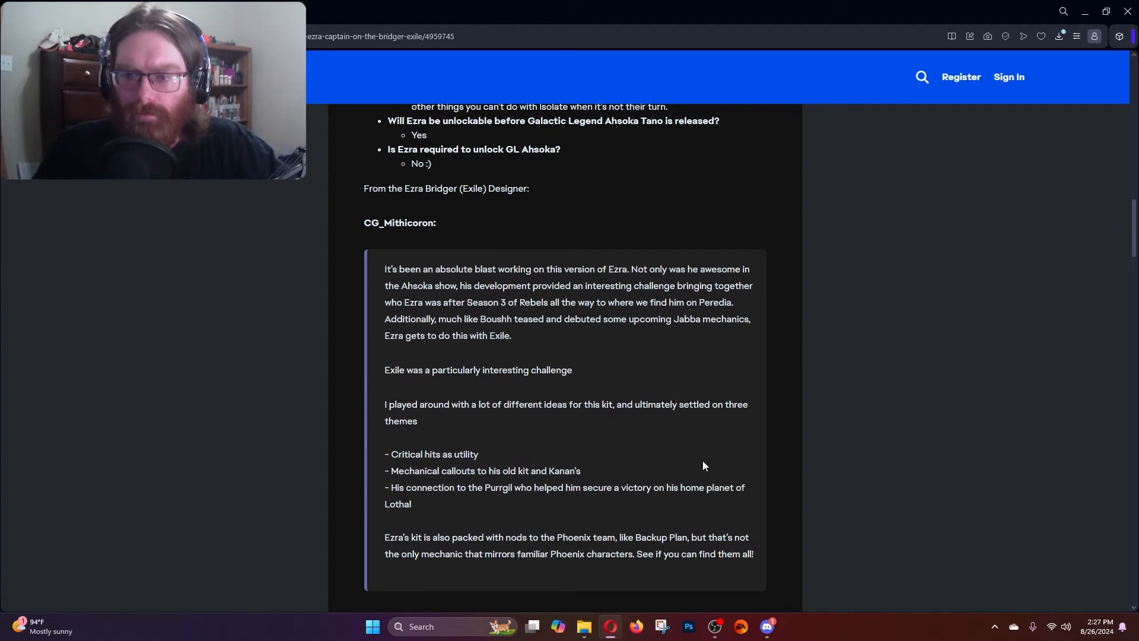
scroll(down, 3)
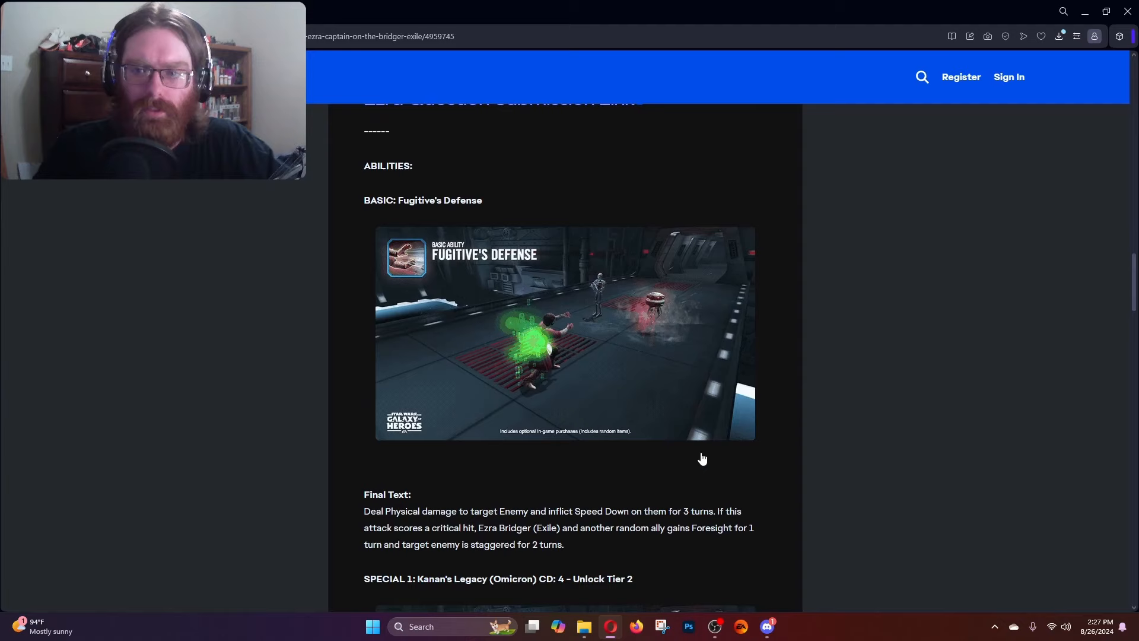
scroll(down, 3)
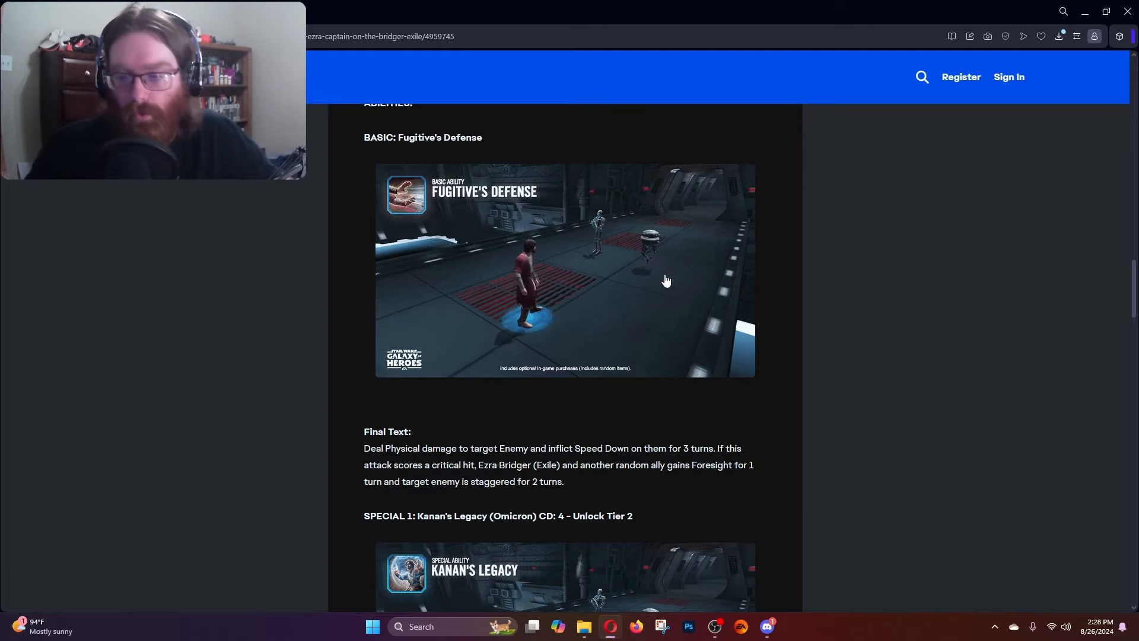
scroll(down, 3)
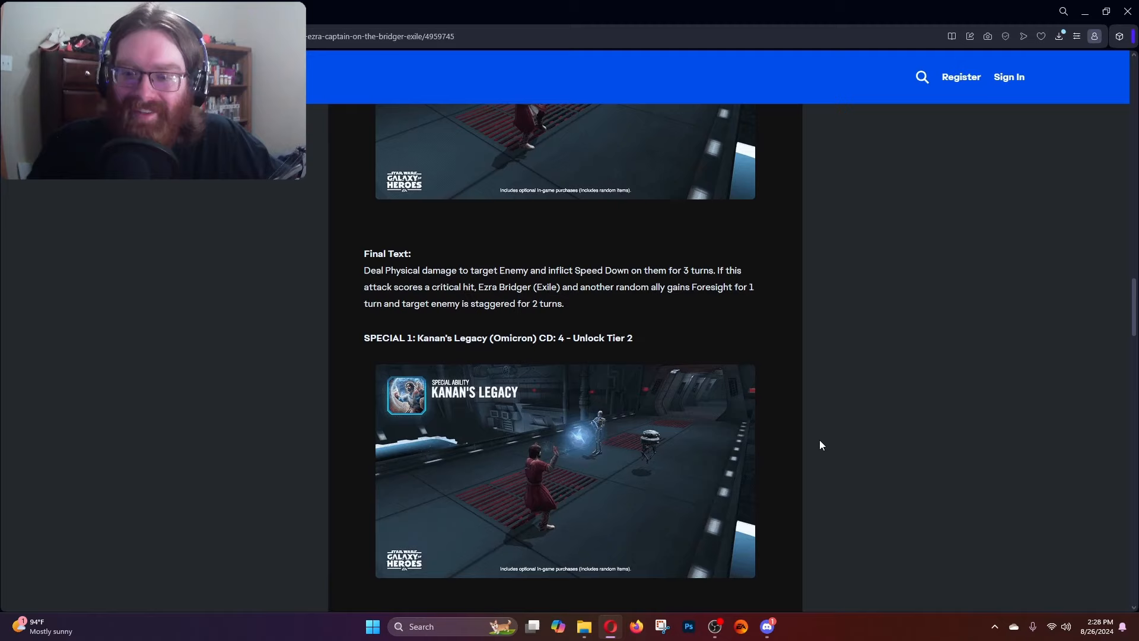
scroll(down, 3)
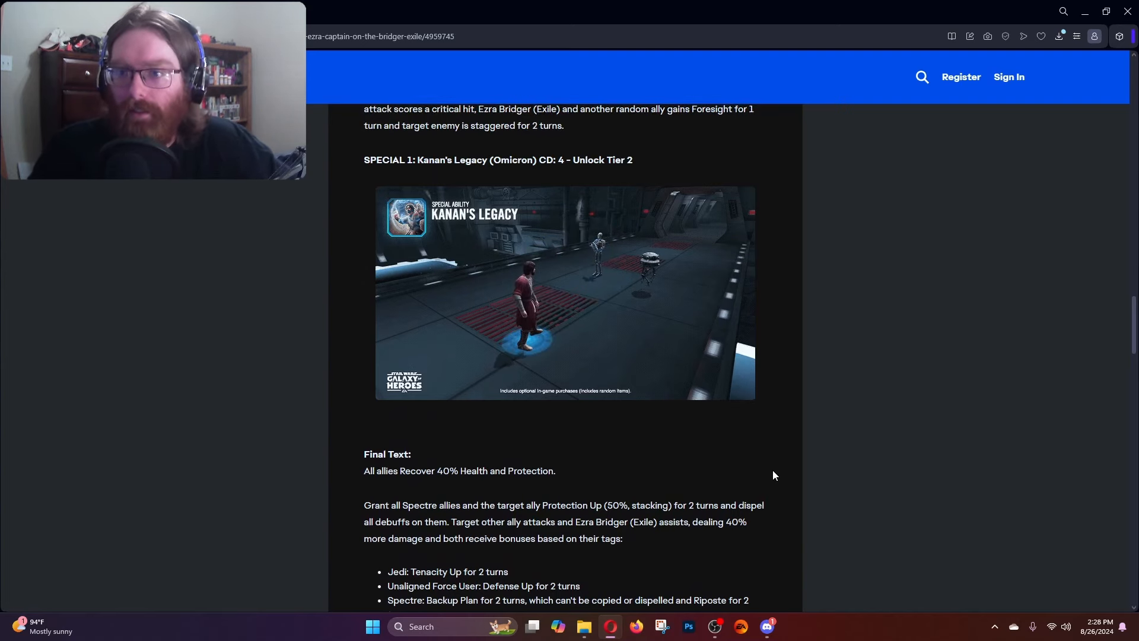
scroll(down, 3)
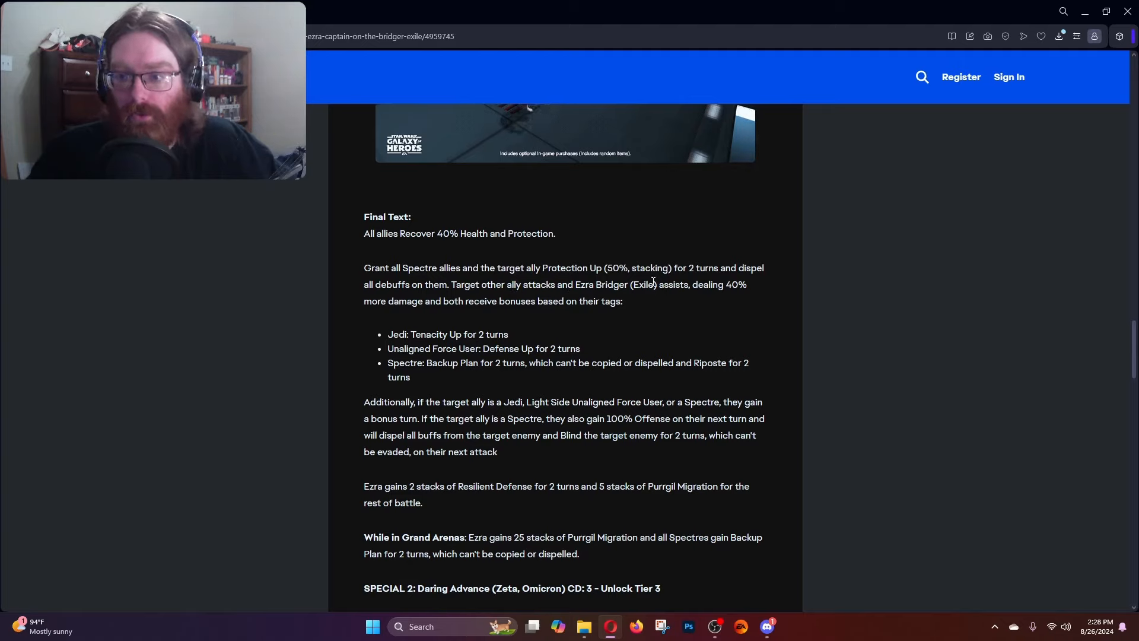
drag(702, 284, 623, 300)
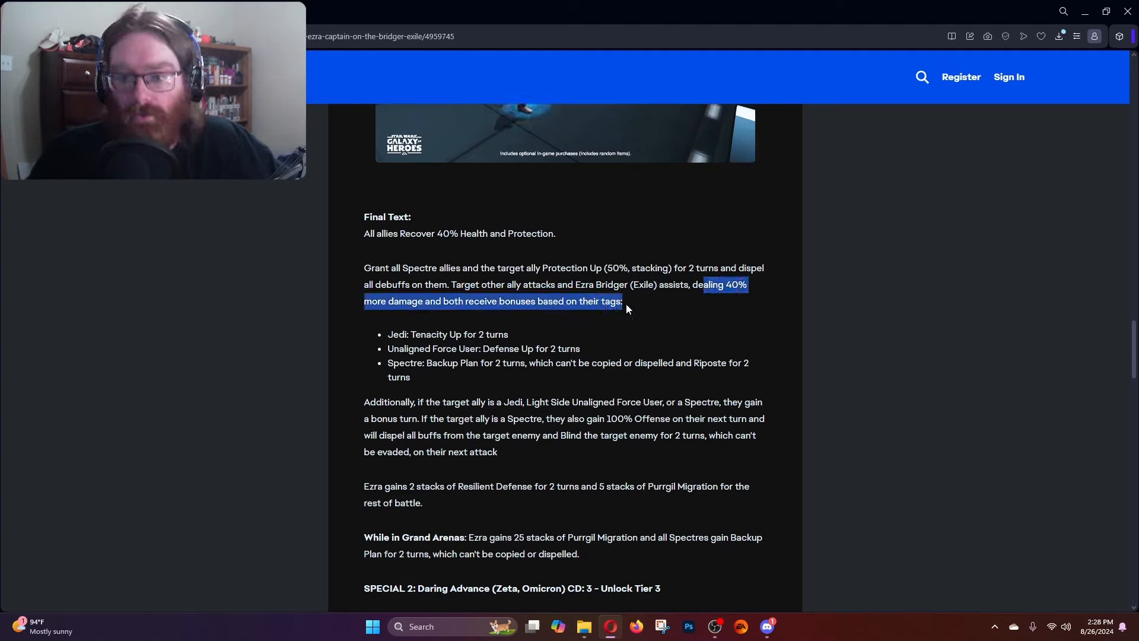
click(654, 312)
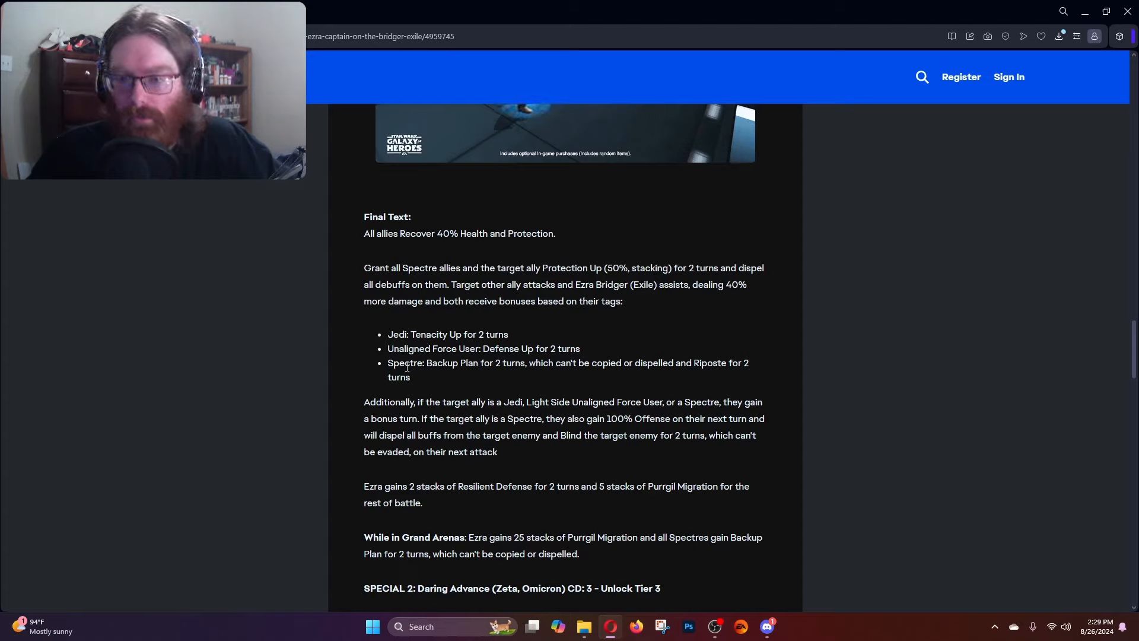
double_click(457, 335)
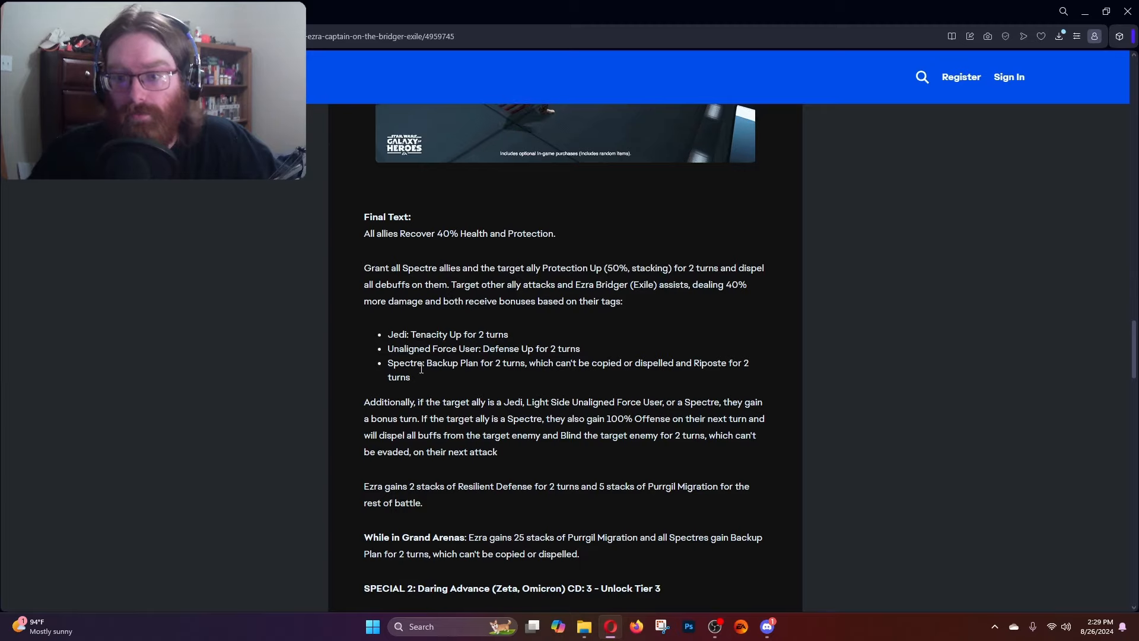
drag(423, 363, 649, 363)
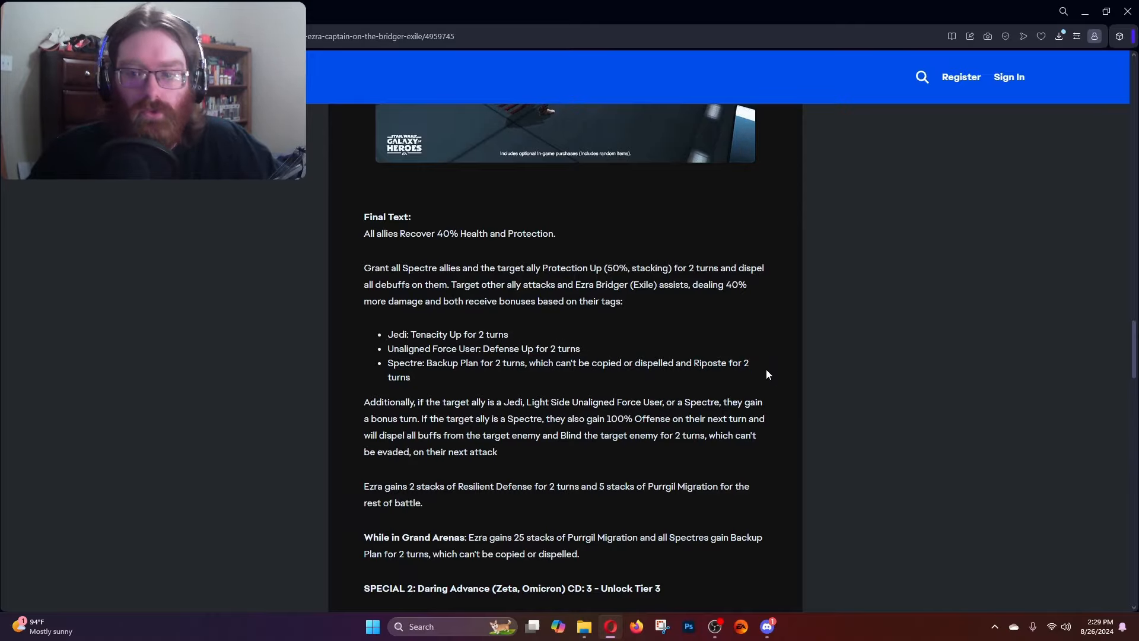
scroll(up, 3)
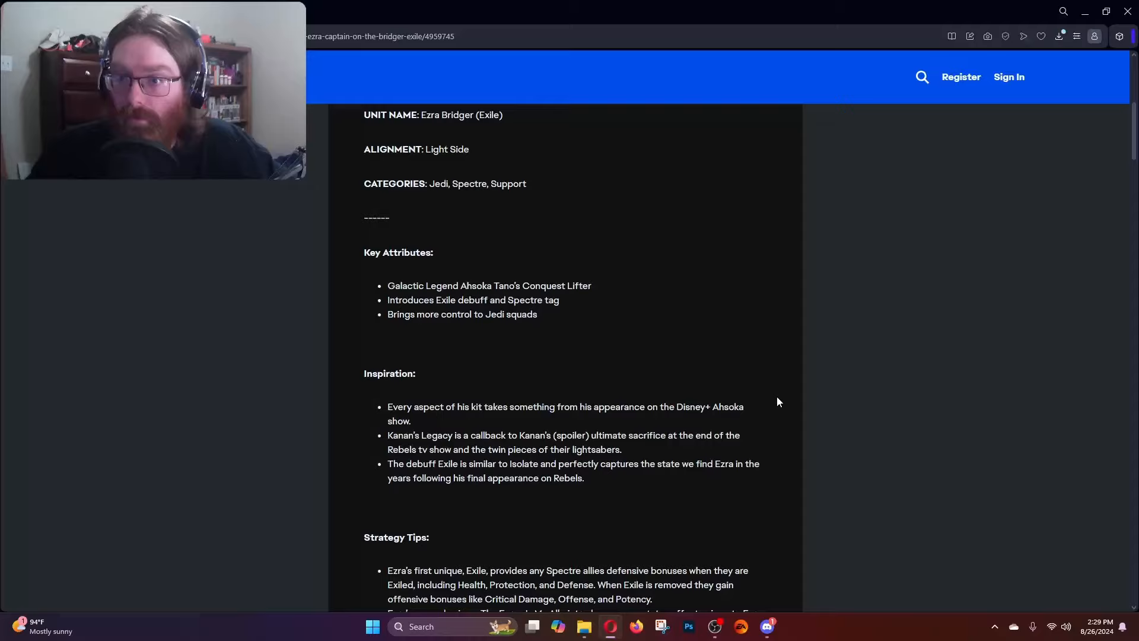
scroll(down, 3)
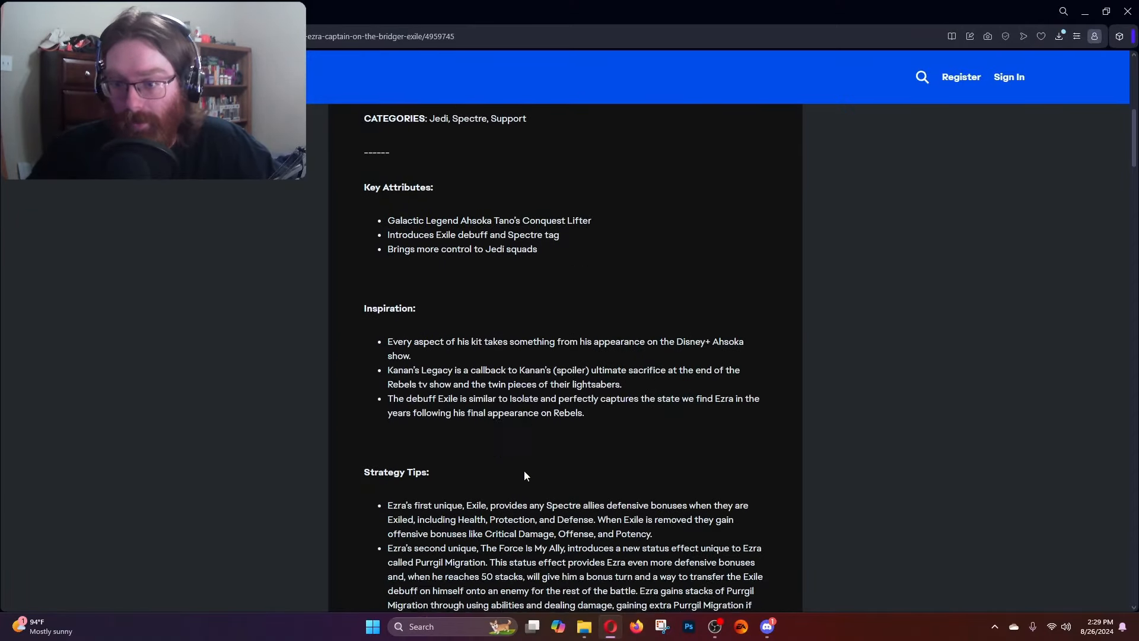
scroll(down, 3)
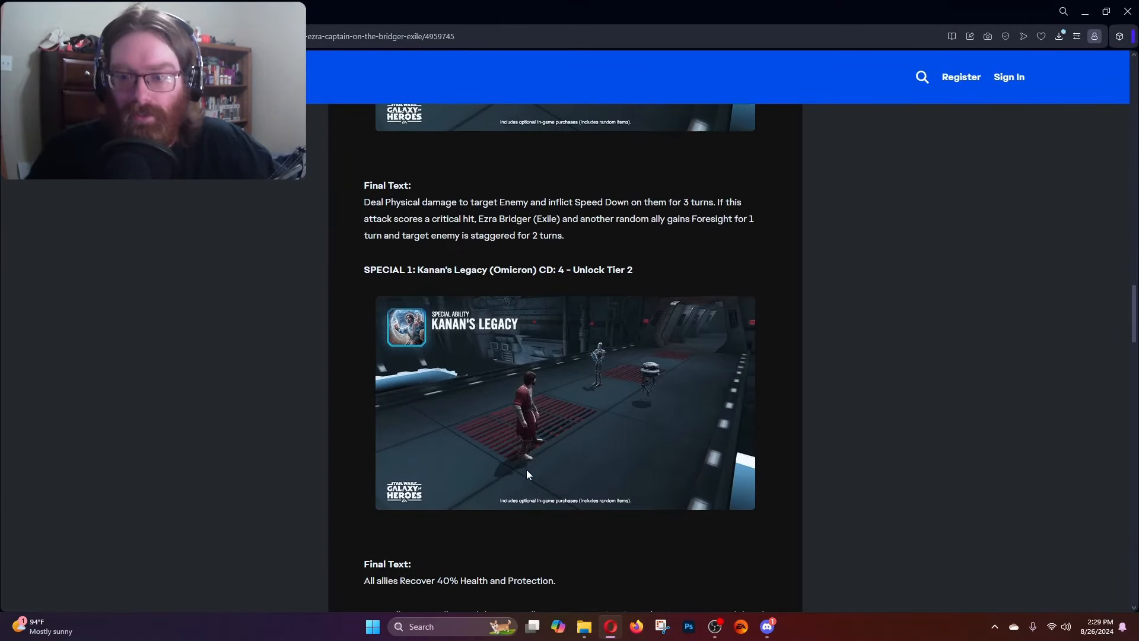
scroll(down, 3)
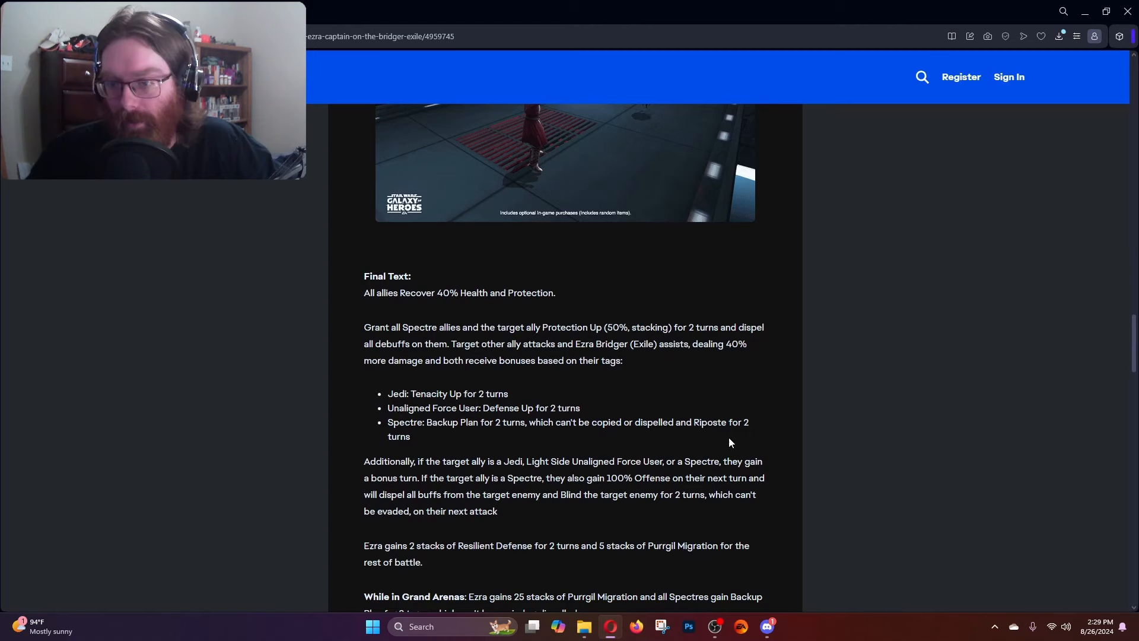
scroll(down, 3)
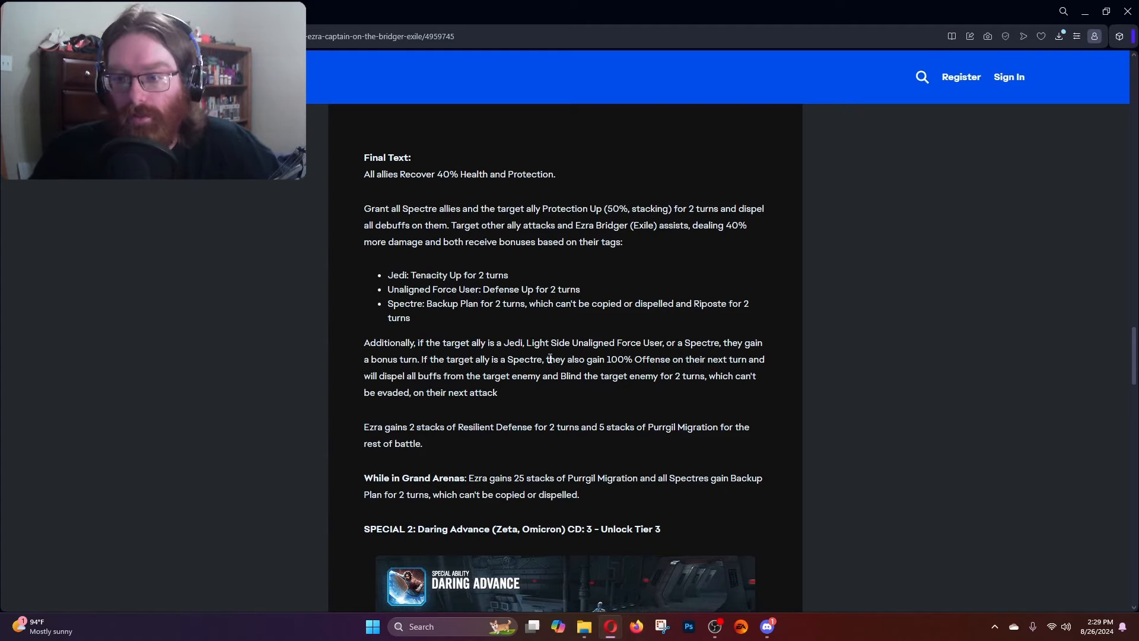
drag(545, 358, 755, 376)
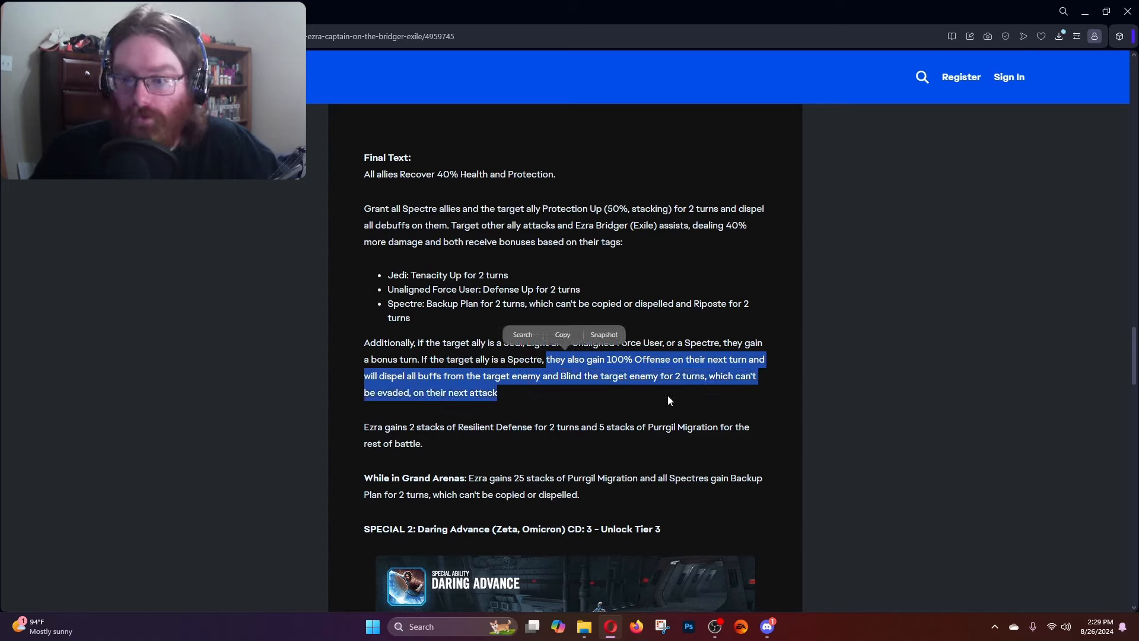
click(574, 403)
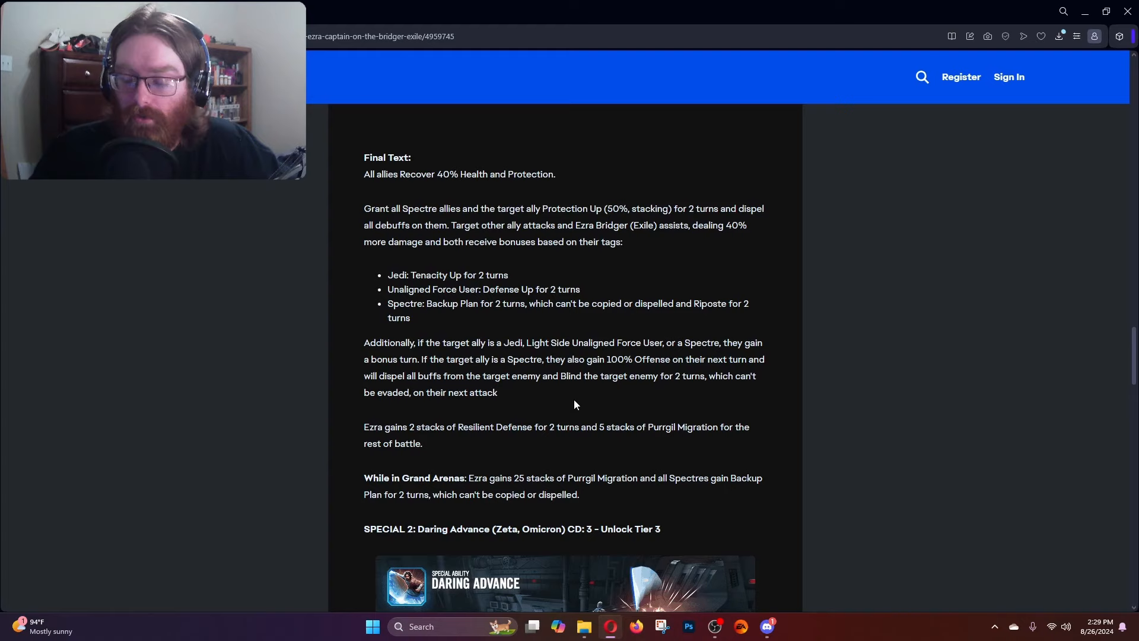
mouse_move(599, 359)
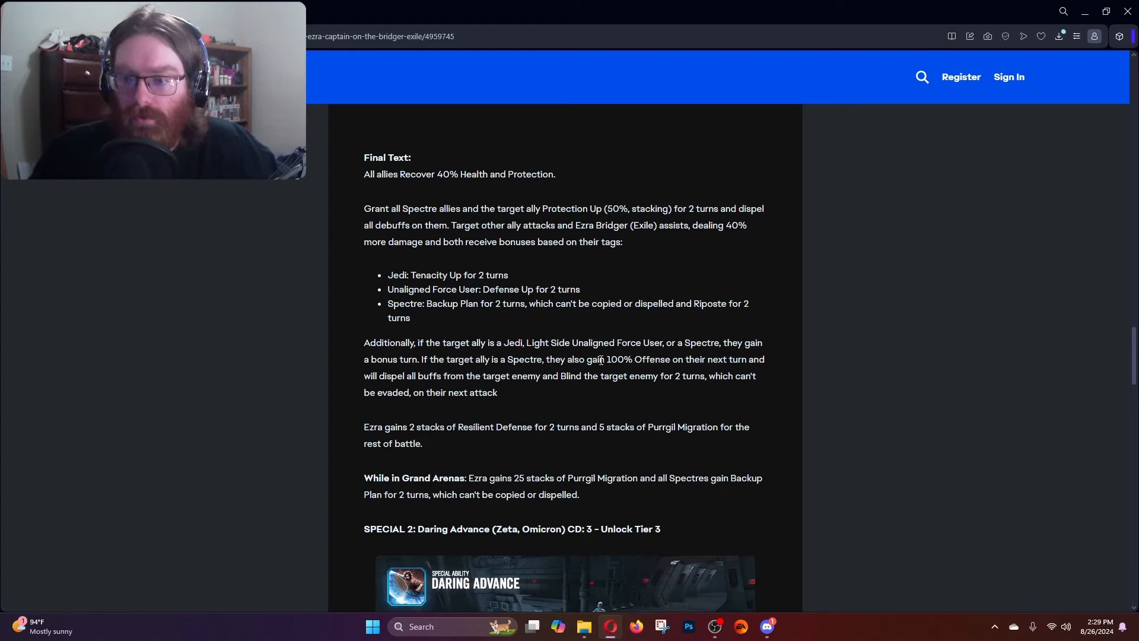
drag(606, 358, 660, 376)
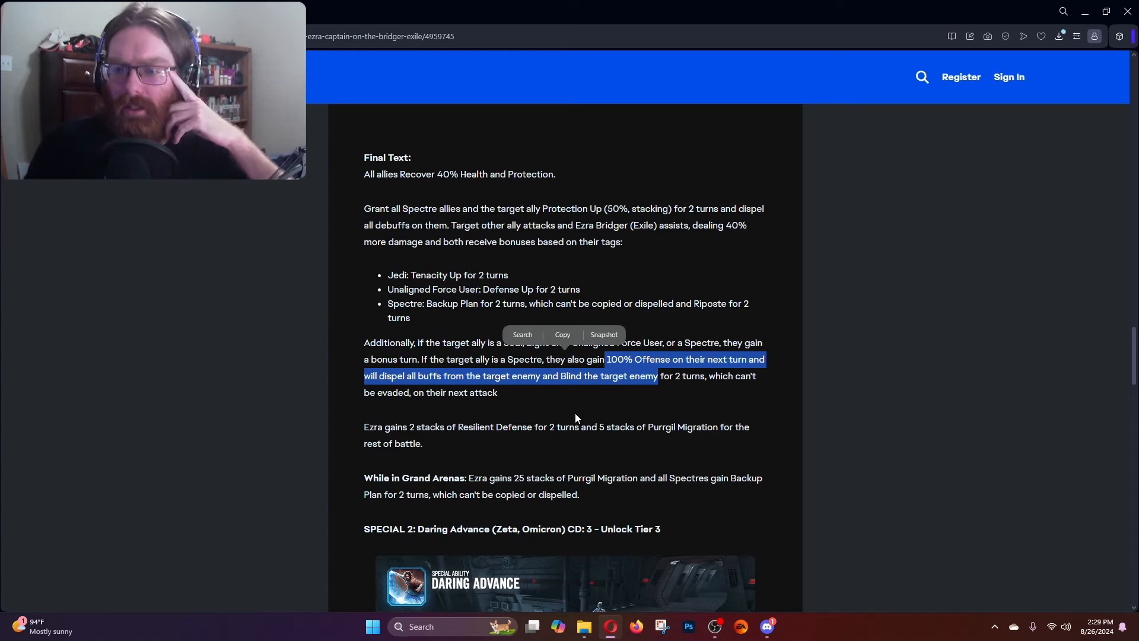
mouse_move(570, 412)
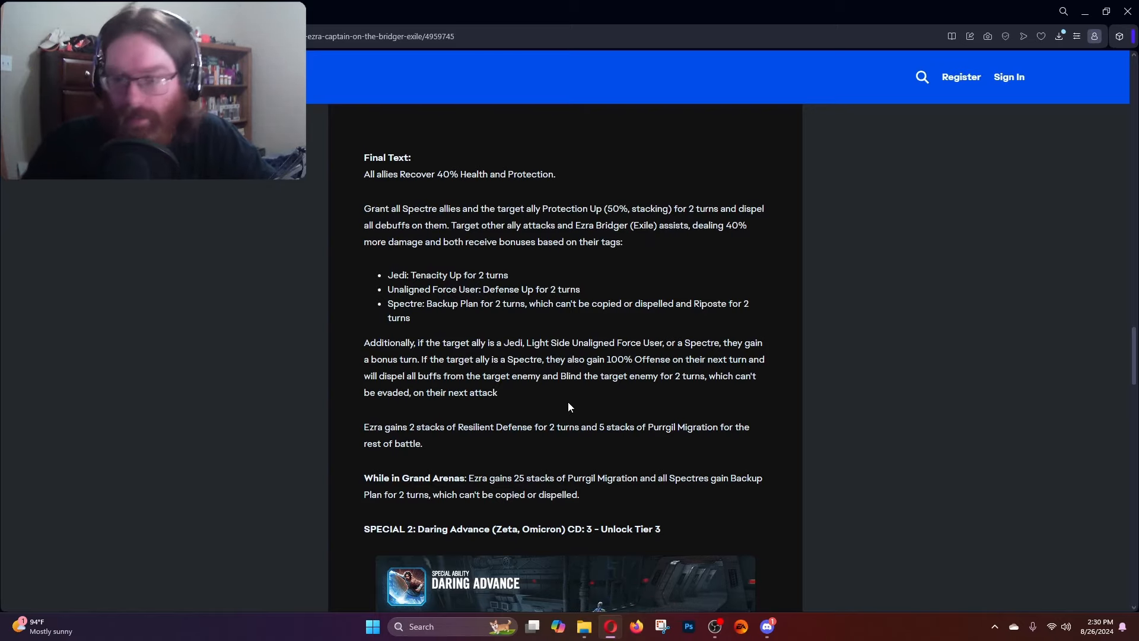
drag(364, 426, 442, 426)
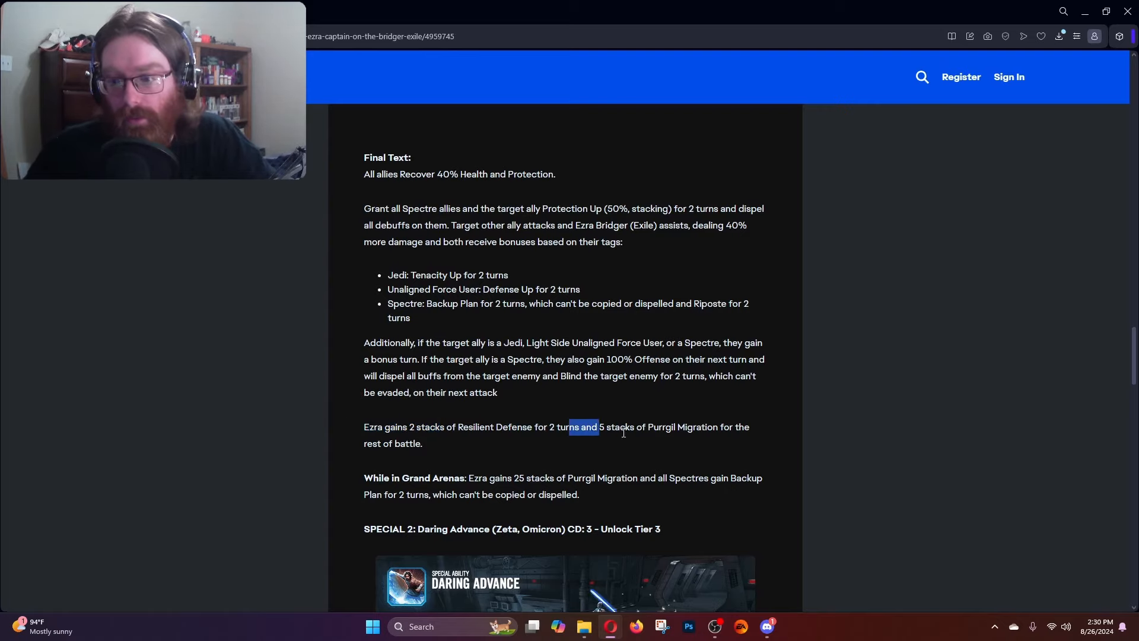
drag(595, 426, 424, 443)
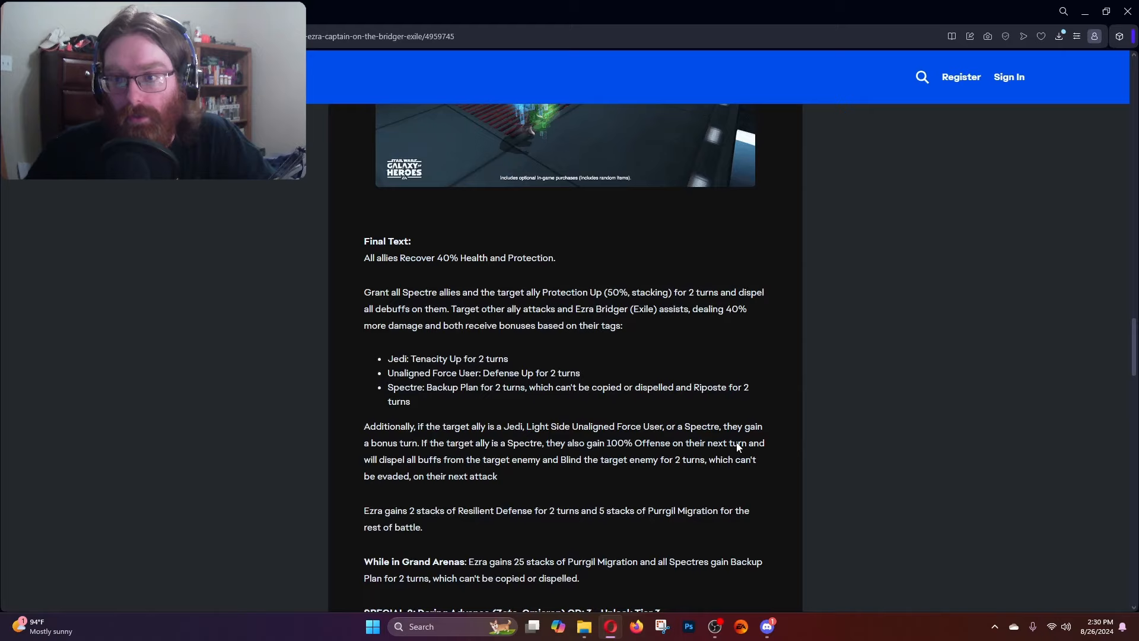
Scroll down to the SPECIAL 2: Daring Advance final text.
scroll(down, 3)
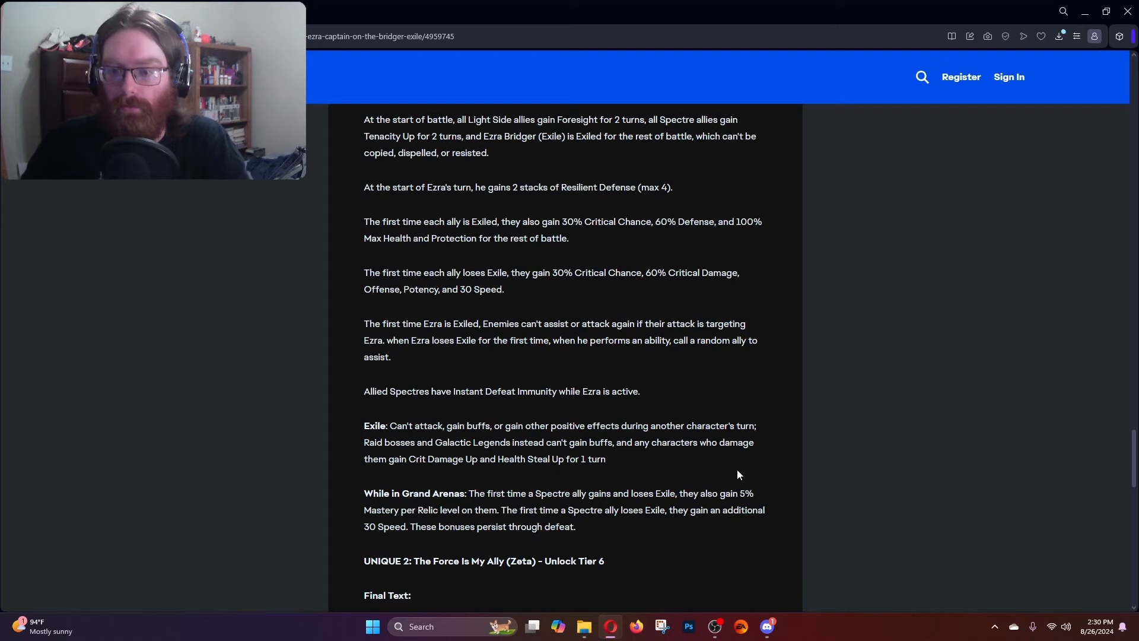
scroll(down, 3)
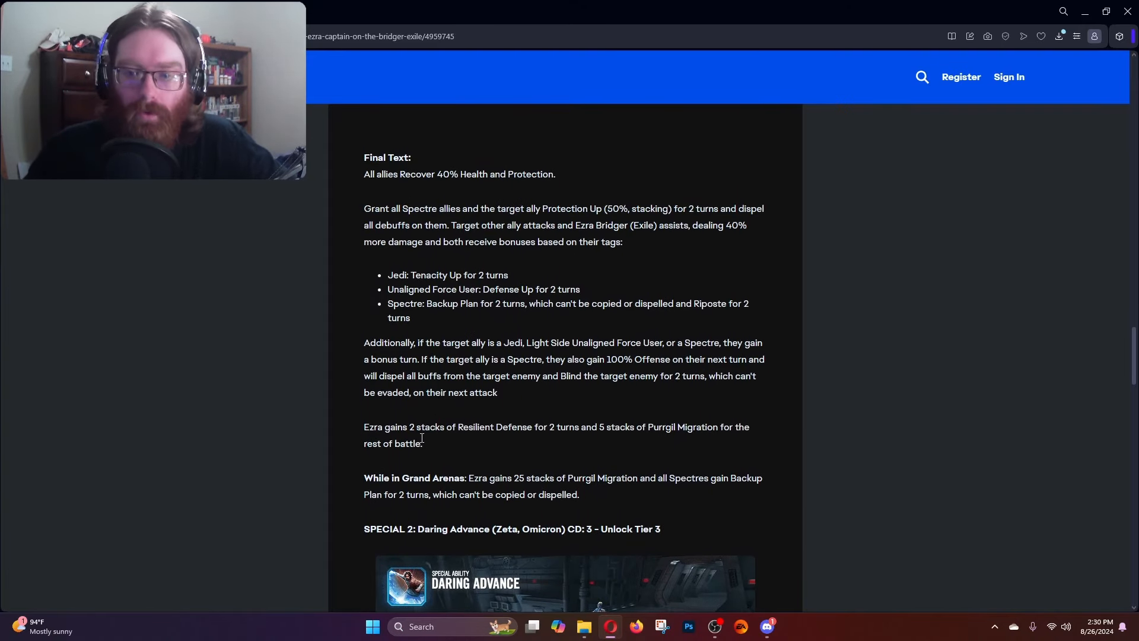
drag(468, 477, 525, 477)
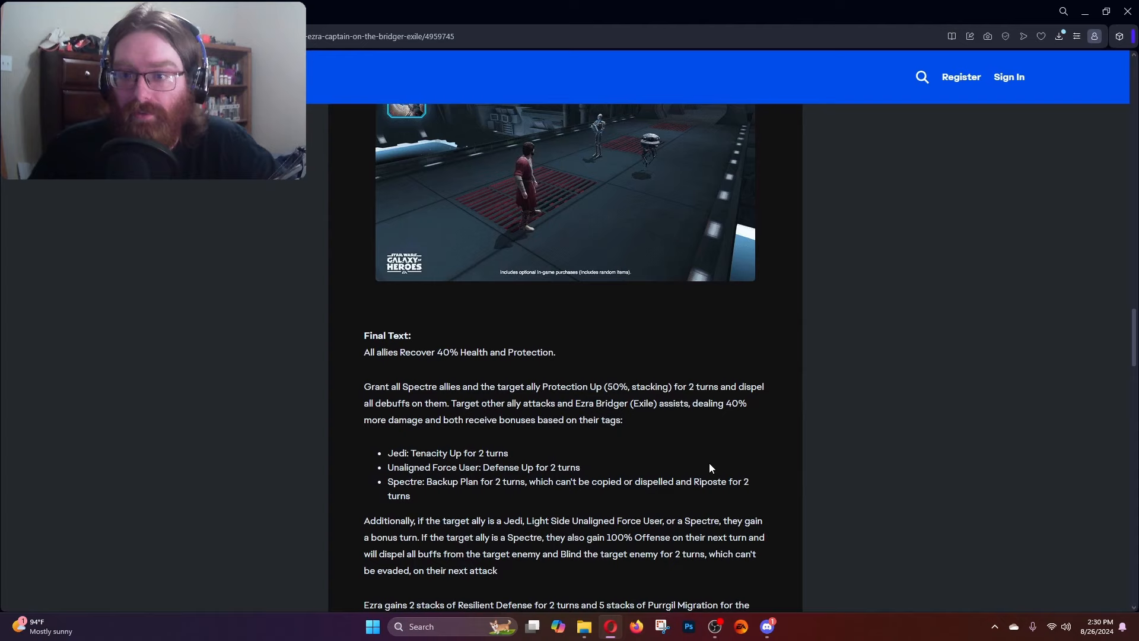
scroll(down, 3)
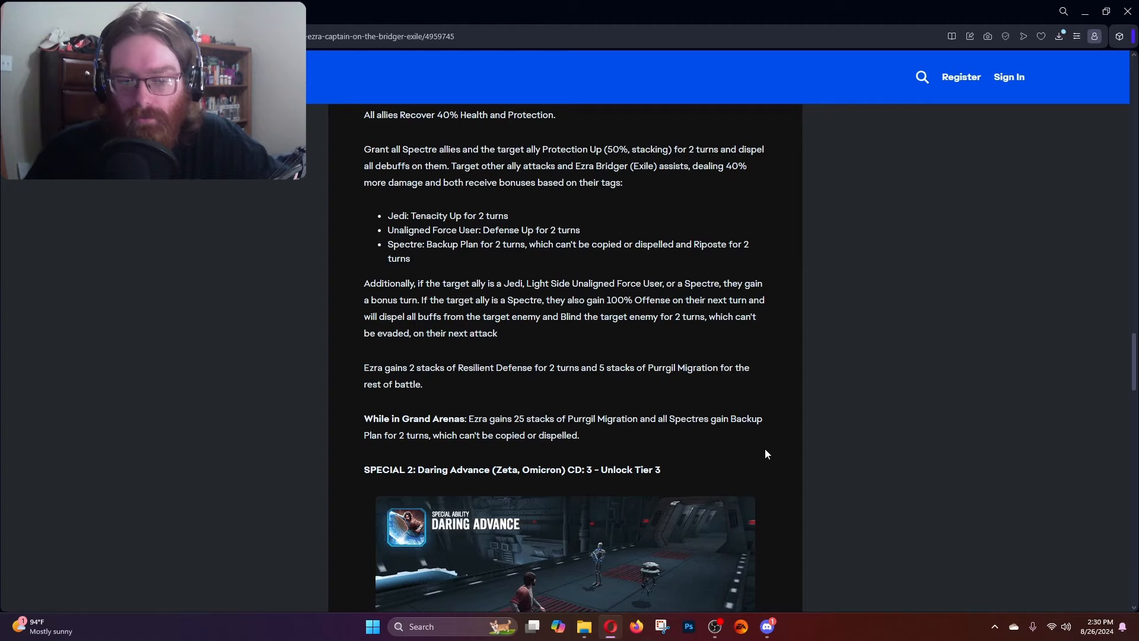
scroll(down, 3)
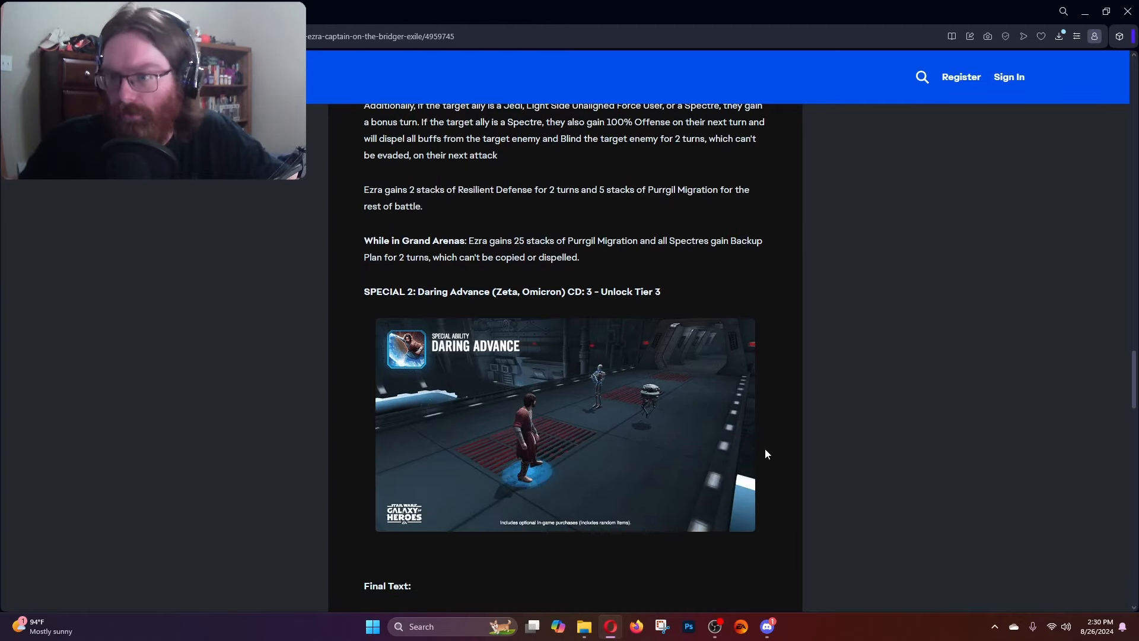
scroll(down, 3)
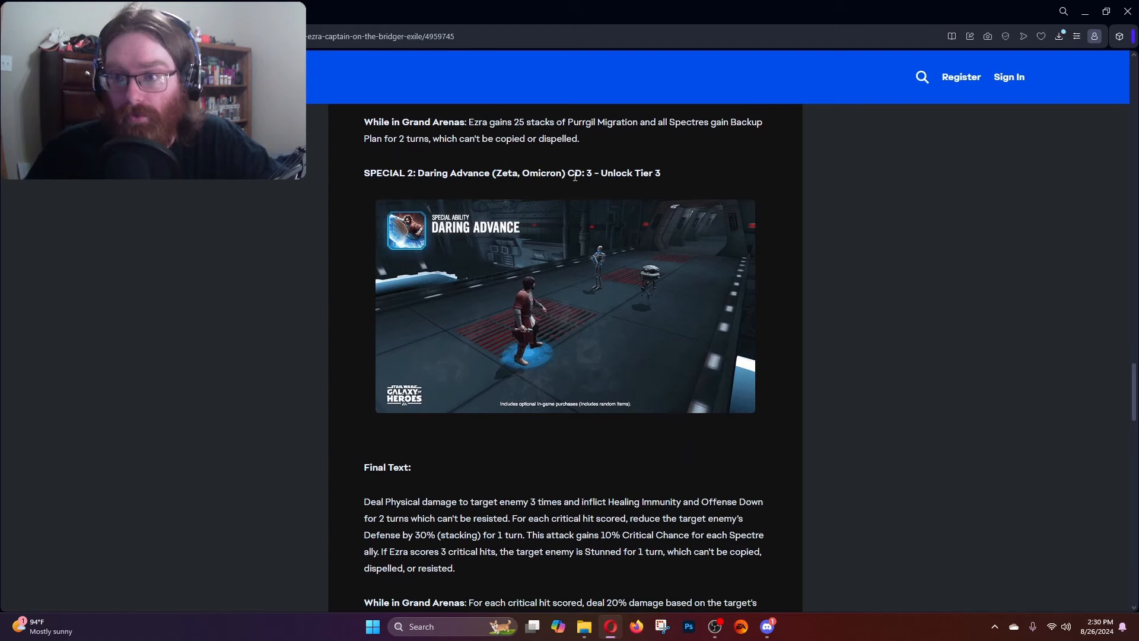
scroll(down, 3)
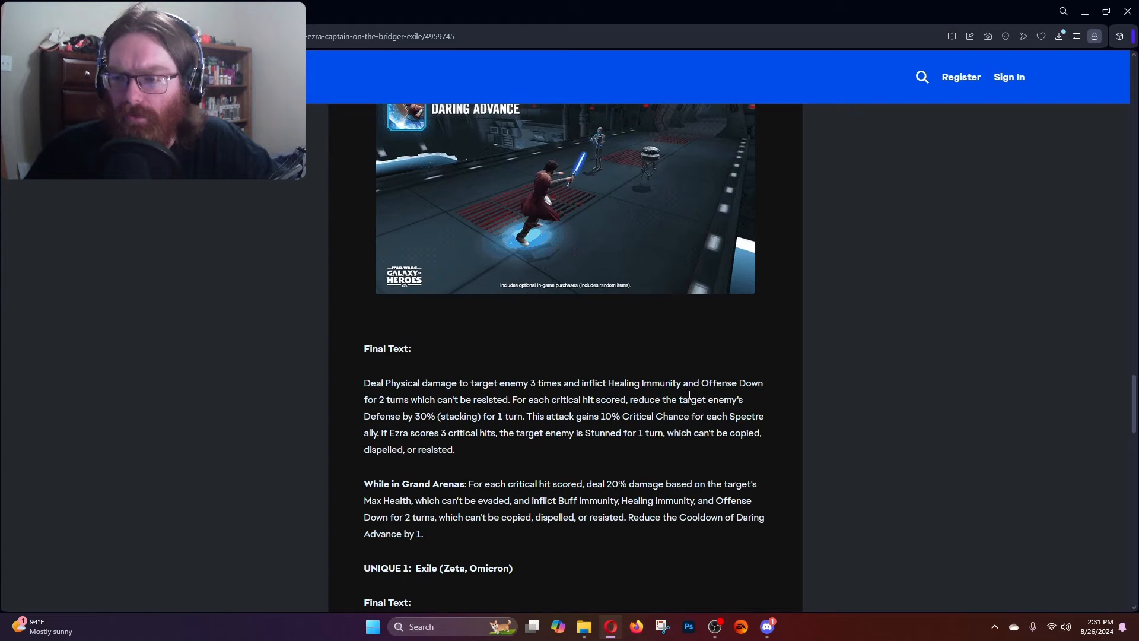
Highlight the Healing Immunity and Offense Down clauses and the Grand Arena Buff Immunity passage of Daring Advance.
drag(607, 383, 460, 415)
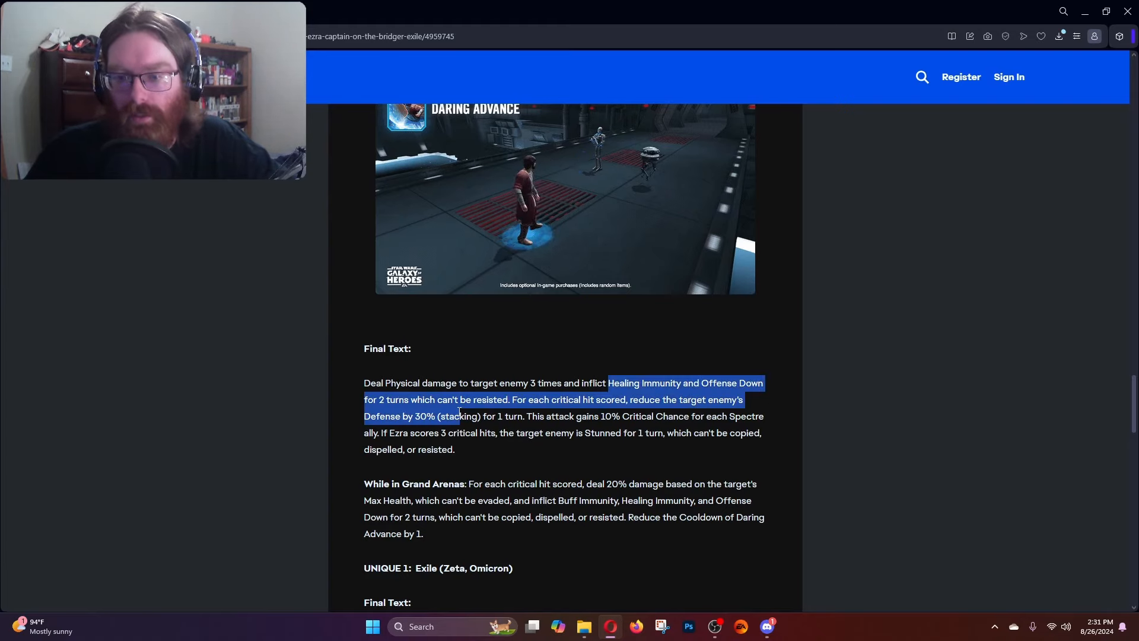
click(515, 403)
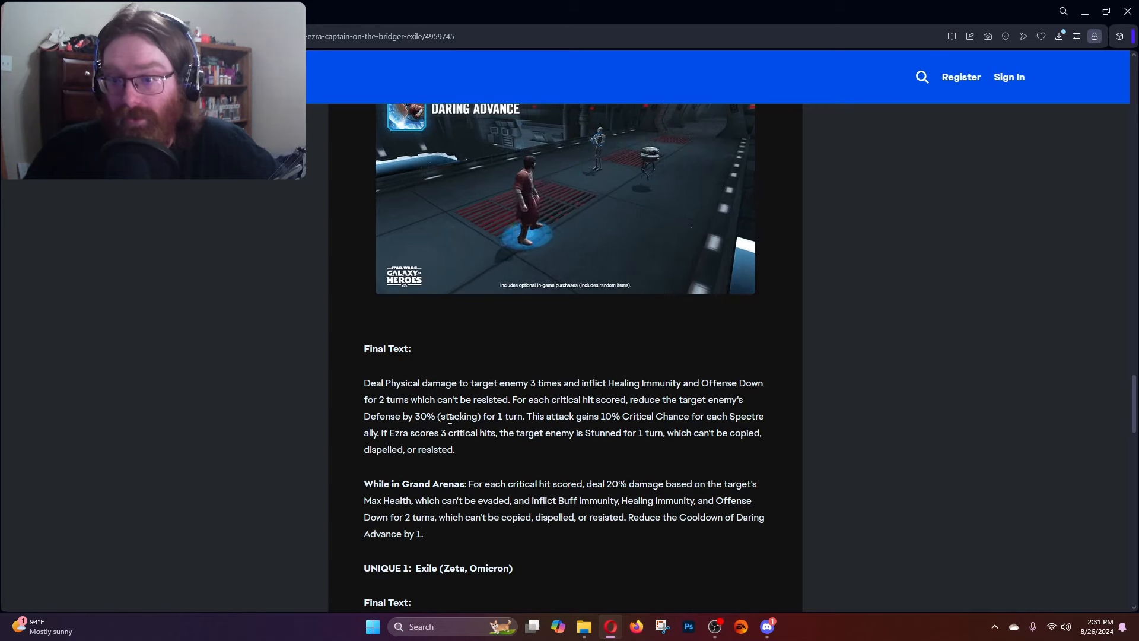
mouse_move(509, 419)
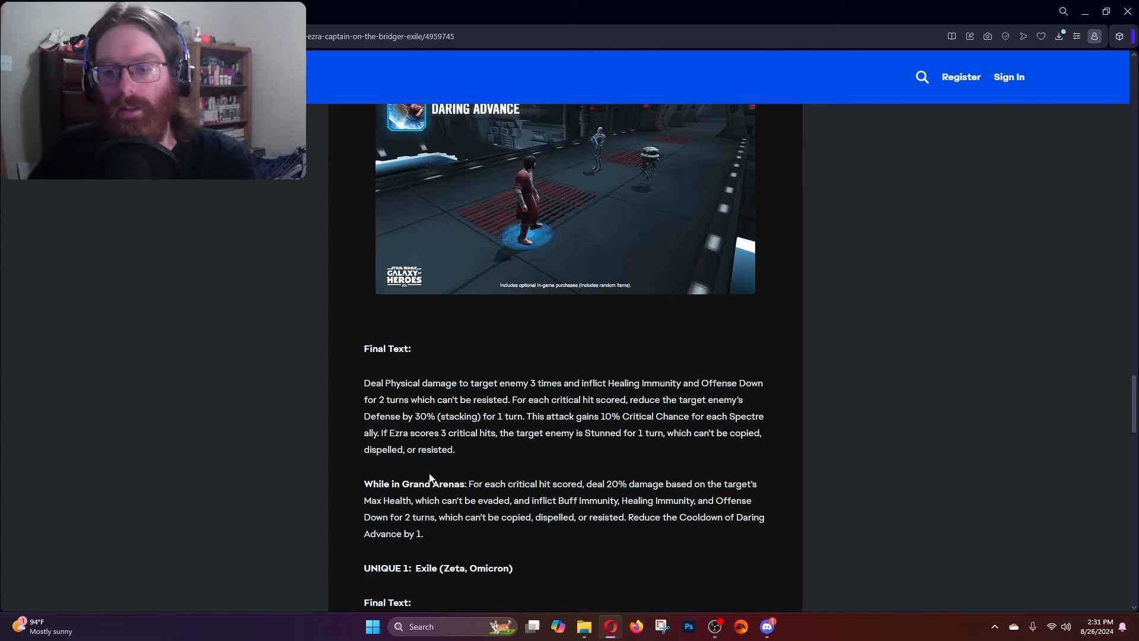
scroll(down, 3)
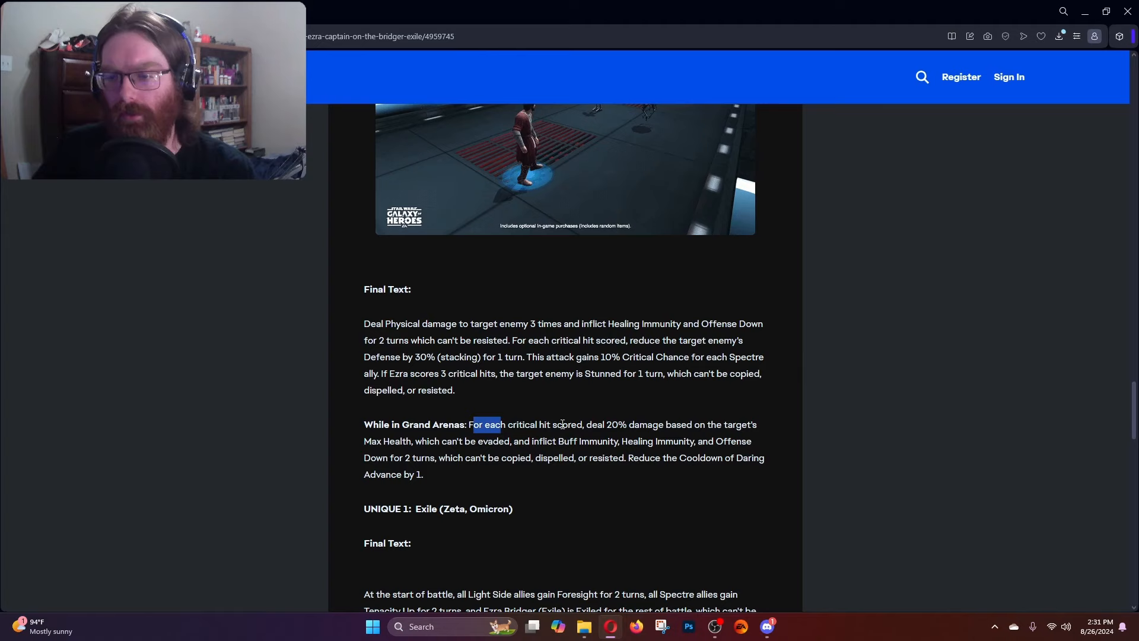
drag(474, 425, 627, 425)
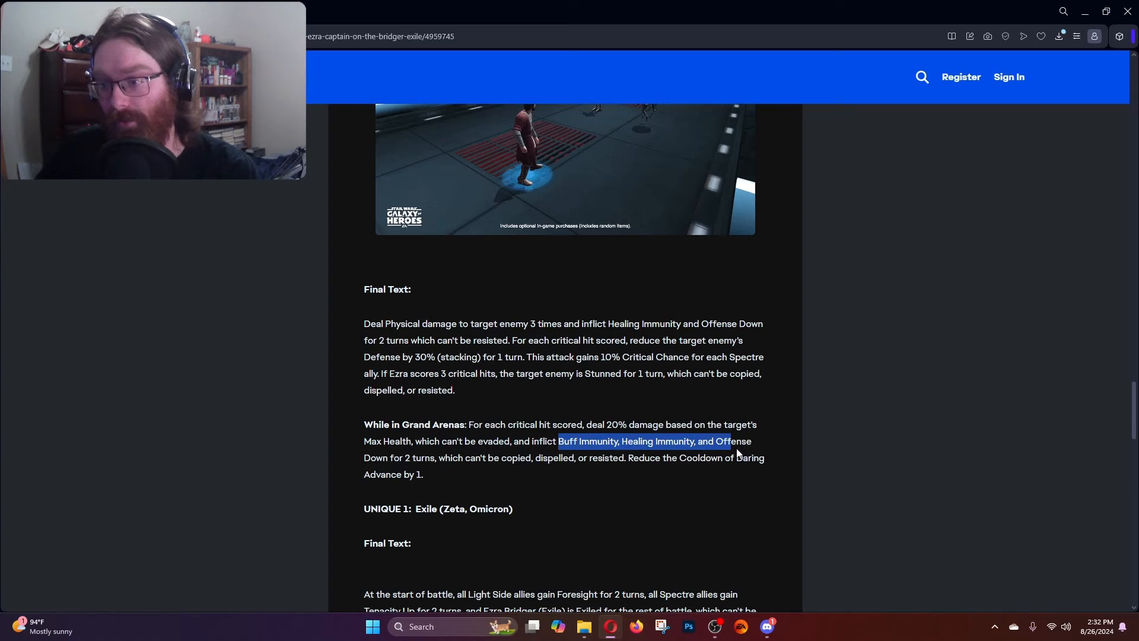
drag(733, 441, 483, 458)
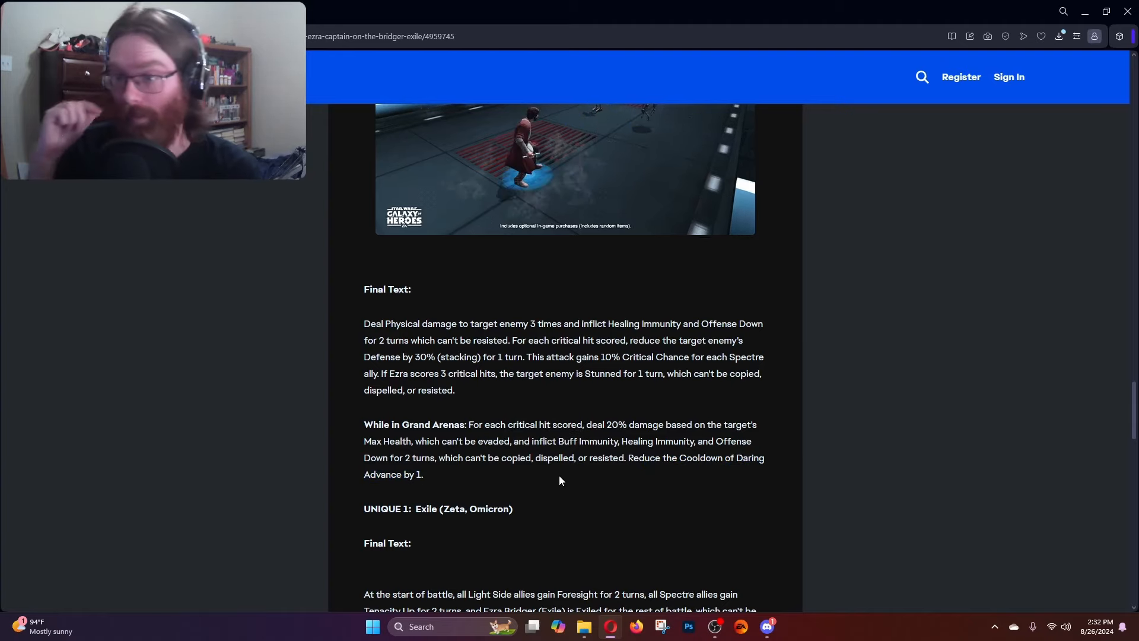
Scroll back over Fugitive's Defense and Kanan's Legacy, then down to the UNIQUE 1: Exile text.
scroll(down, 3)
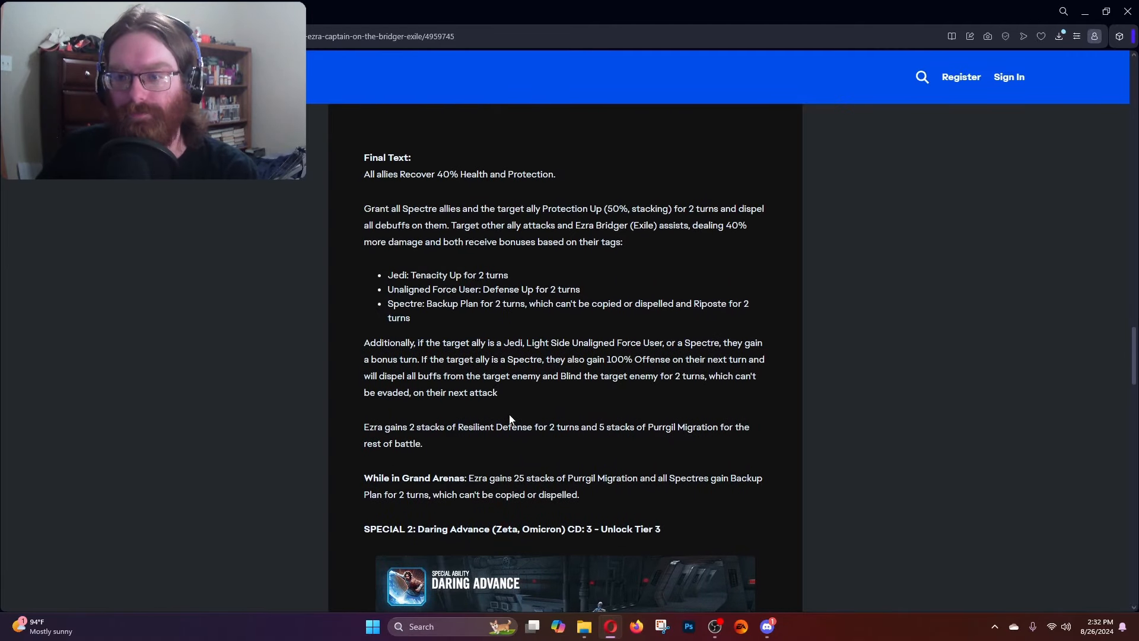
scroll(up, 3)
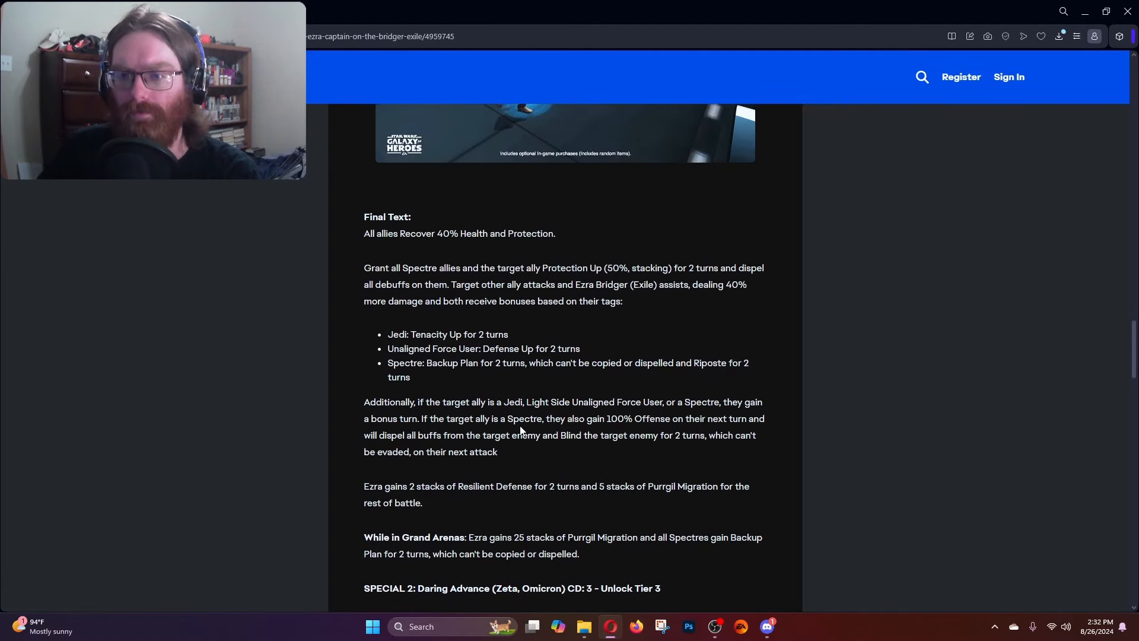
scroll(up, 3)
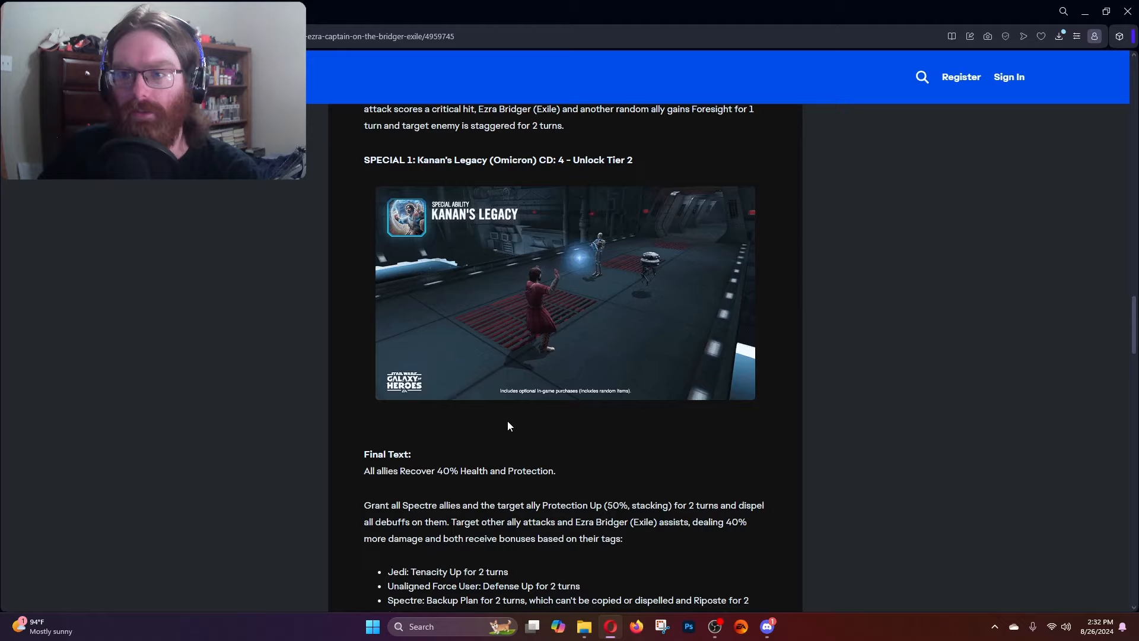
scroll(down, 3)
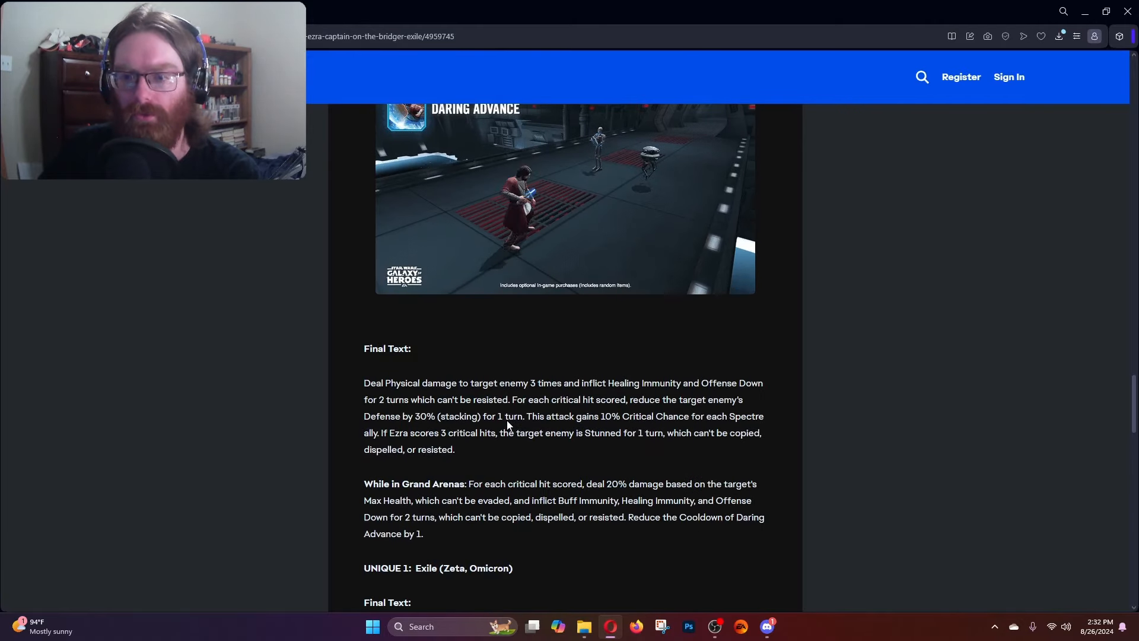
scroll(down, 3)
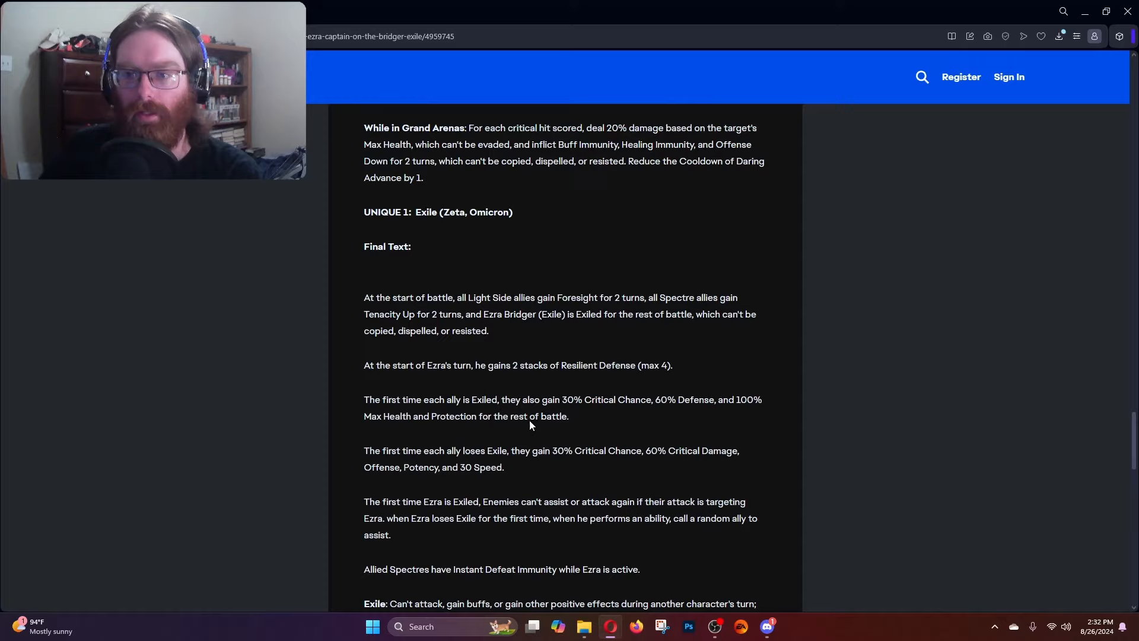
scroll(down, 3)
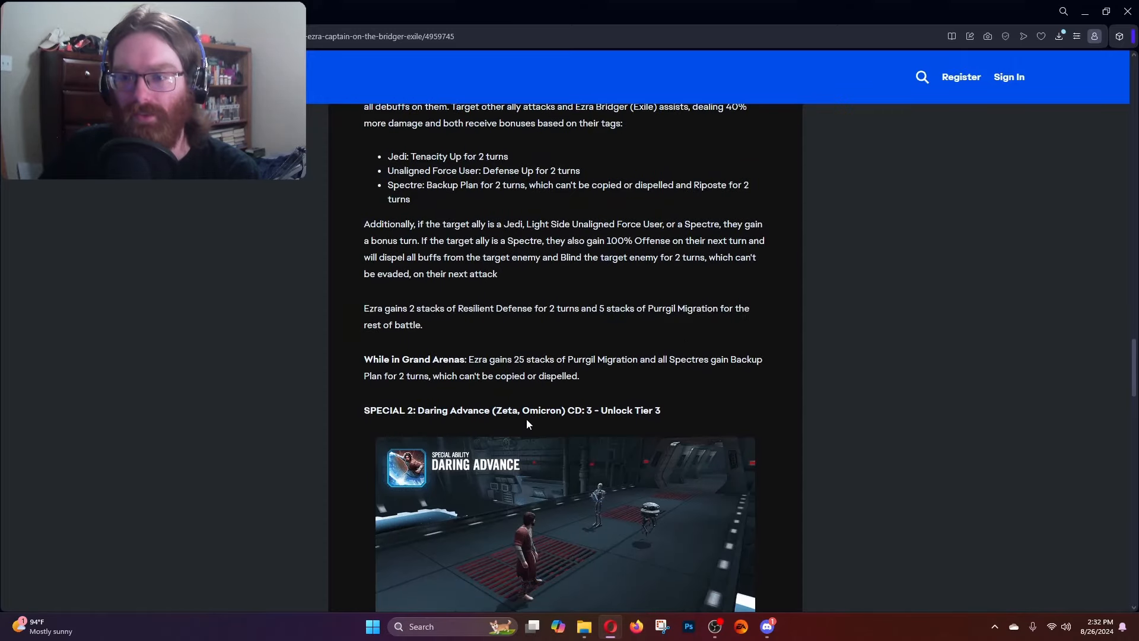
scroll(down, 3)
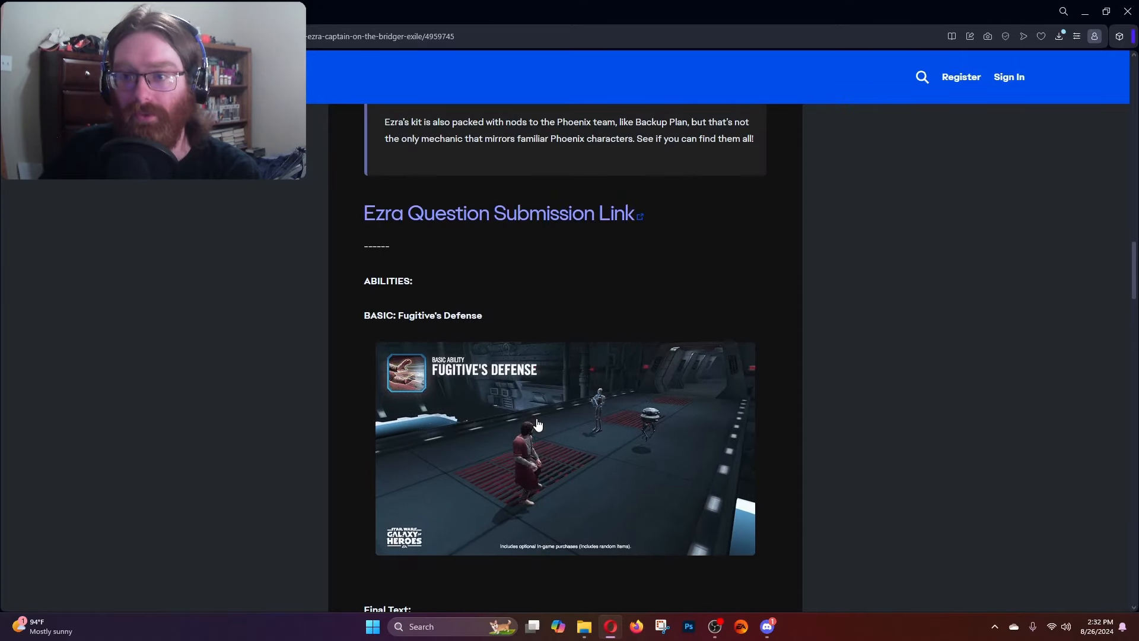
scroll(down, 3)
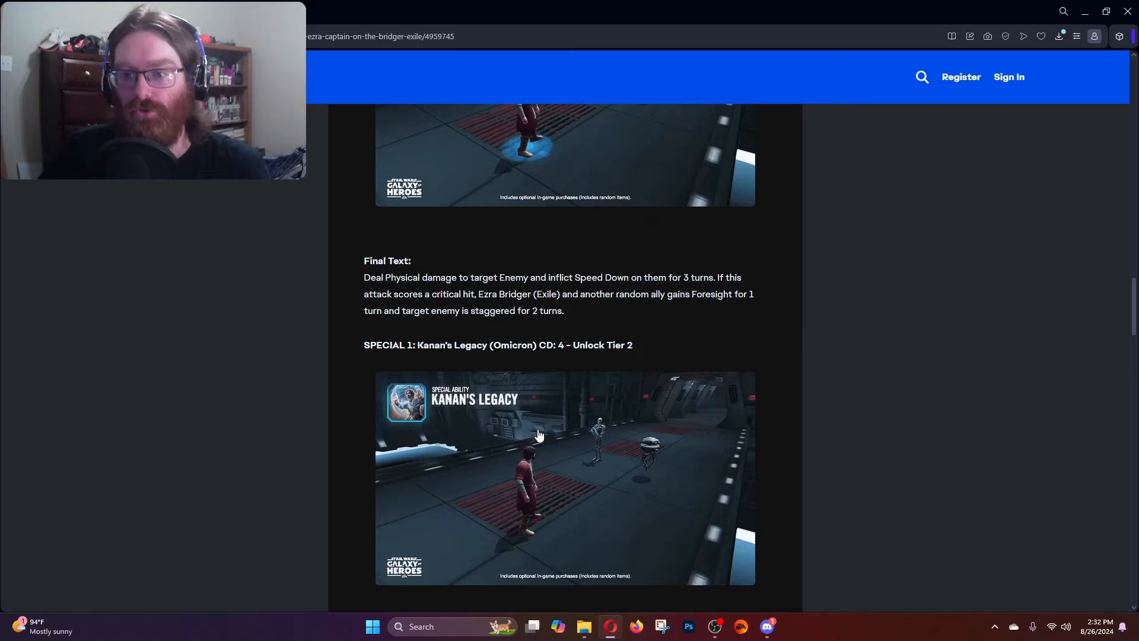
scroll(down, 3)
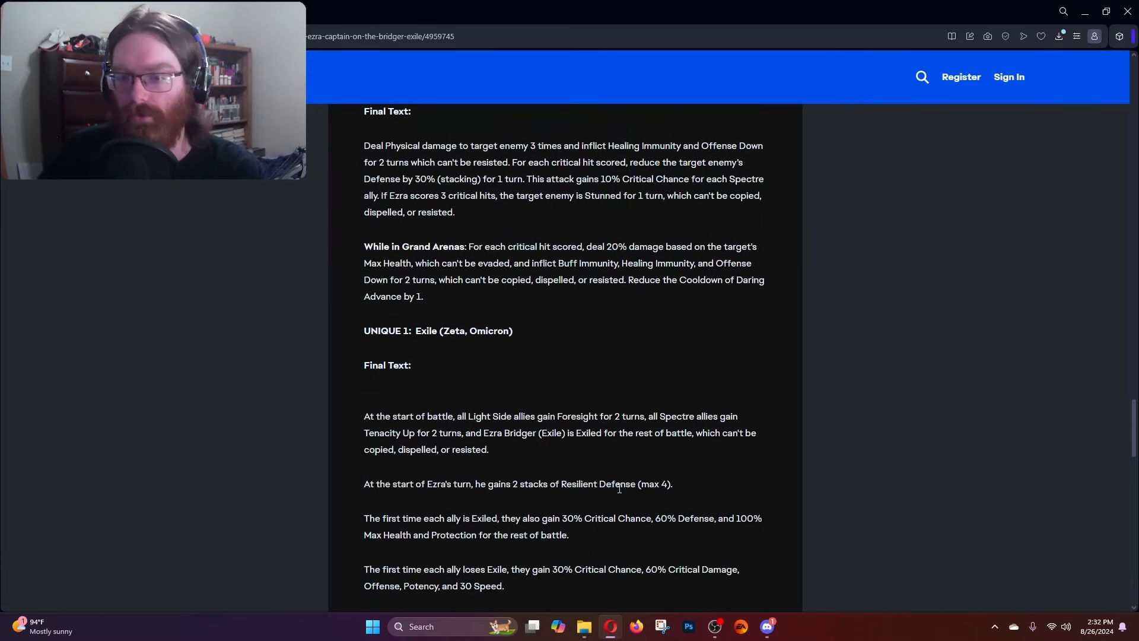
scroll(down, 3)
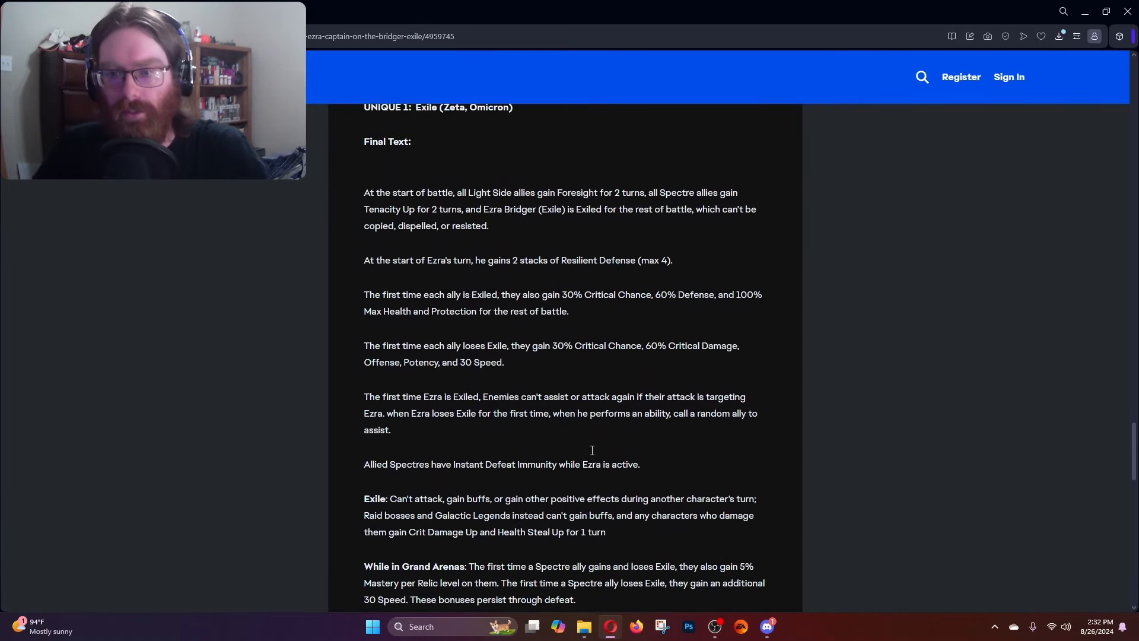
Highlight the first Exile sentences stating Ezra is Exiled for the rest of battle.
scroll(up, 3)
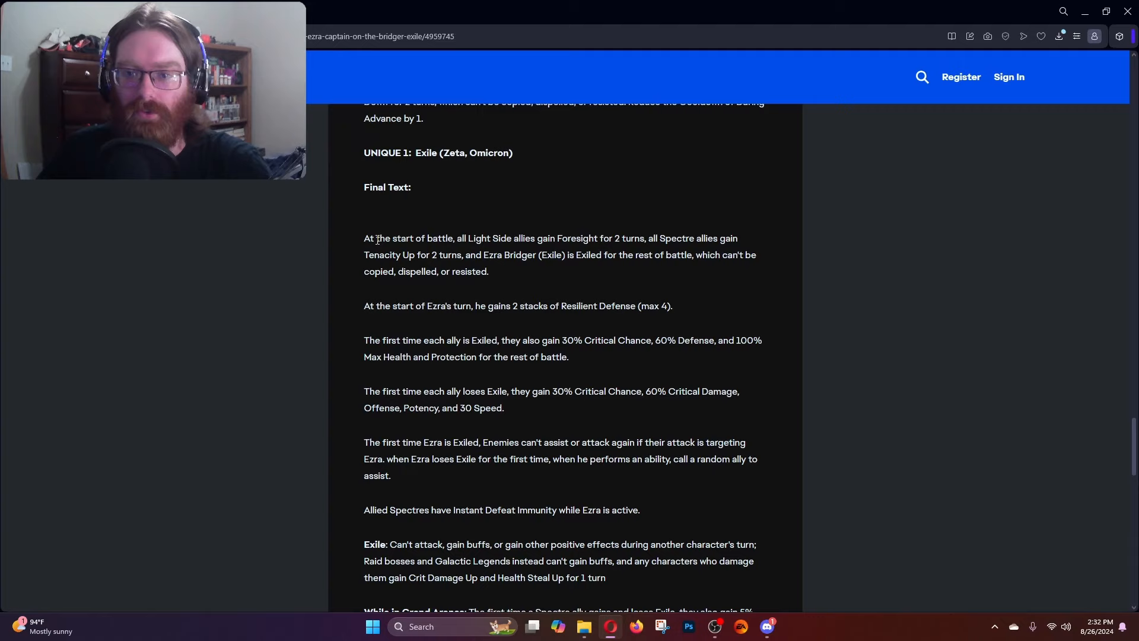
mouse_move(668, 245)
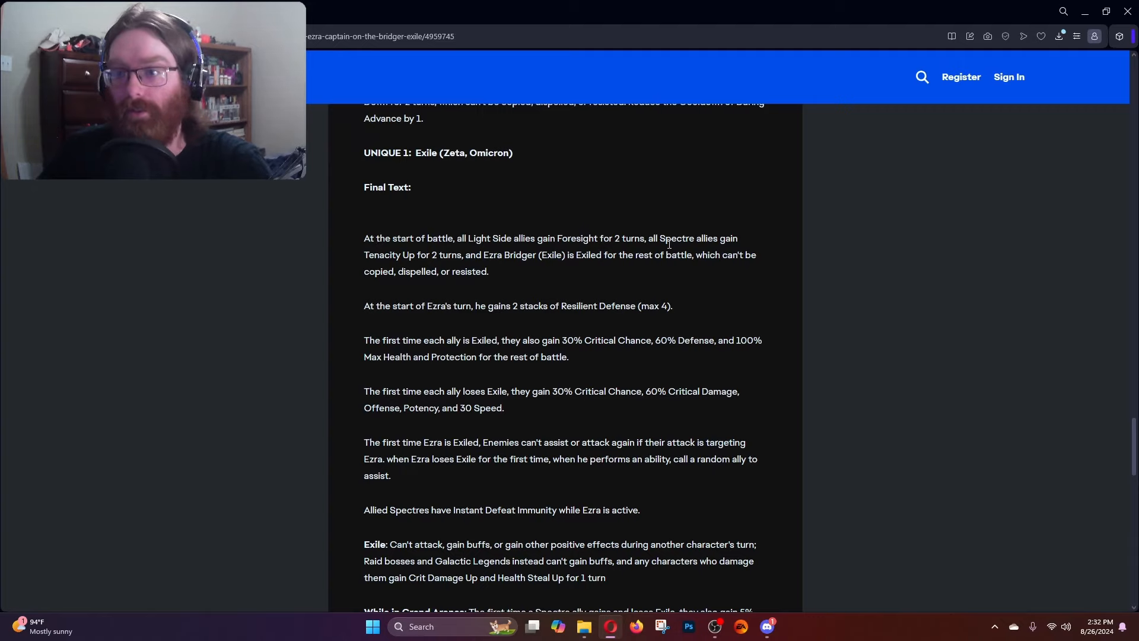
drag(720, 239, 756, 255)
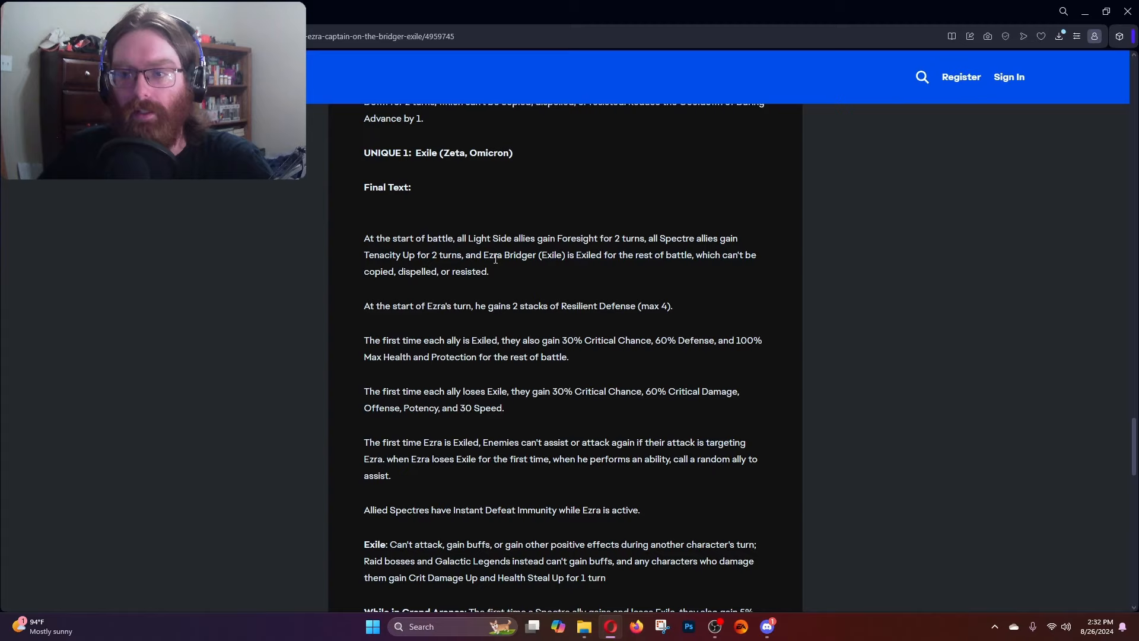
drag(493, 255, 628, 255)
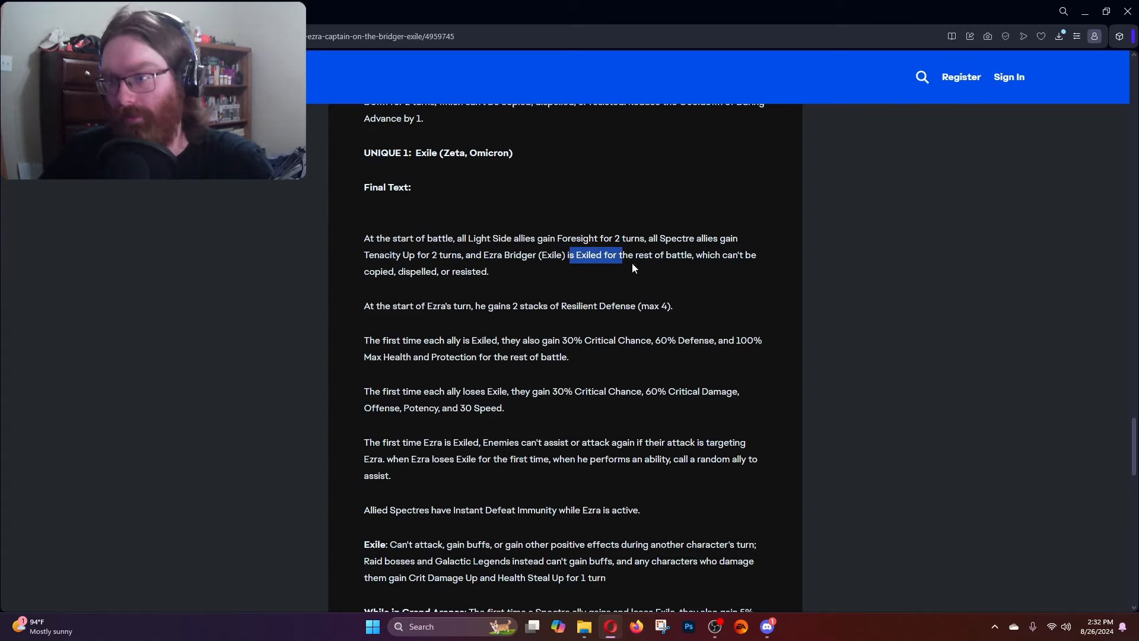
drag(621, 255, 488, 271)
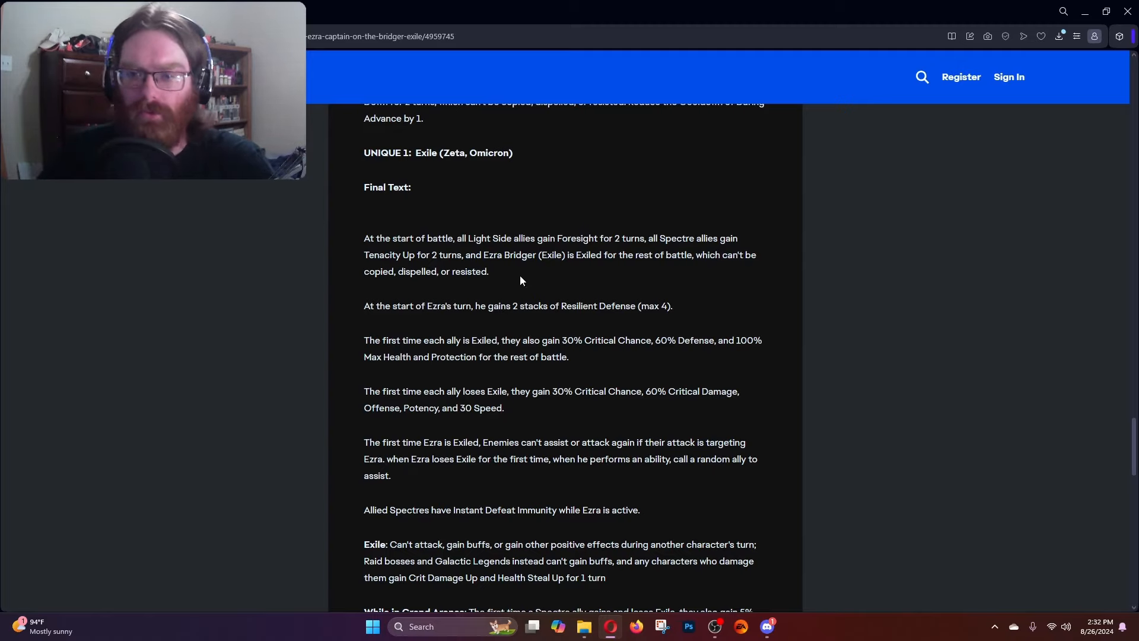
drag(477, 306, 638, 306)
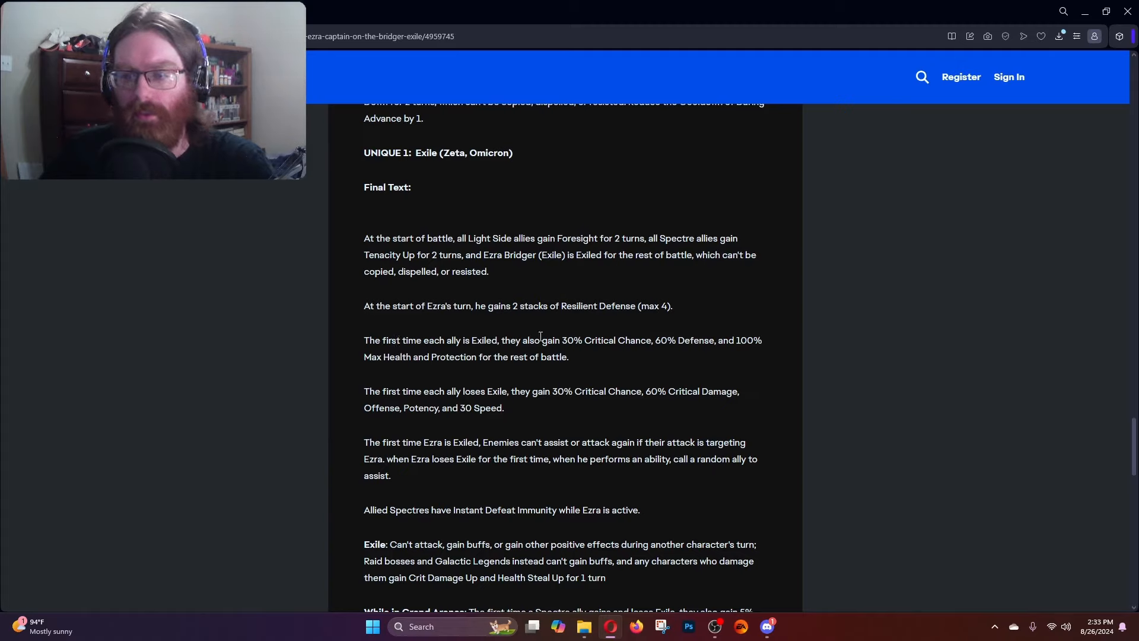
Highlight the 30% Critical Chance and Max Health and Protection bonuses for Exiled allies, then clear it.
drag(509, 340, 653, 340)
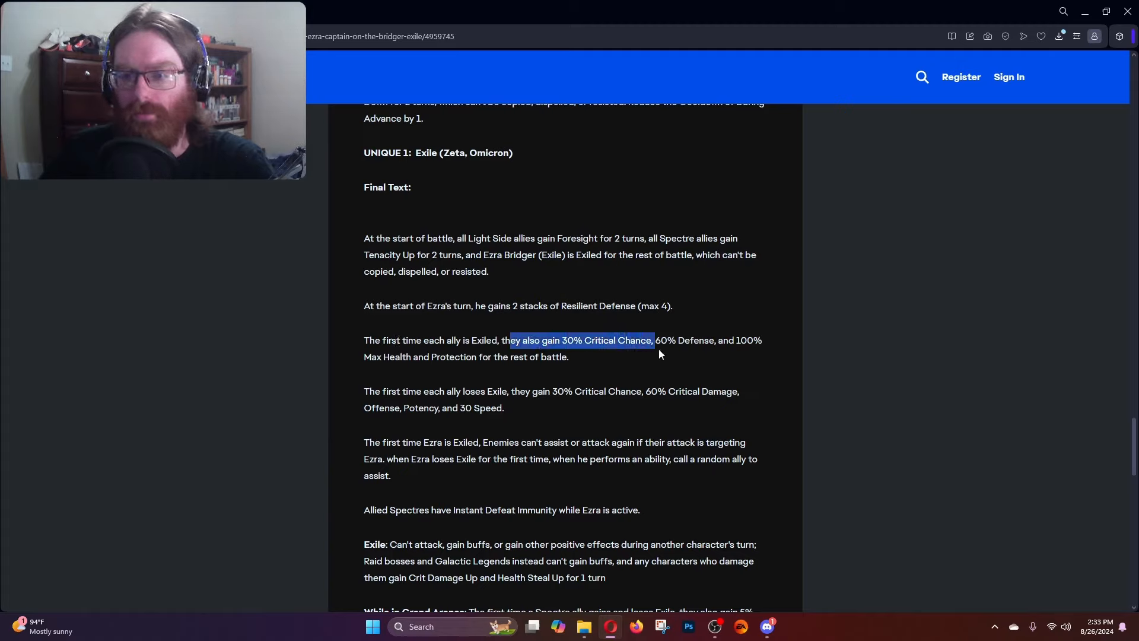
drag(652, 340, 569, 357)
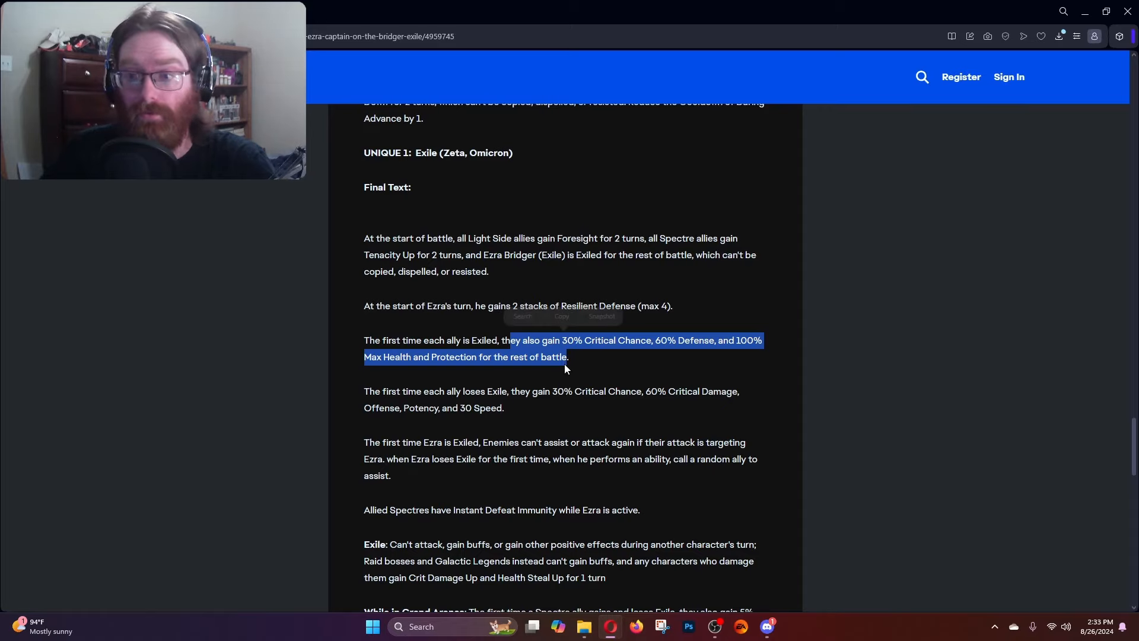
click(629, 381)
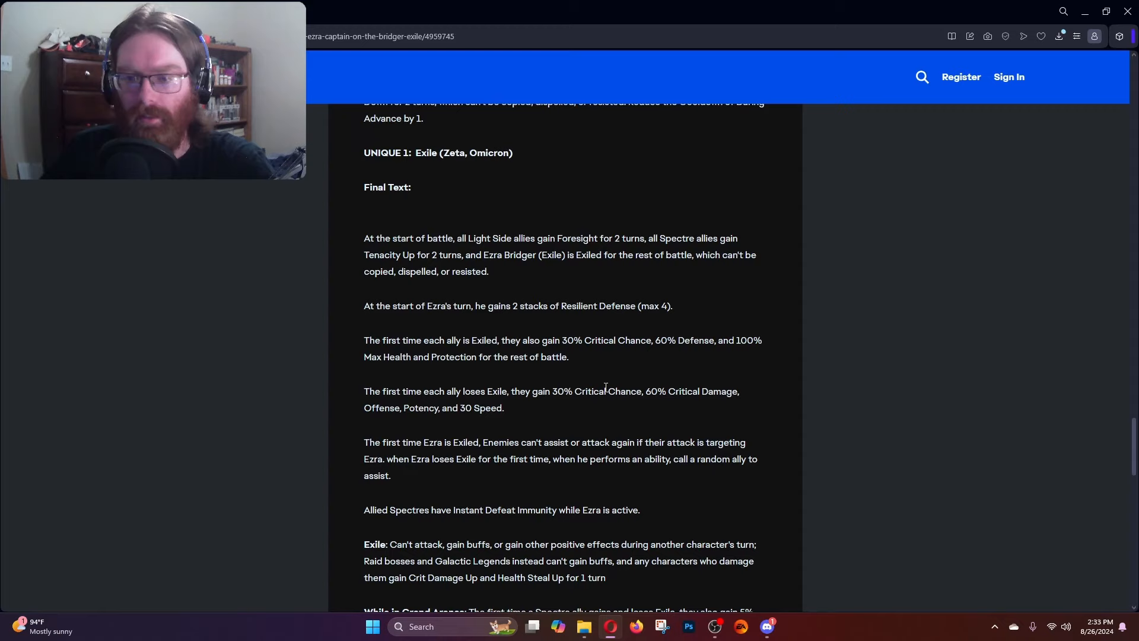
drag(416, 390, 493, 391)
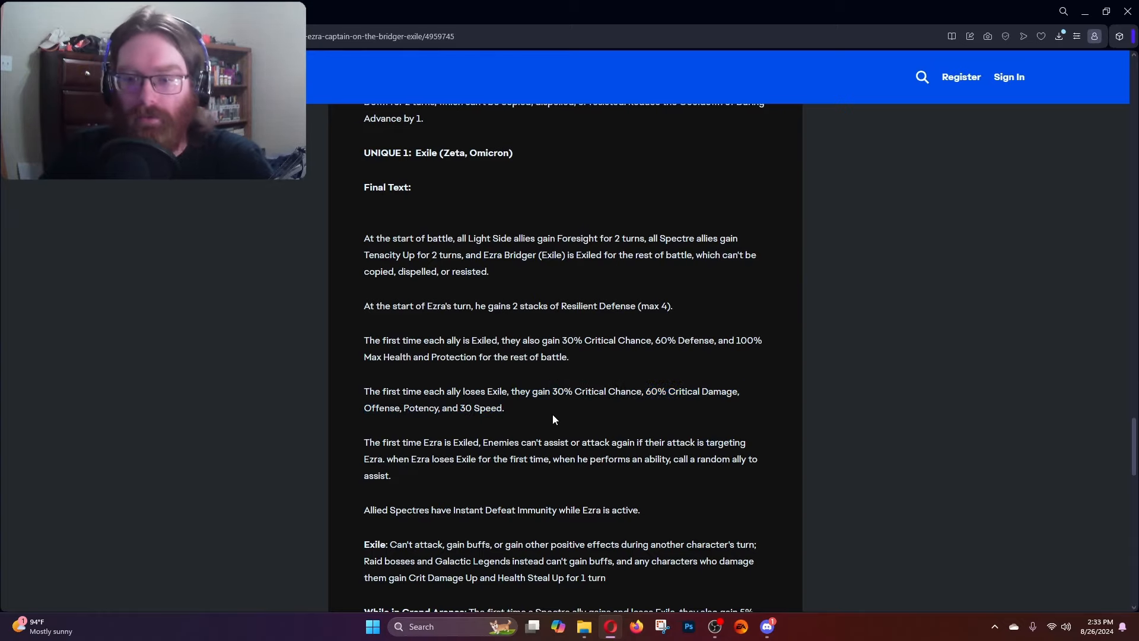
Highlight the clauses that enemies can't assist or attack again and a random ally assists, then clear it.
drag(483, 442, 569, 442)
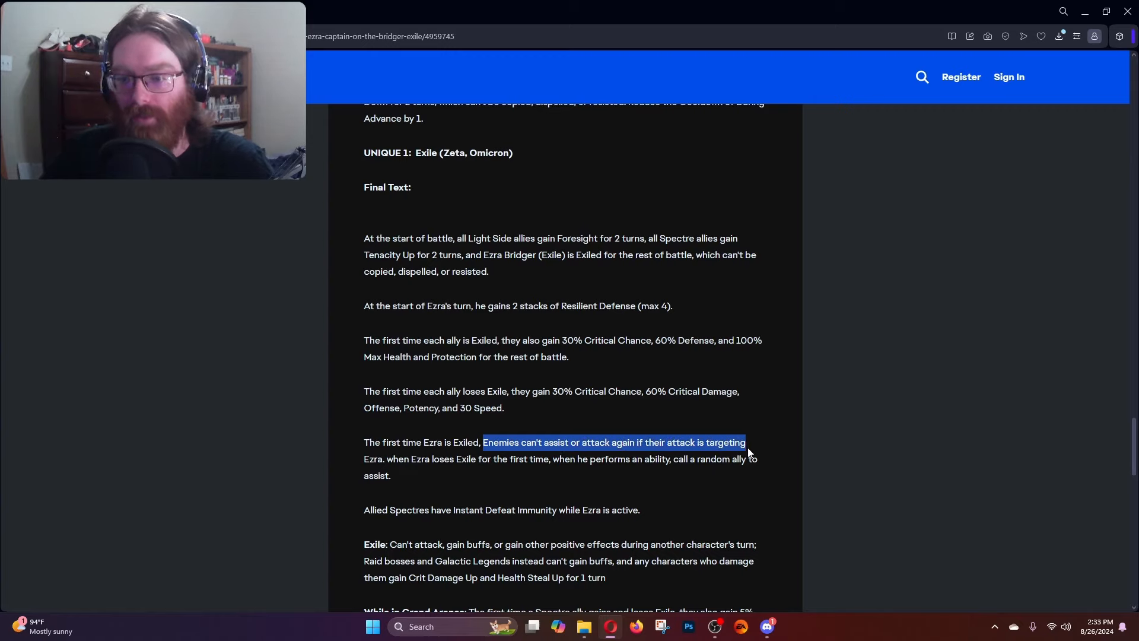
drag(749, 442, 432, 458)
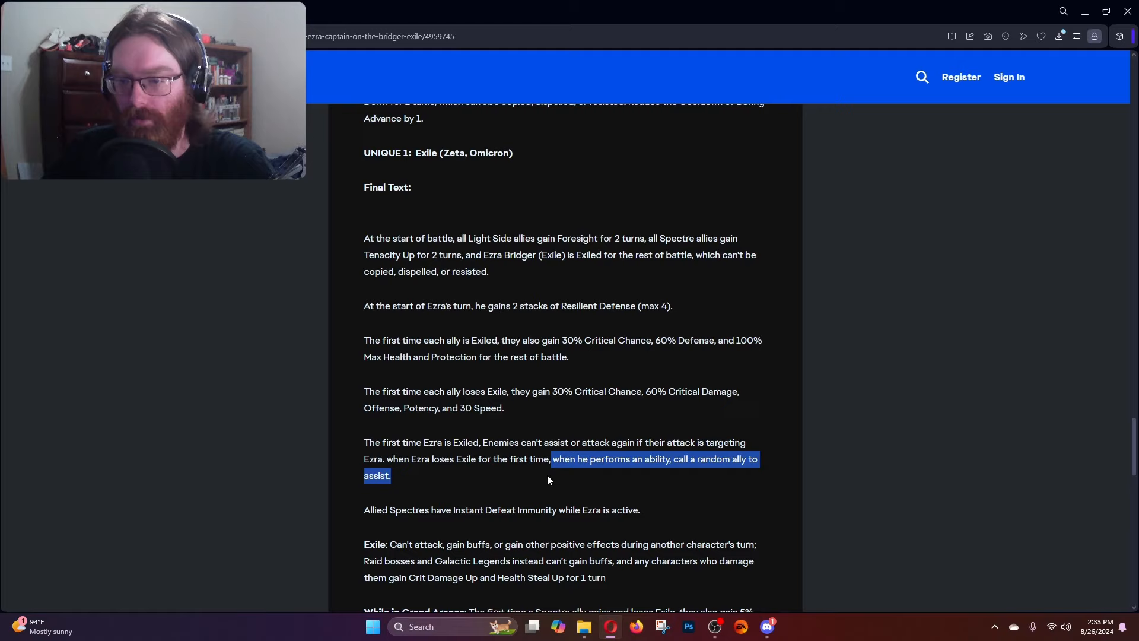
click(551, 467)
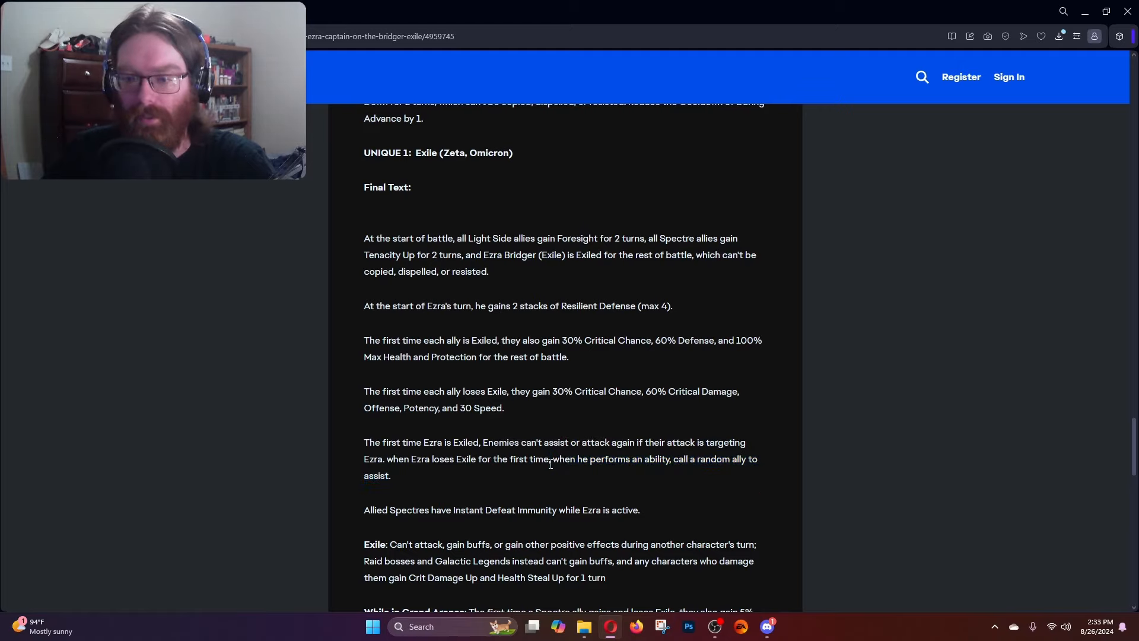
double_click(580, 458)
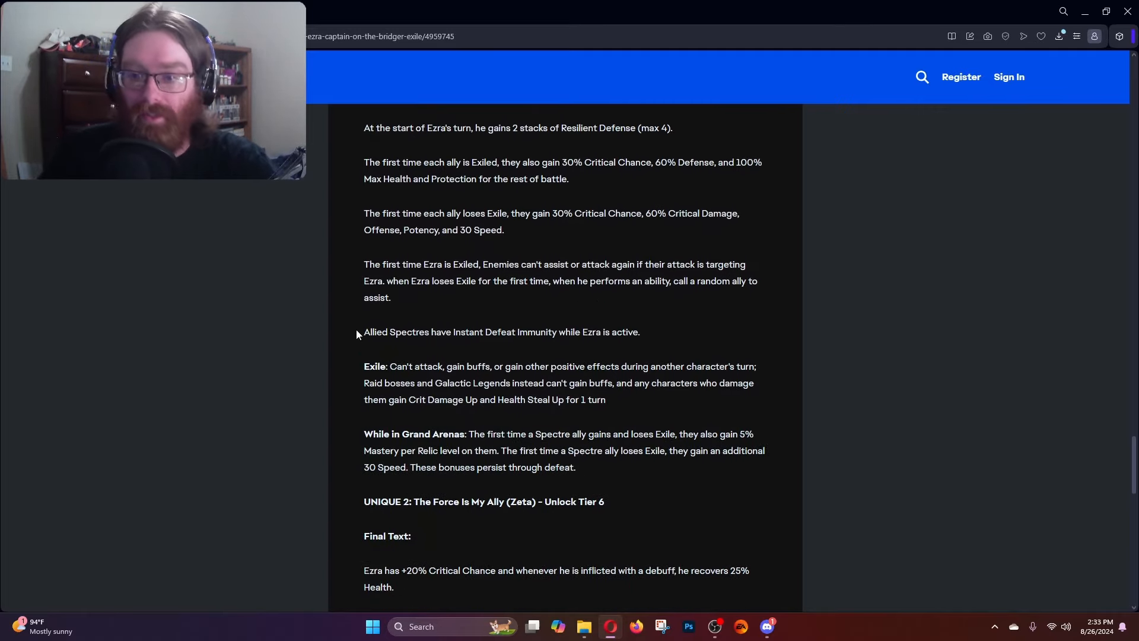
drag(364, 333, 639, 333)
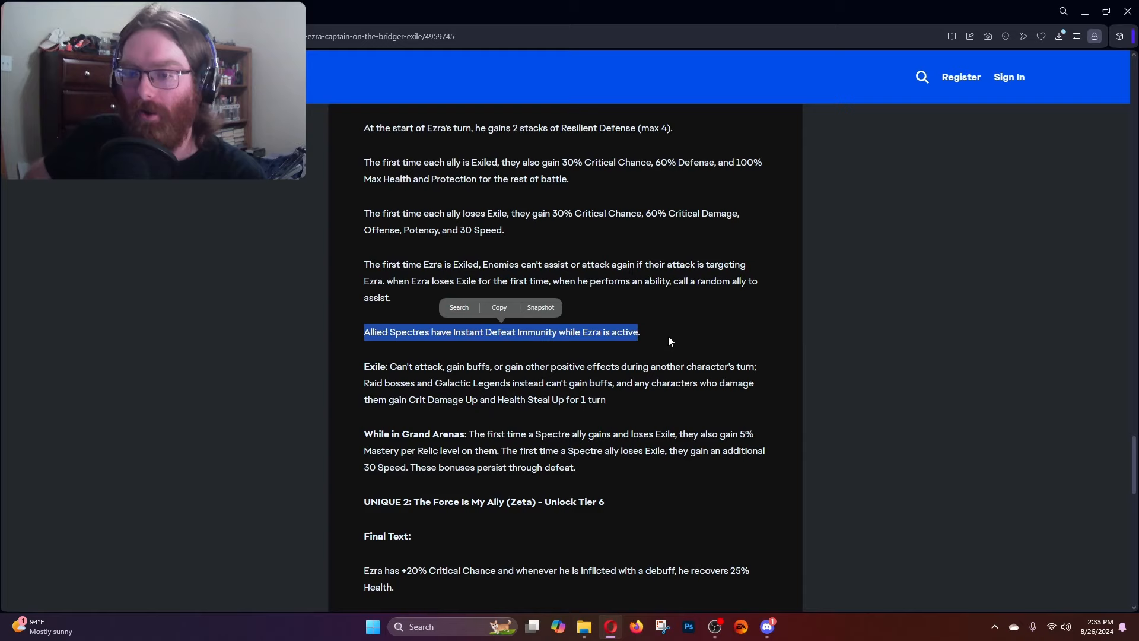
mouse_move(434, 420)
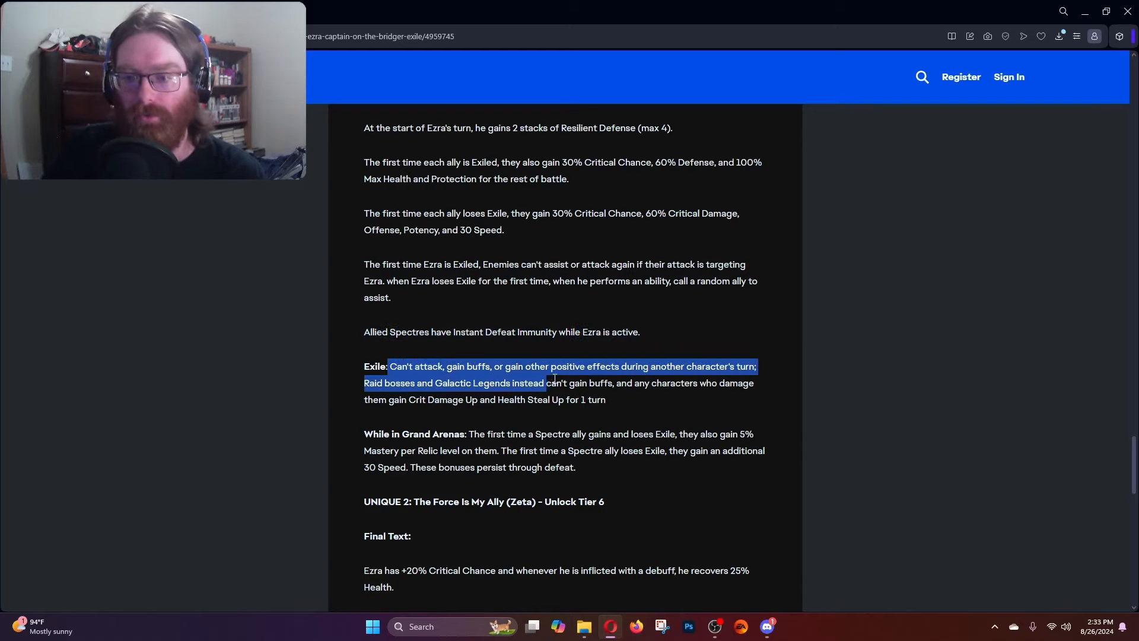
drag(542, 383, 736, 367)
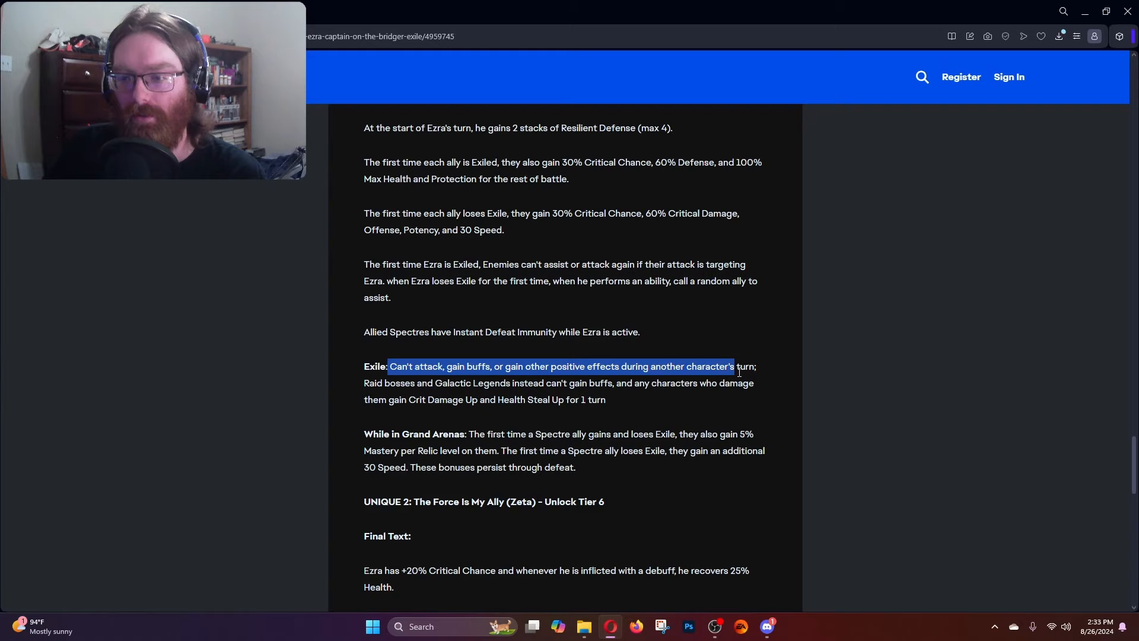
drag(735, 367, 756, 367)
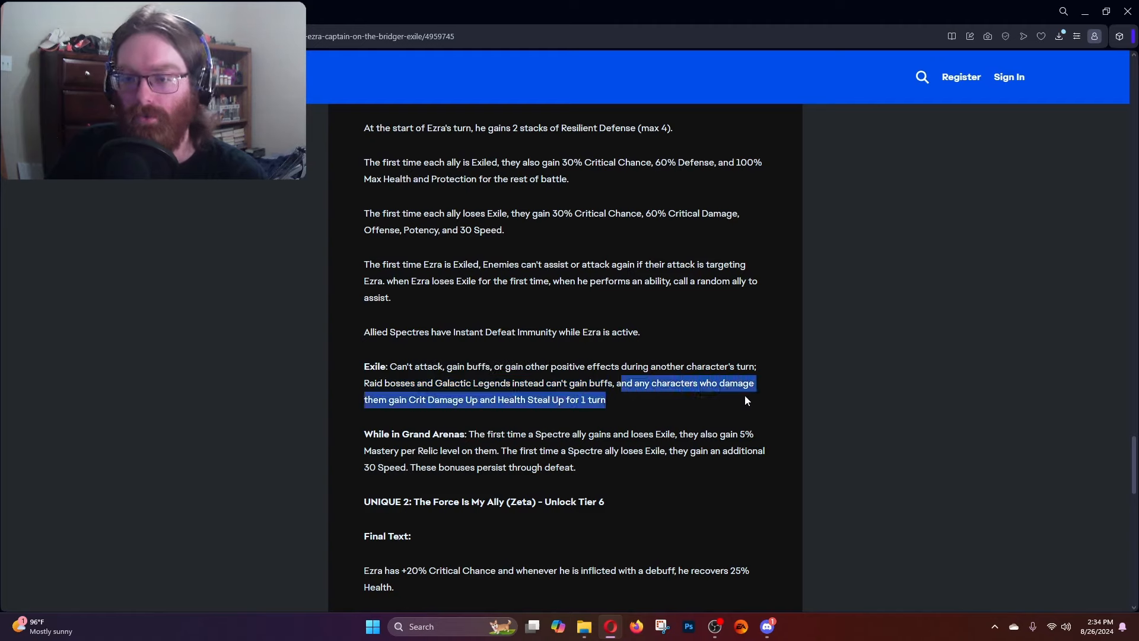
mouse_move(605, 411)
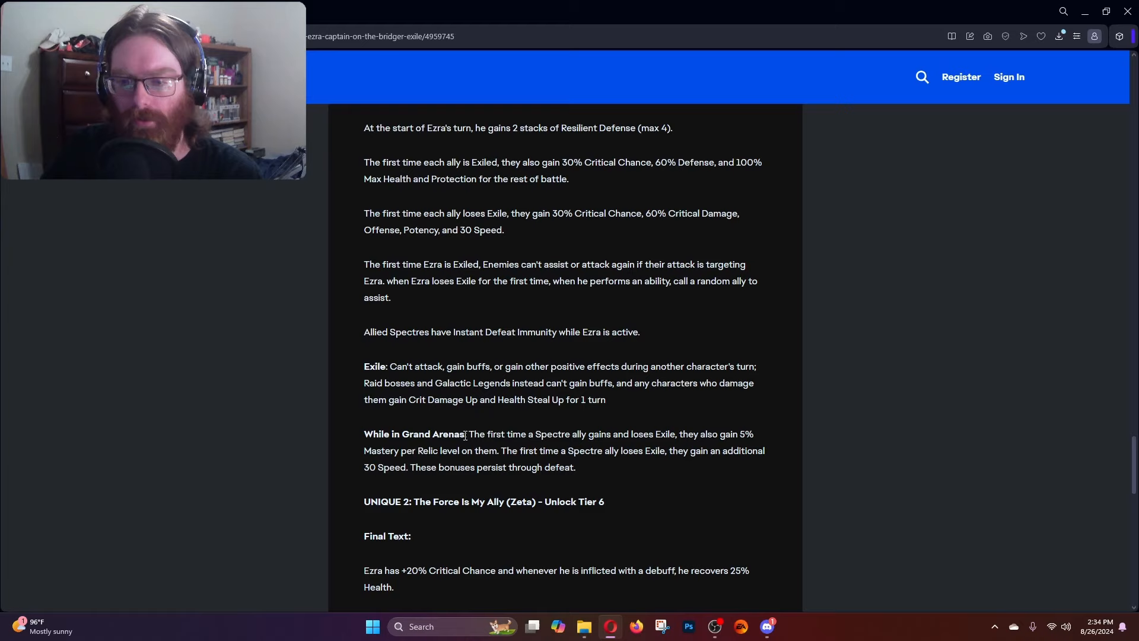
drag(472, 434, 639, 434)
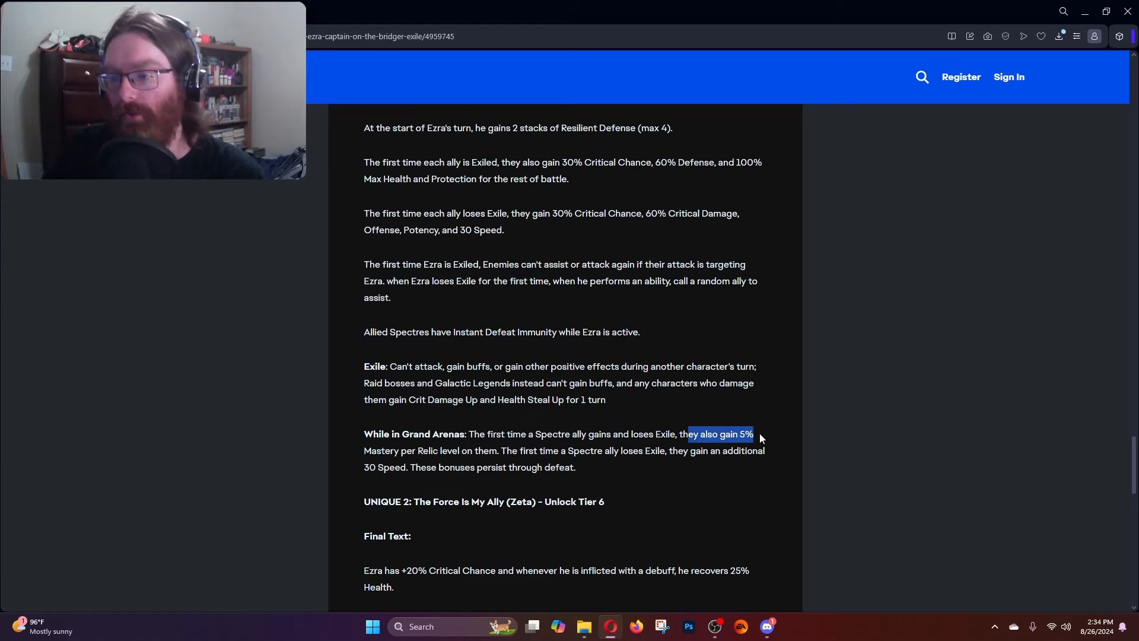
drag(755, 435, 434, 451)
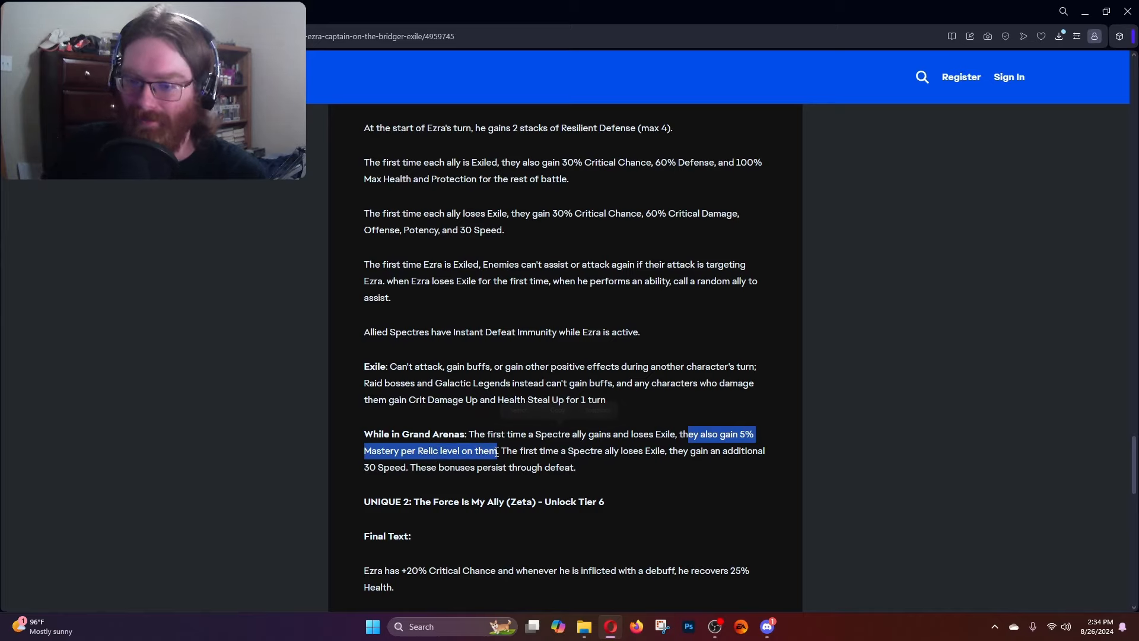
click(627, 476)
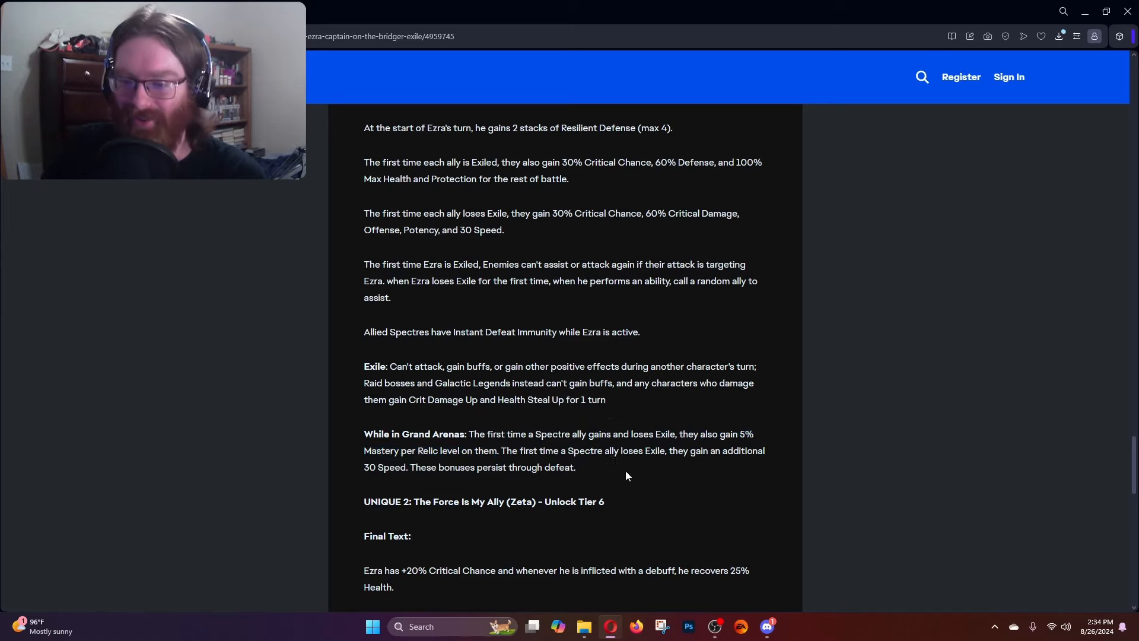
drag(505, 450, 672, 450)
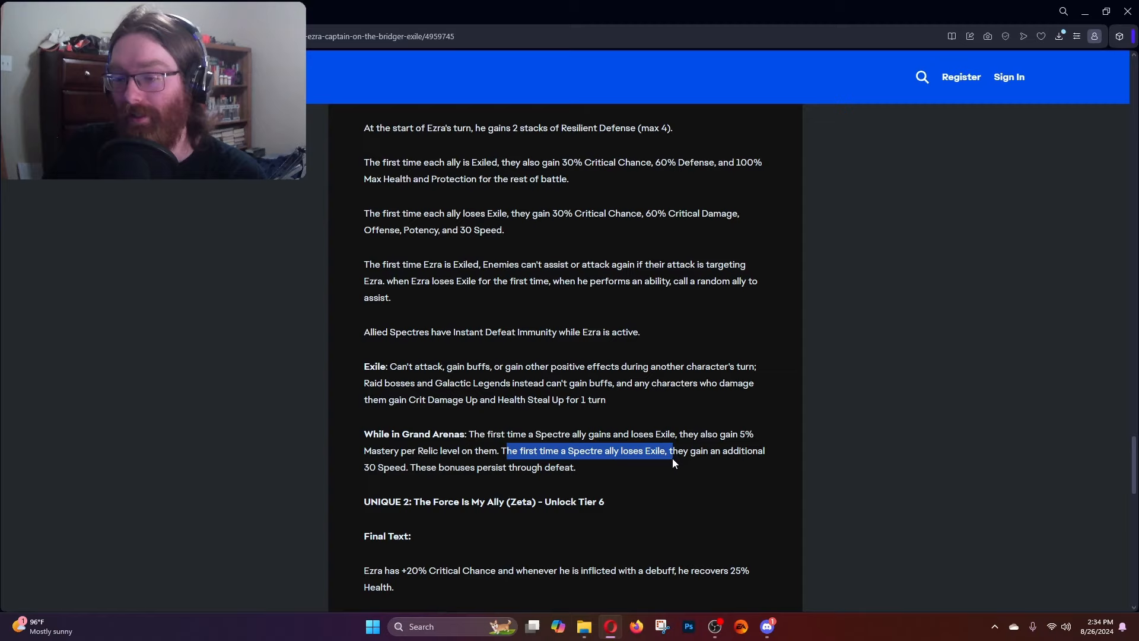
drag(674, 451, 576, 467)
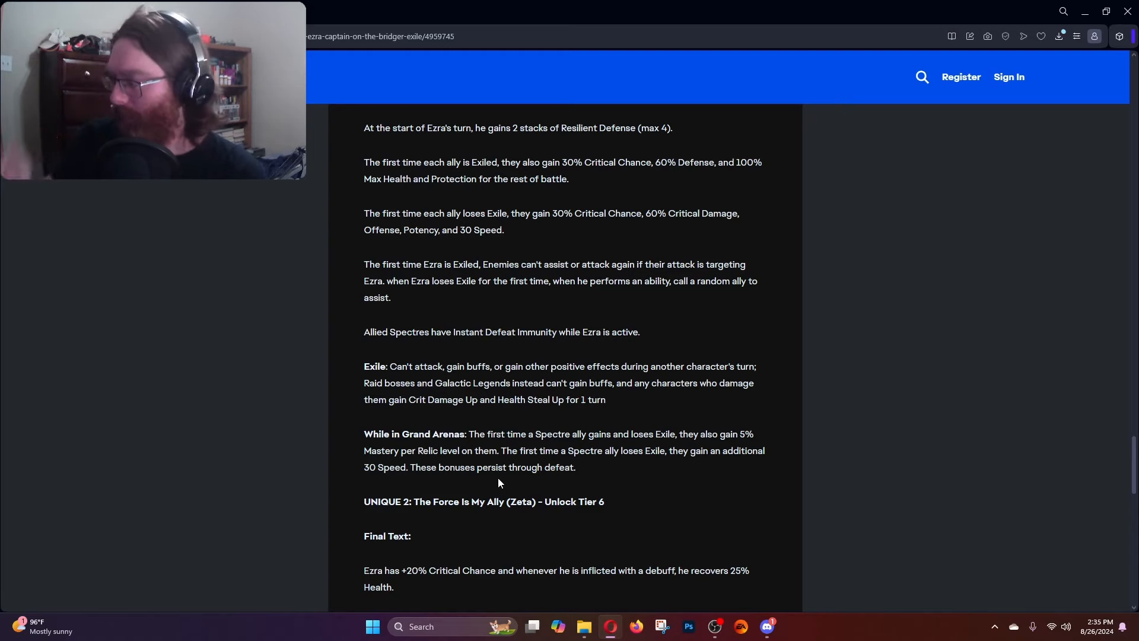
In The Force Is My Ally final text, highlight the debuff recovery and 5 stacks of Purrgil Migration passages, clearing each.
scroll(down, 3)
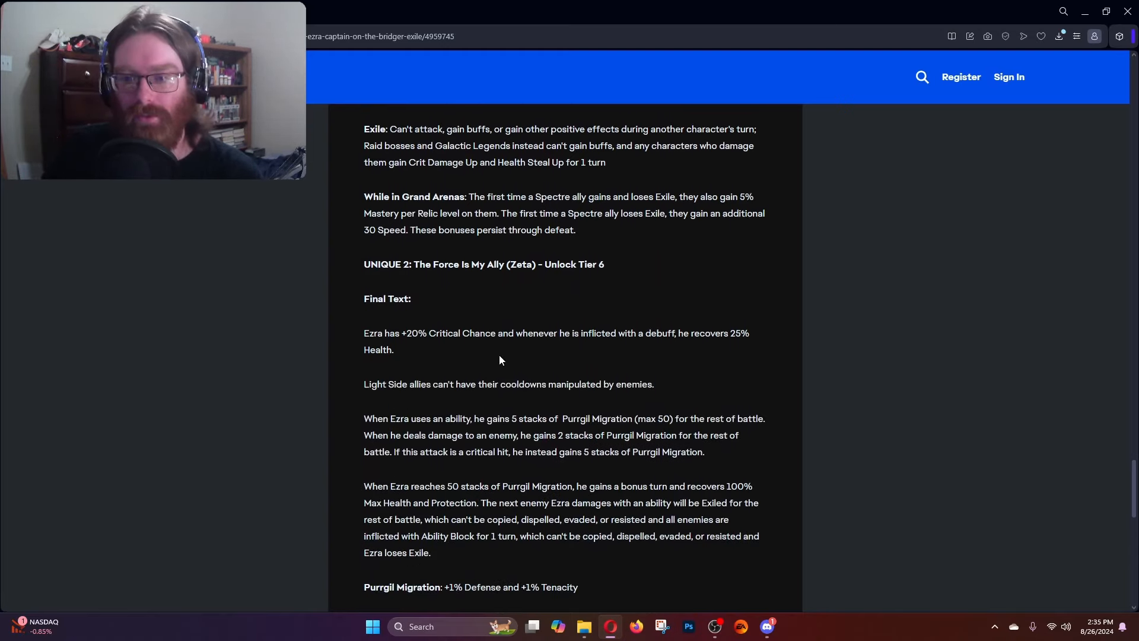
mouse_move(438, 322)
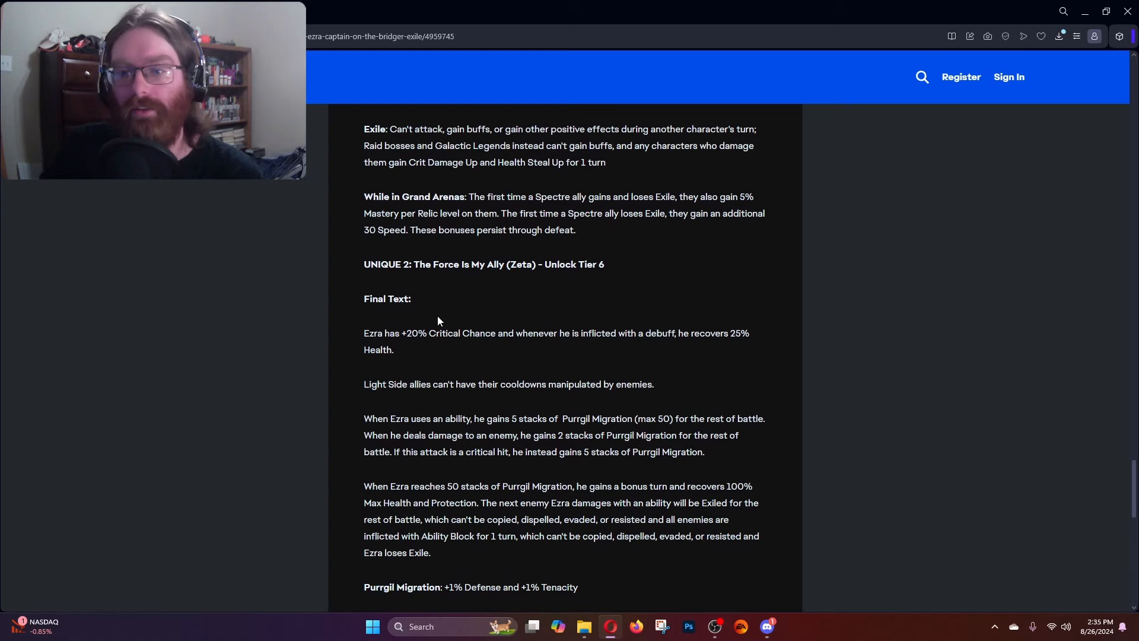
mouse_move(376, 336)
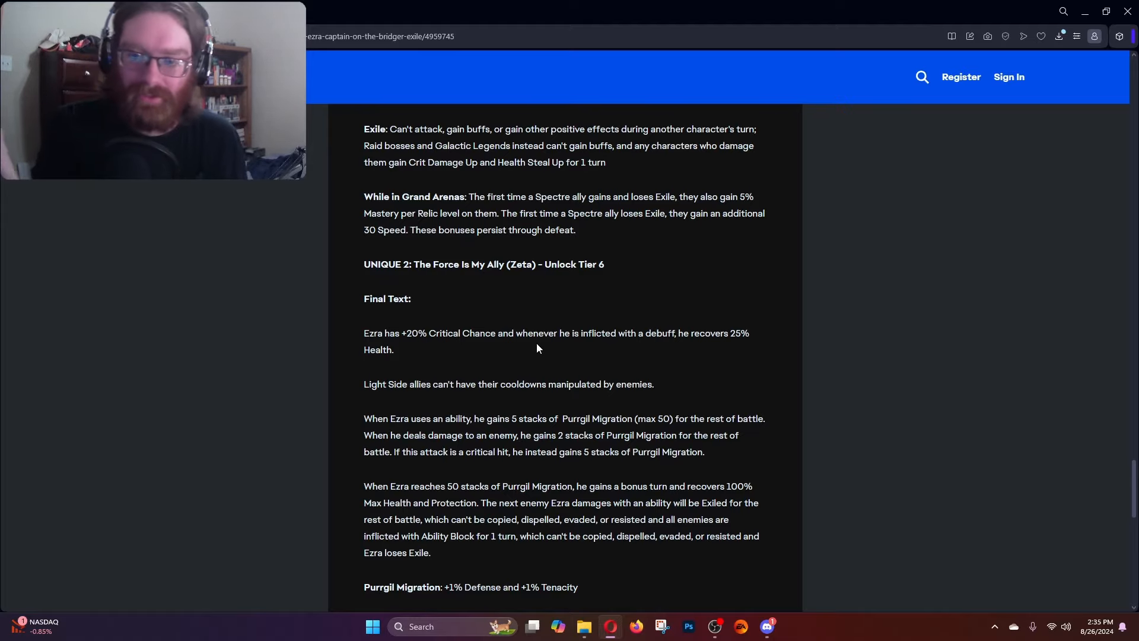
scroll(down, 3)
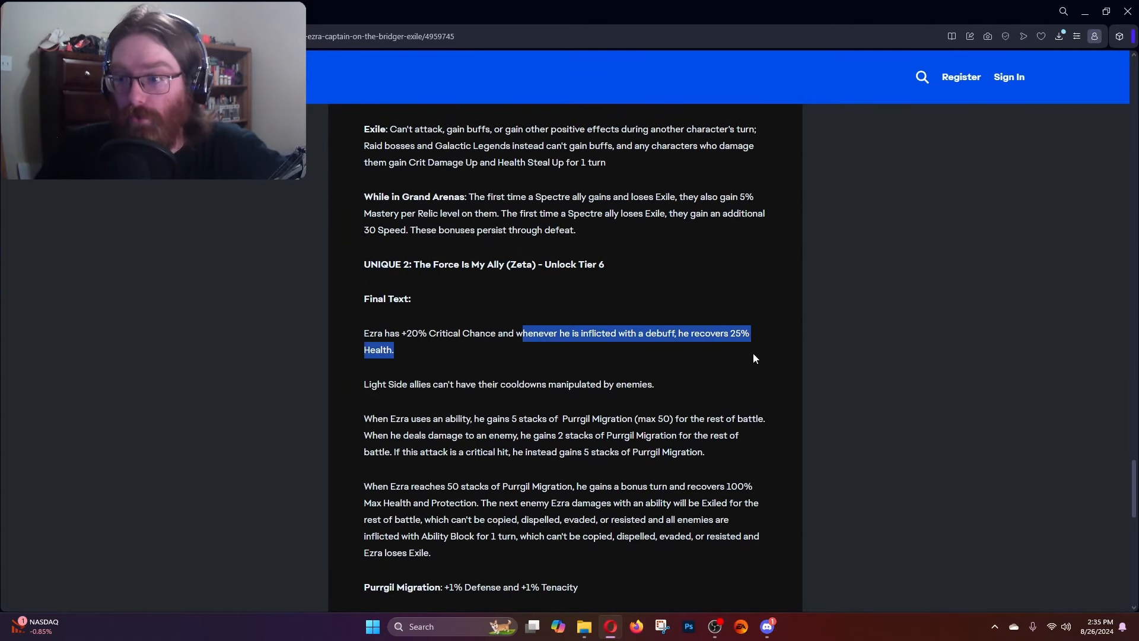
mouse_move(403, 358)
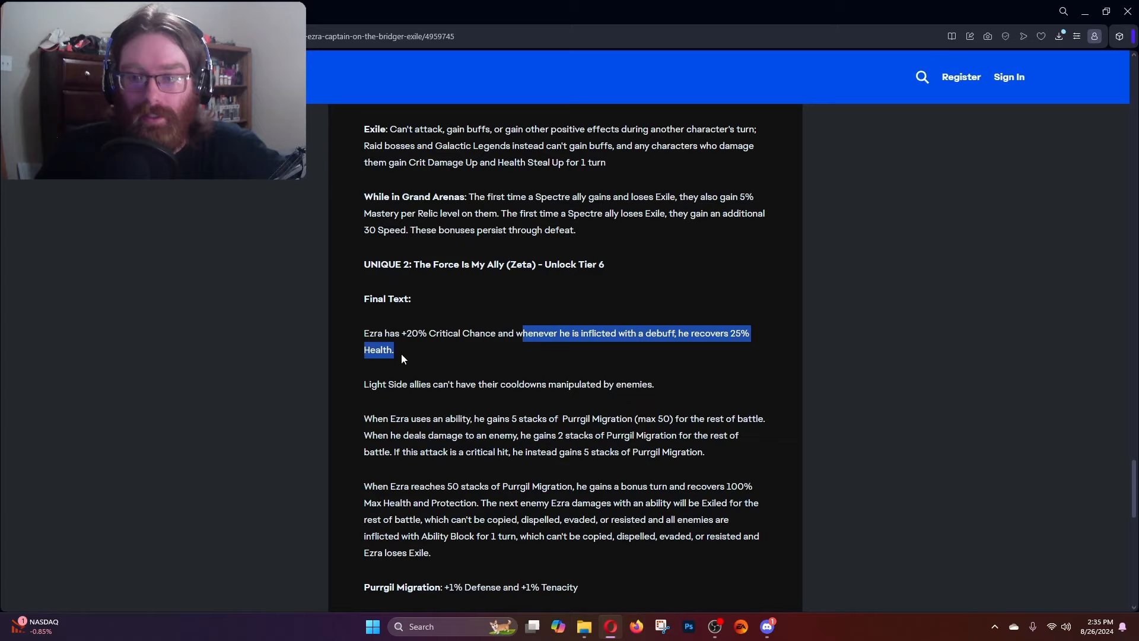
click(488, 363)
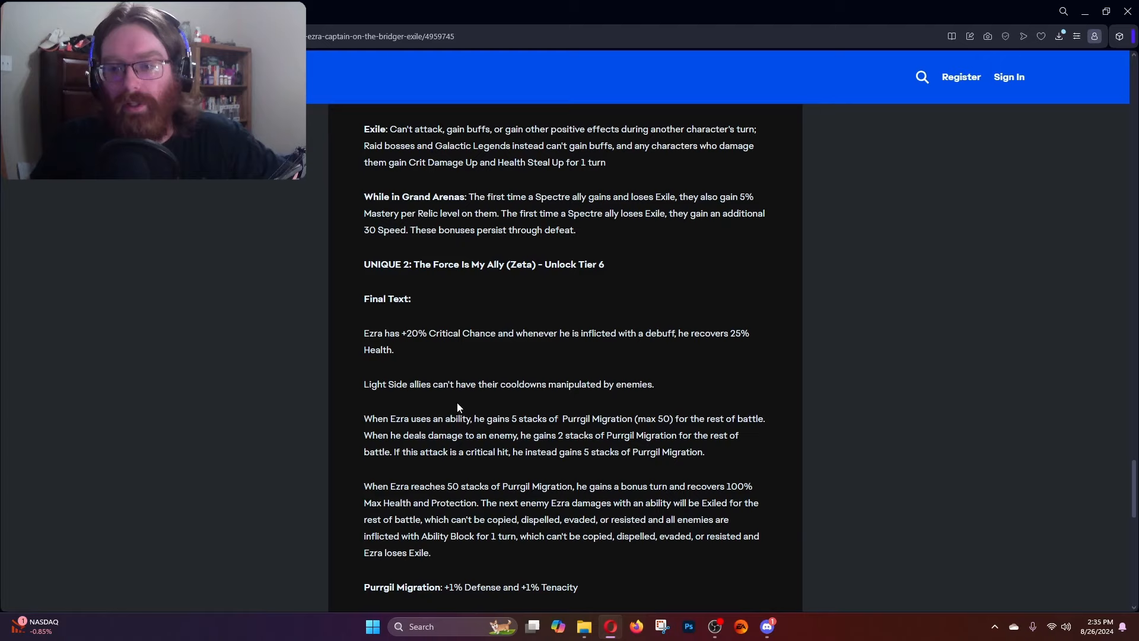
drag(365, 383, 557, 383)
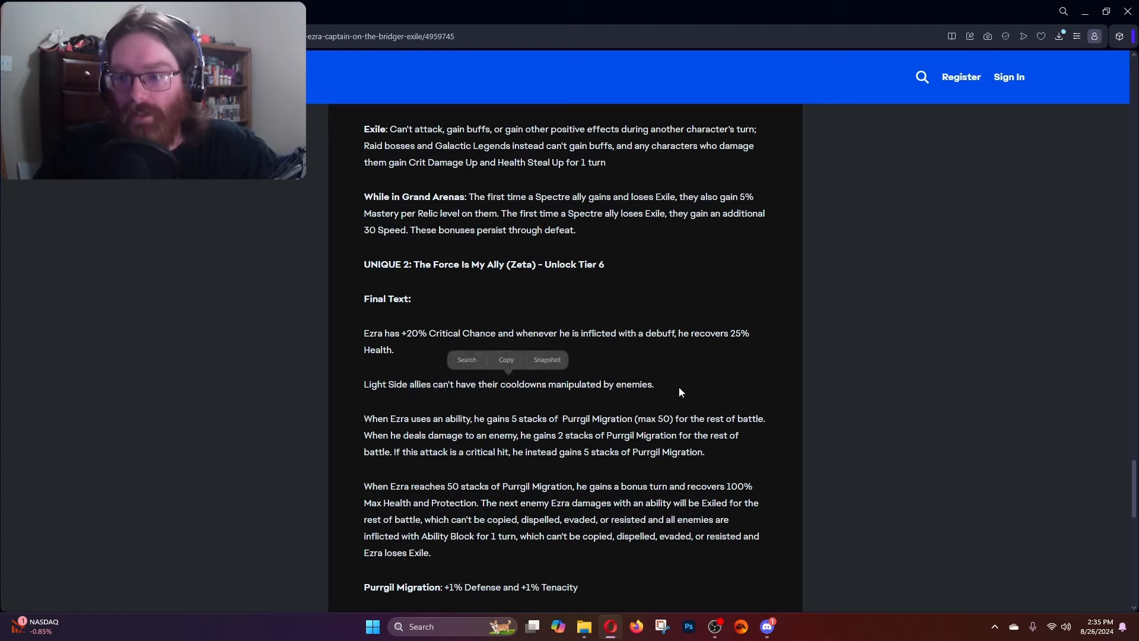
click(679, 390)
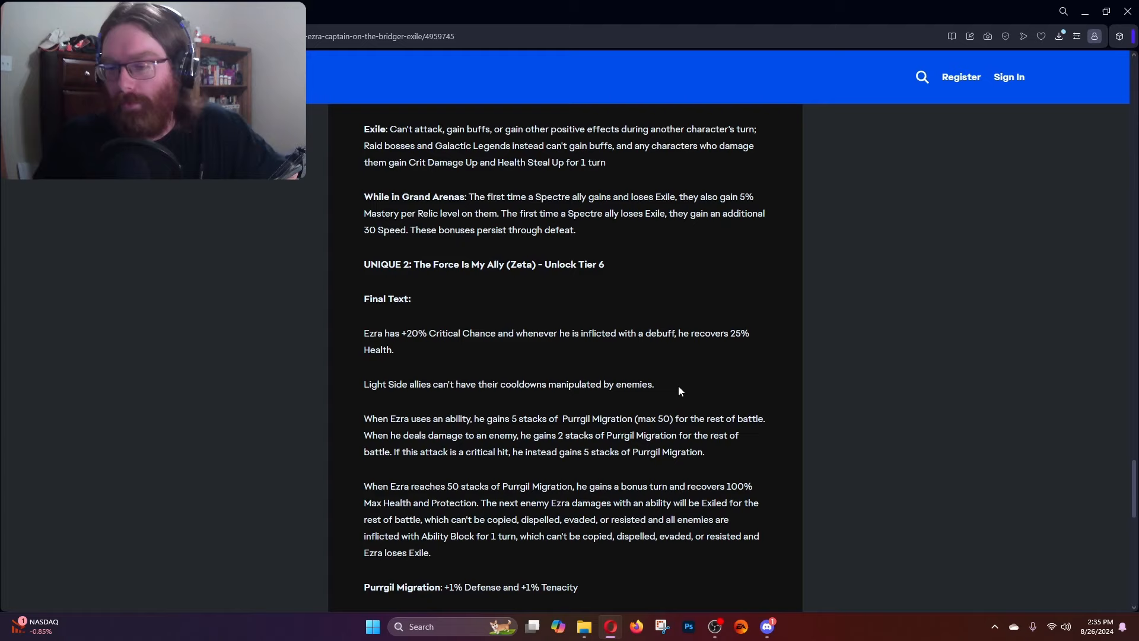
mouse_move(305, 459)
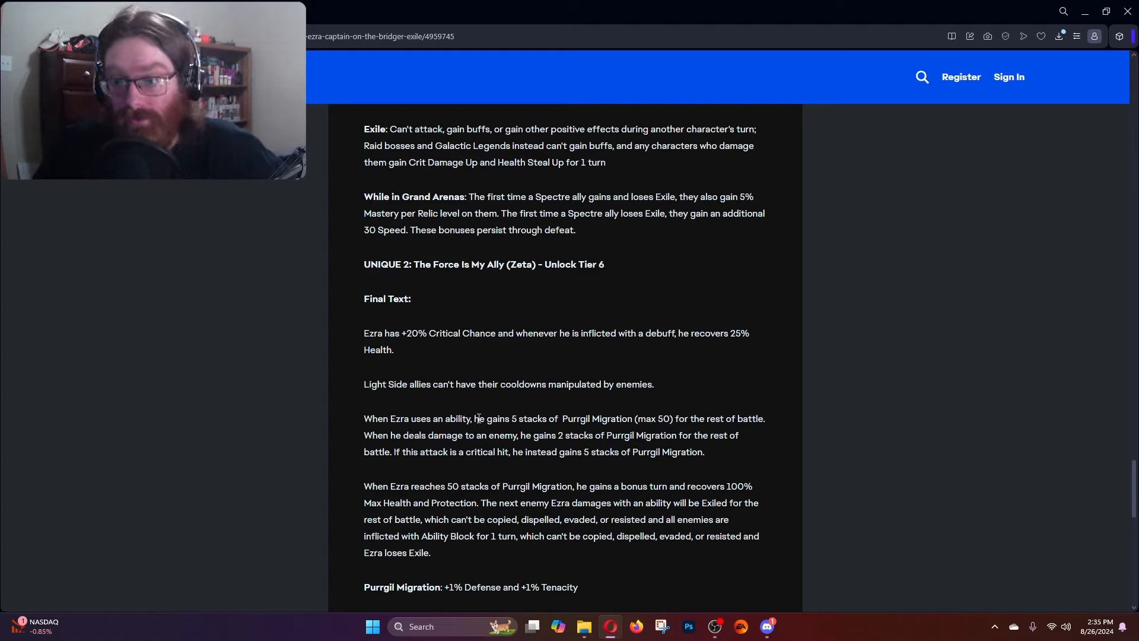
drag(472, 418, 678, 418)
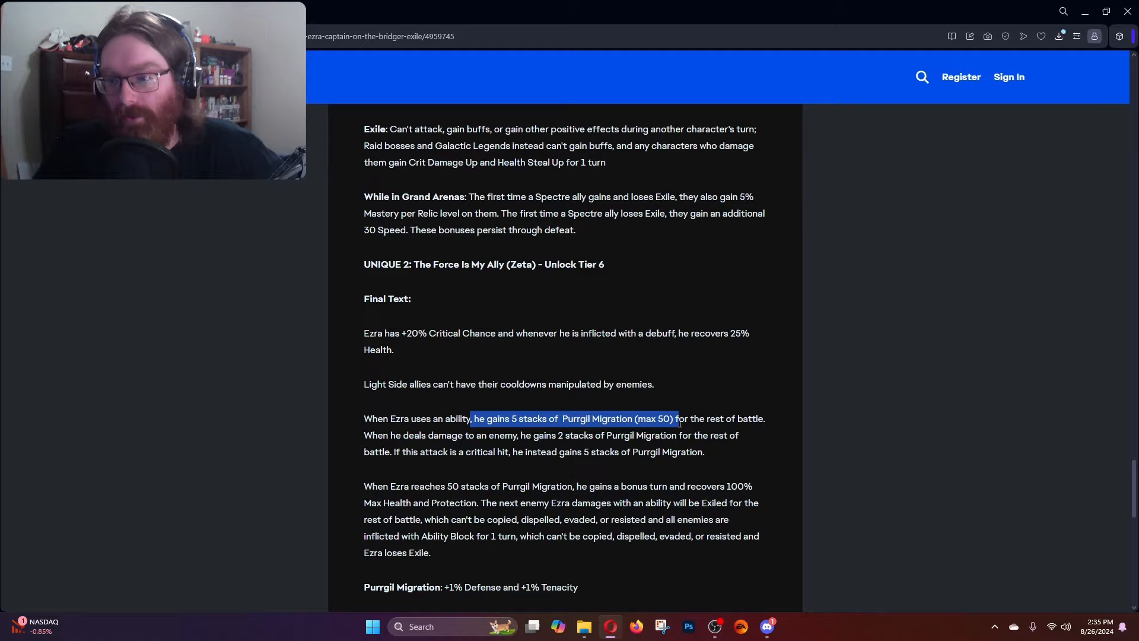
click(769, 439)
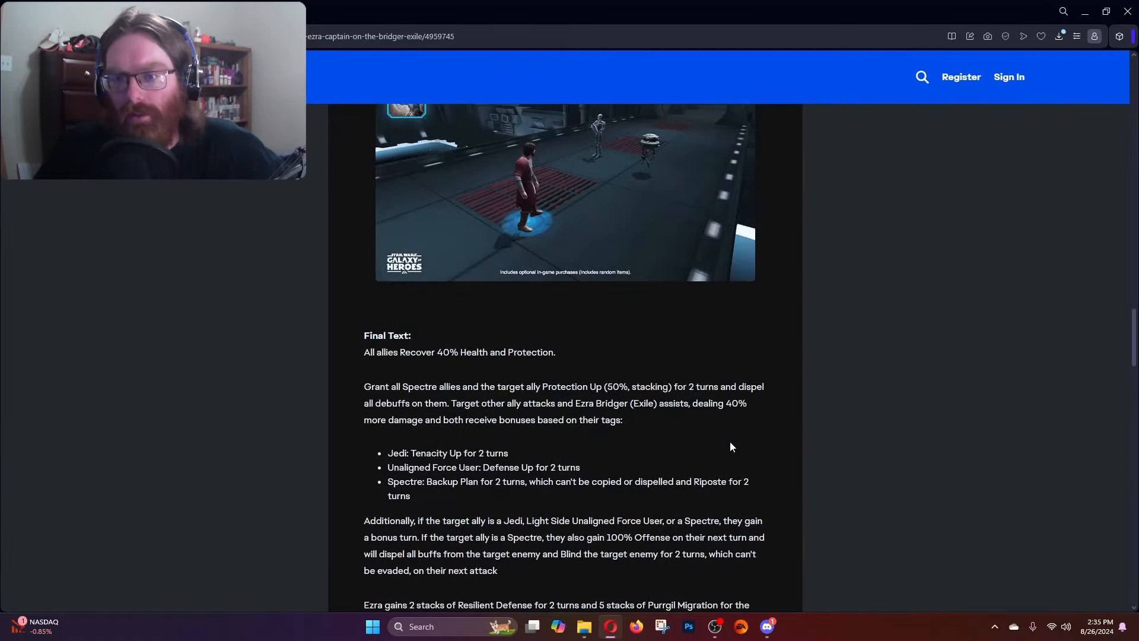
scroll(down, 3)
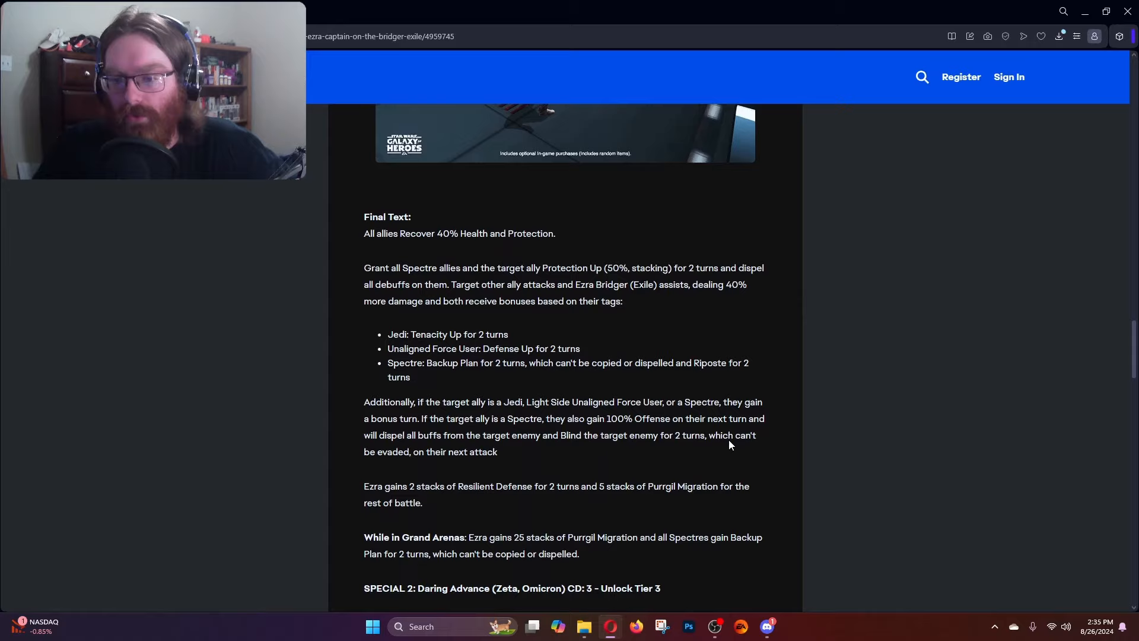
scroll(down, 3)
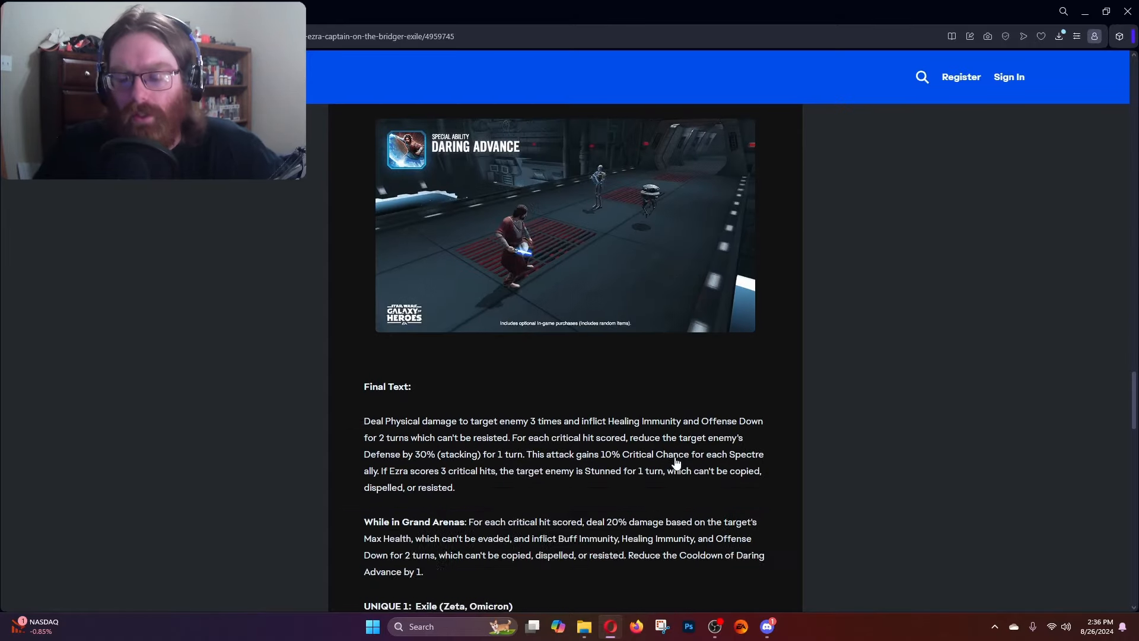
scroll(down, 3)
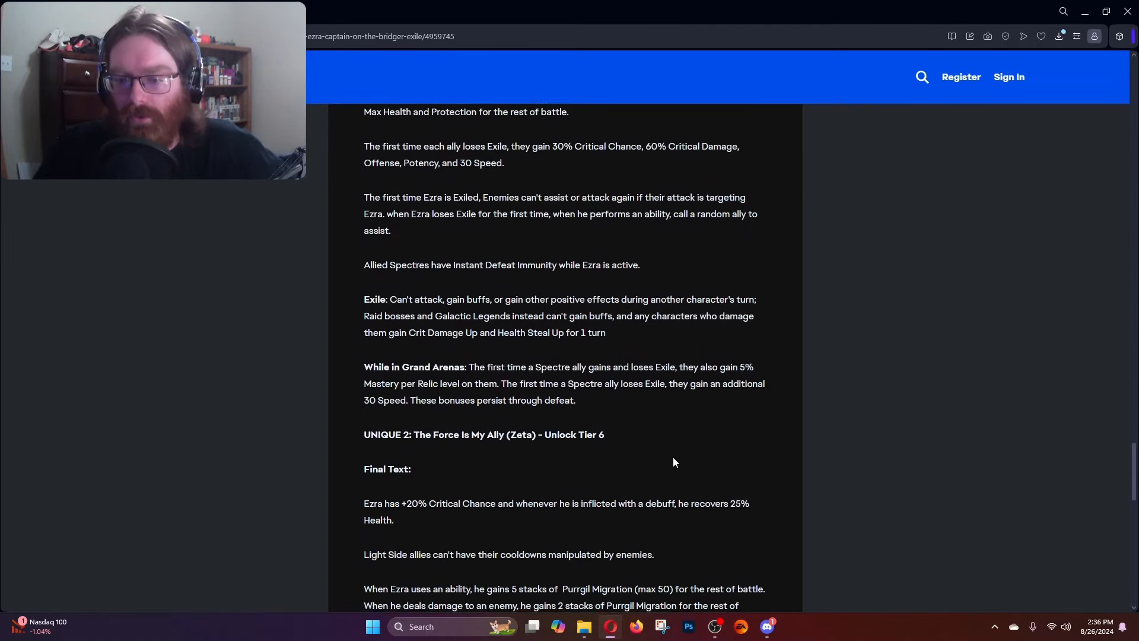
scroll(down, 3)
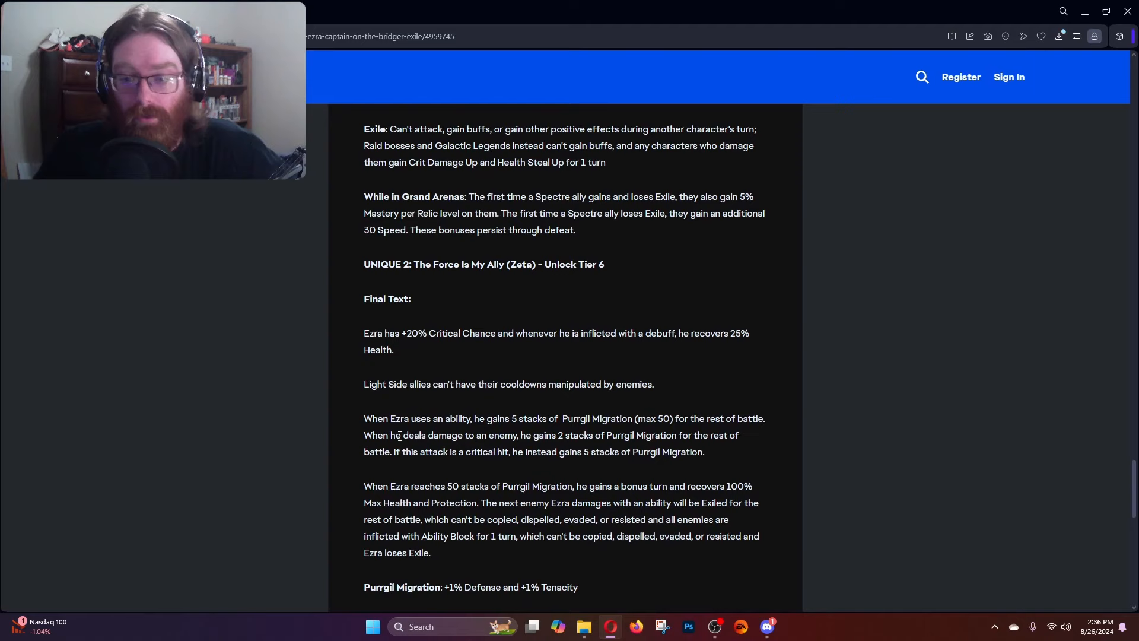
drag(391, 436, 607, 436)
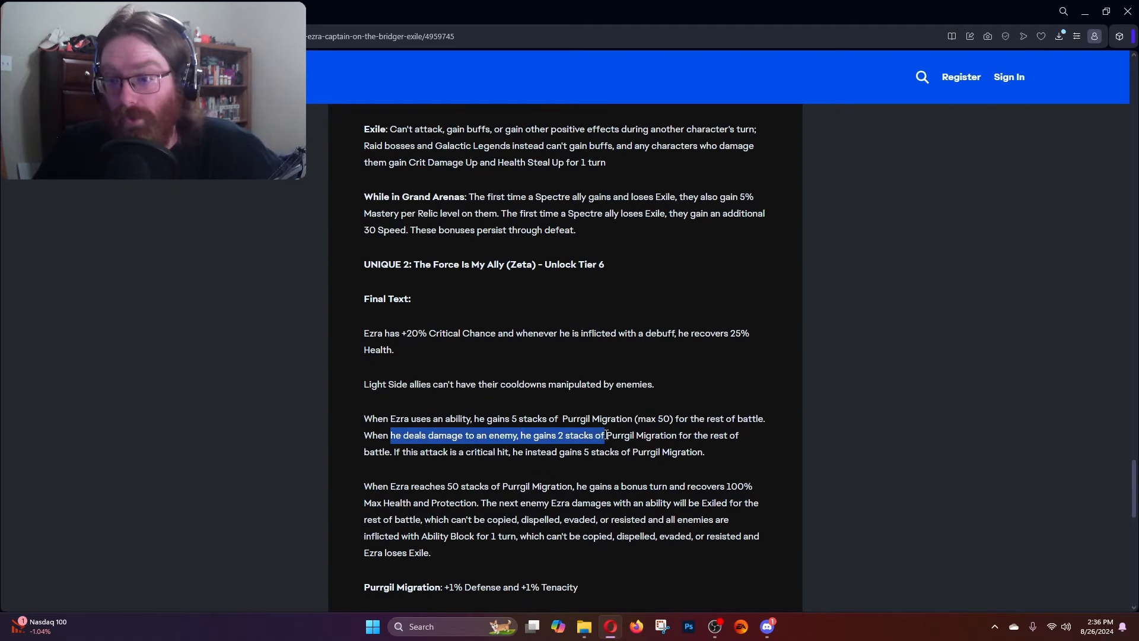
drag(606, 434, 555, 459)
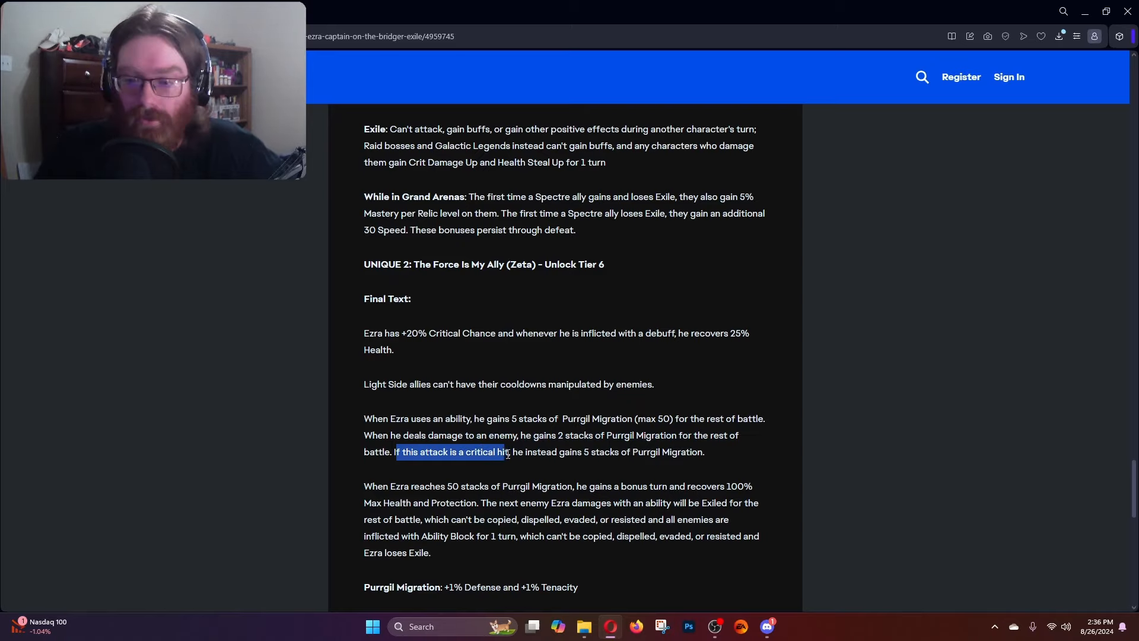
drag(509, 451, 704, 450)
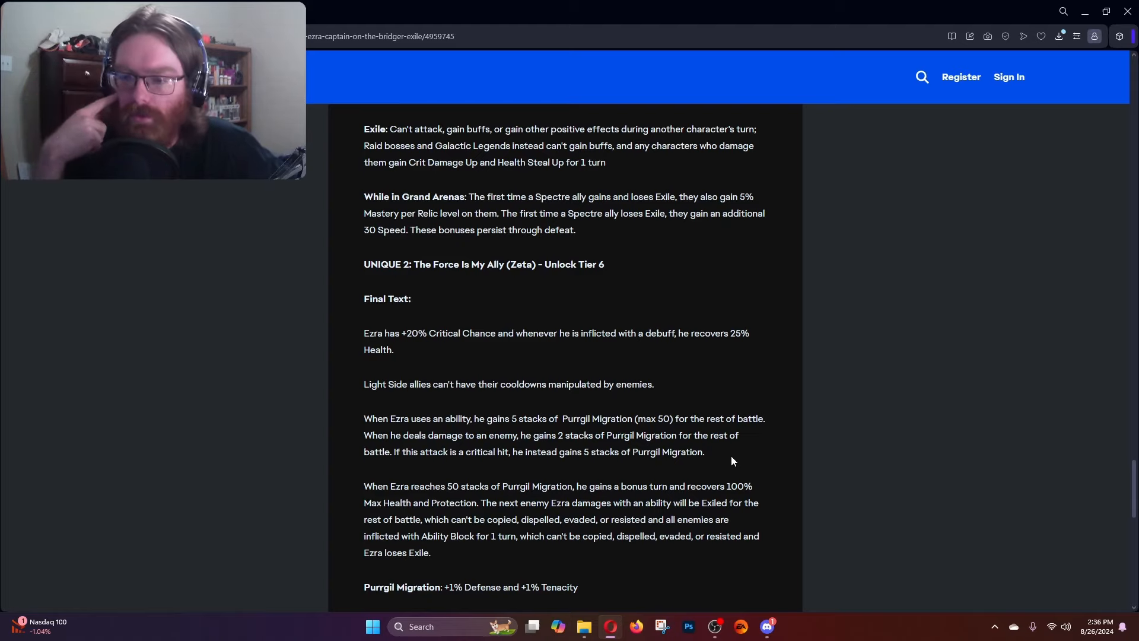
mouse_move(637, 487)
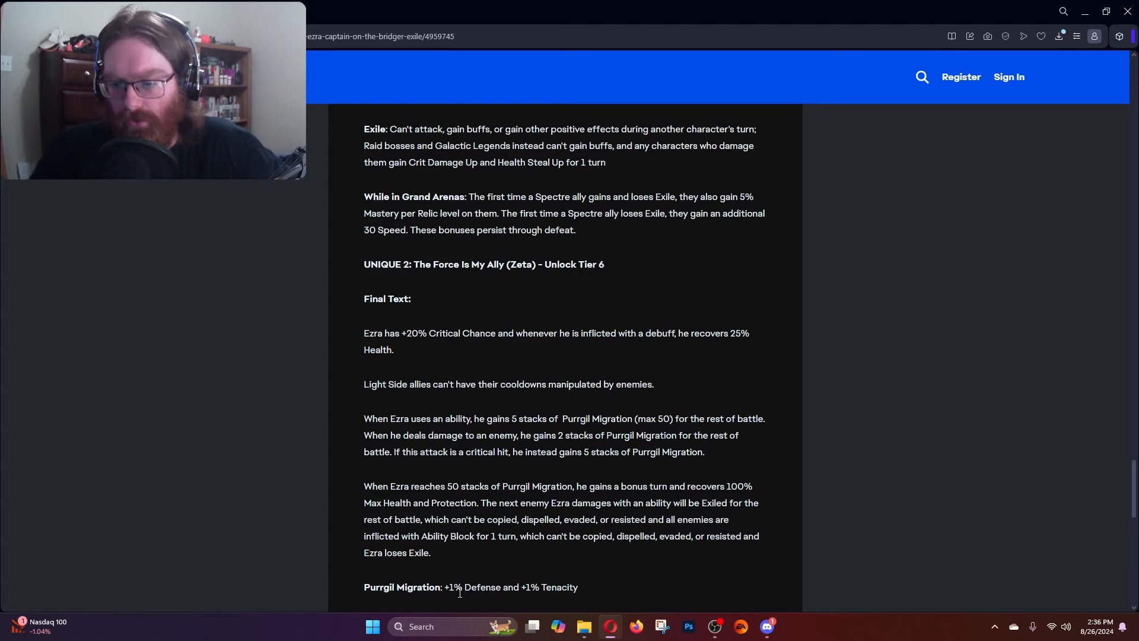
drag(445, 588, 577, 588)
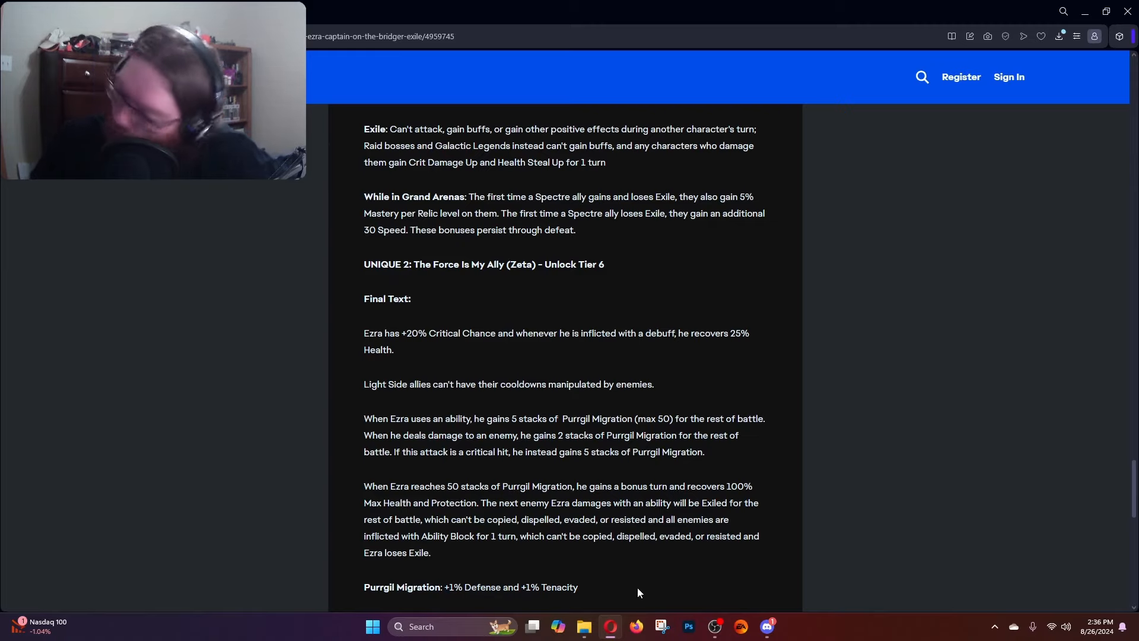
mouse_move(514, 457)
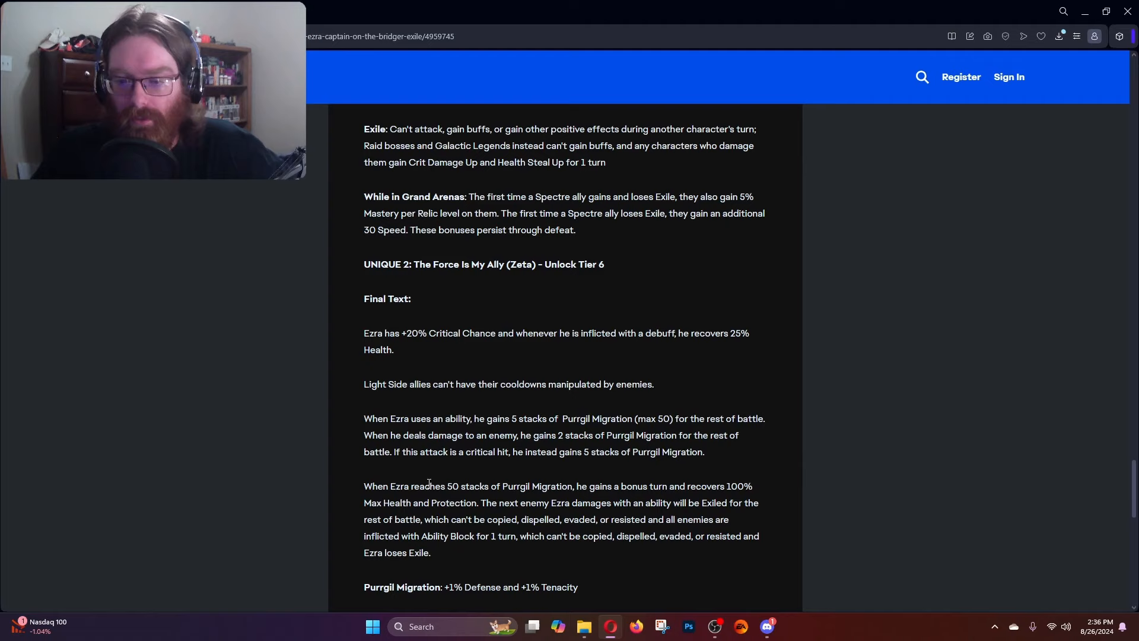
drag(420, 486, 602, 486)
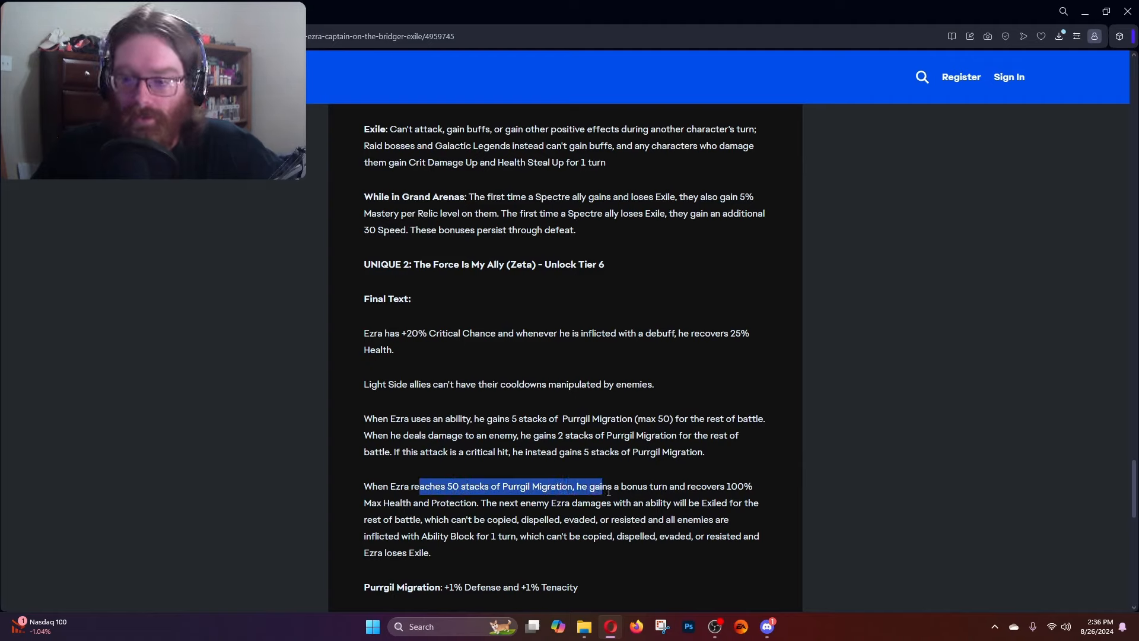
drag(601, 486, 474, 503)
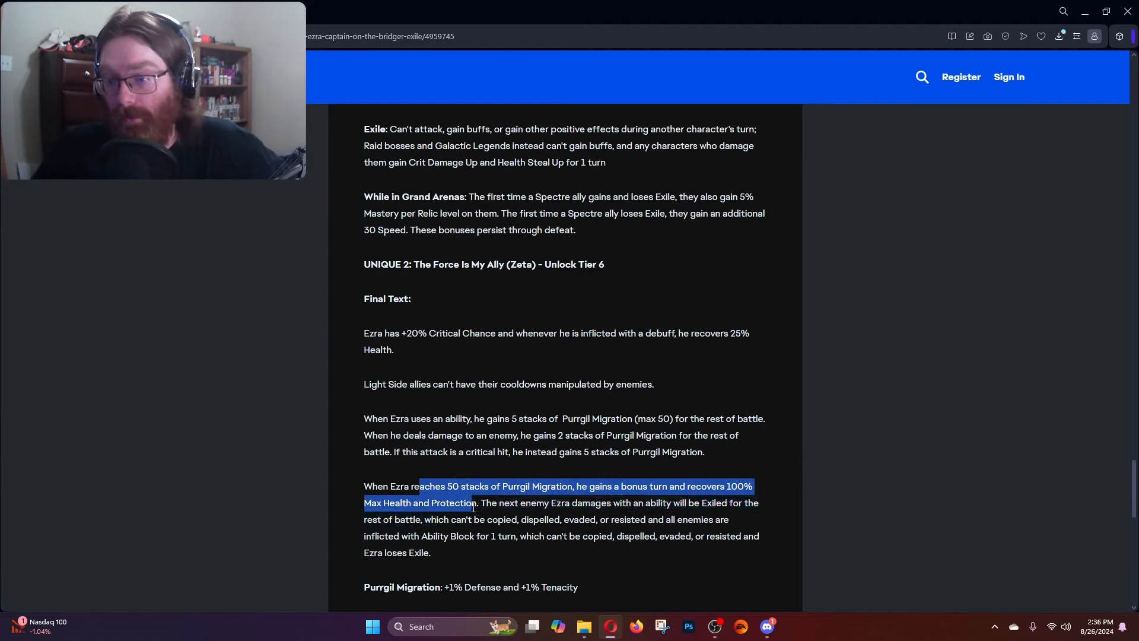
click(557, 503)
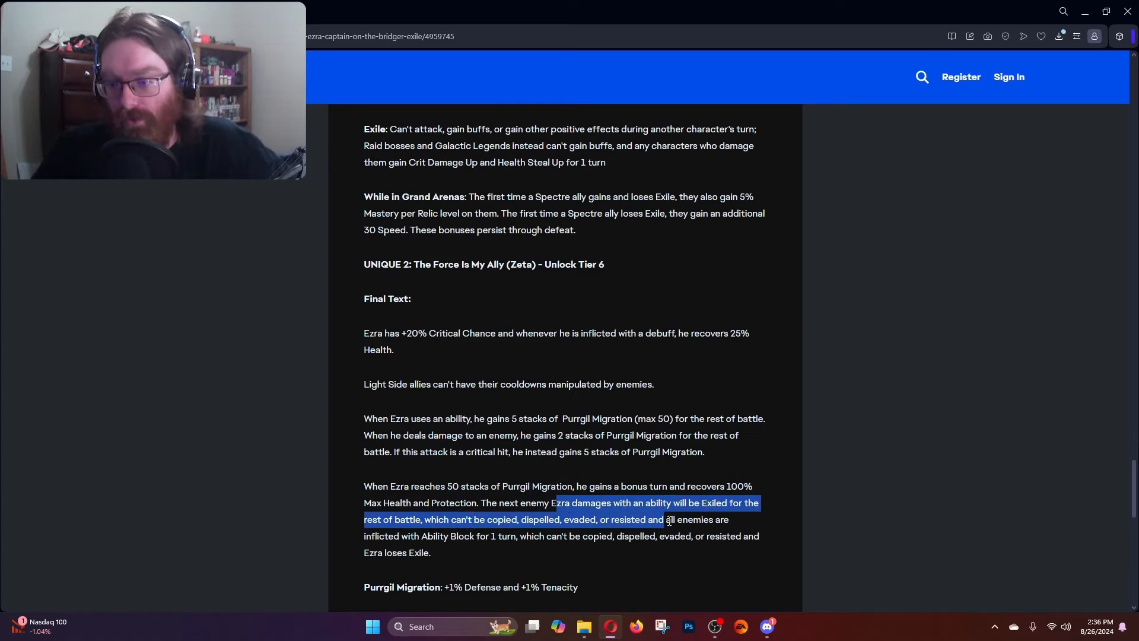
drag(662, 519, 529, 543)
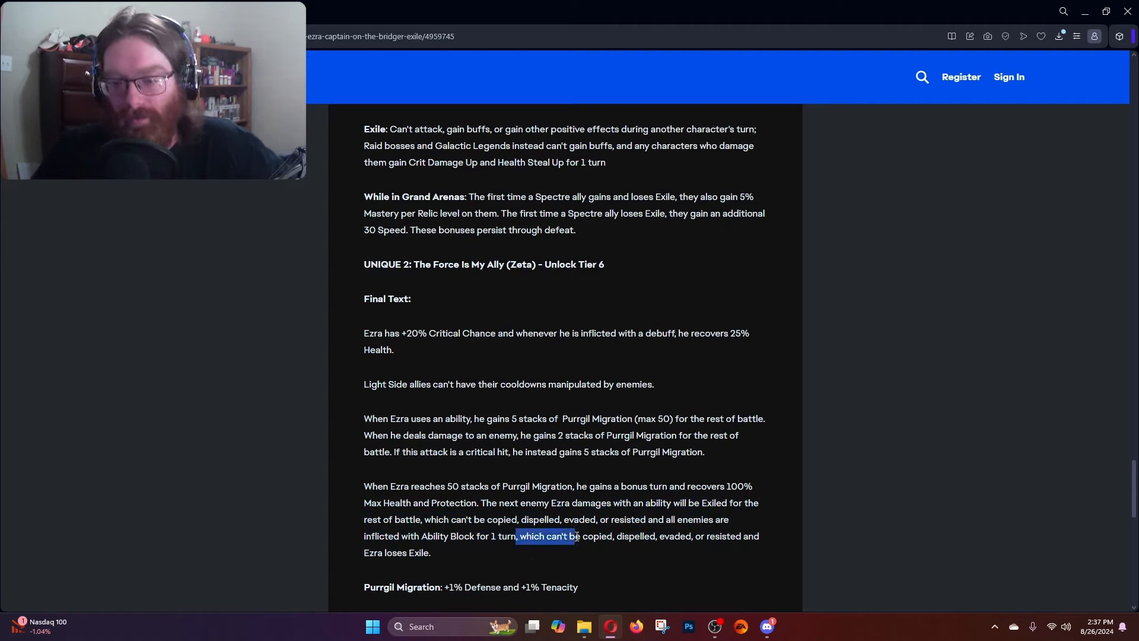
drag(574, 536, 743, 536)
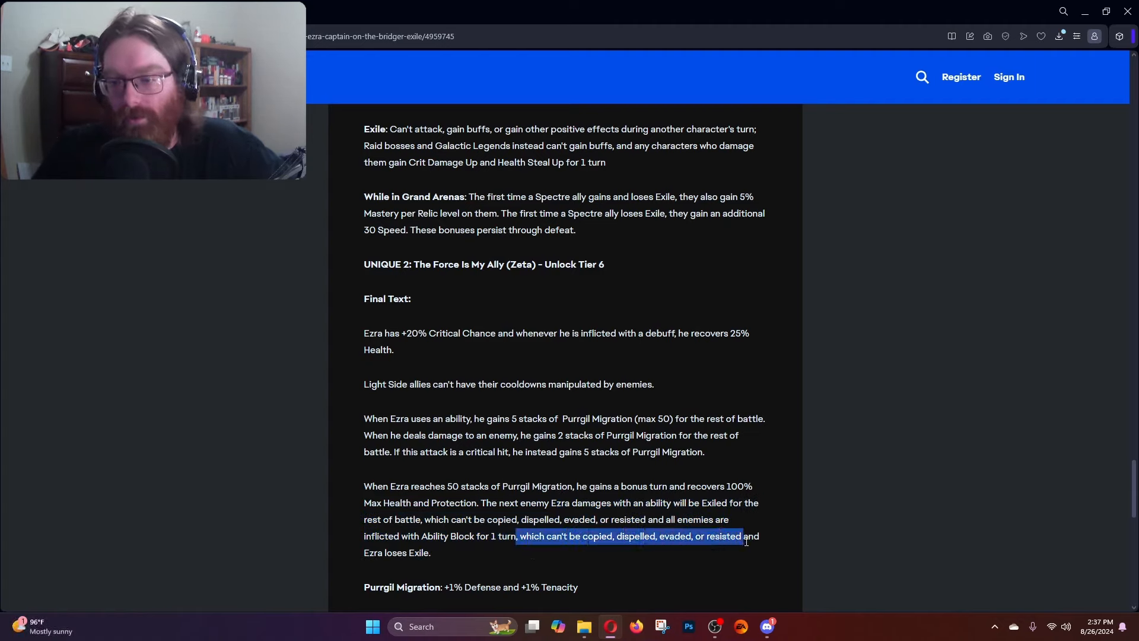
right_click(629, 536)
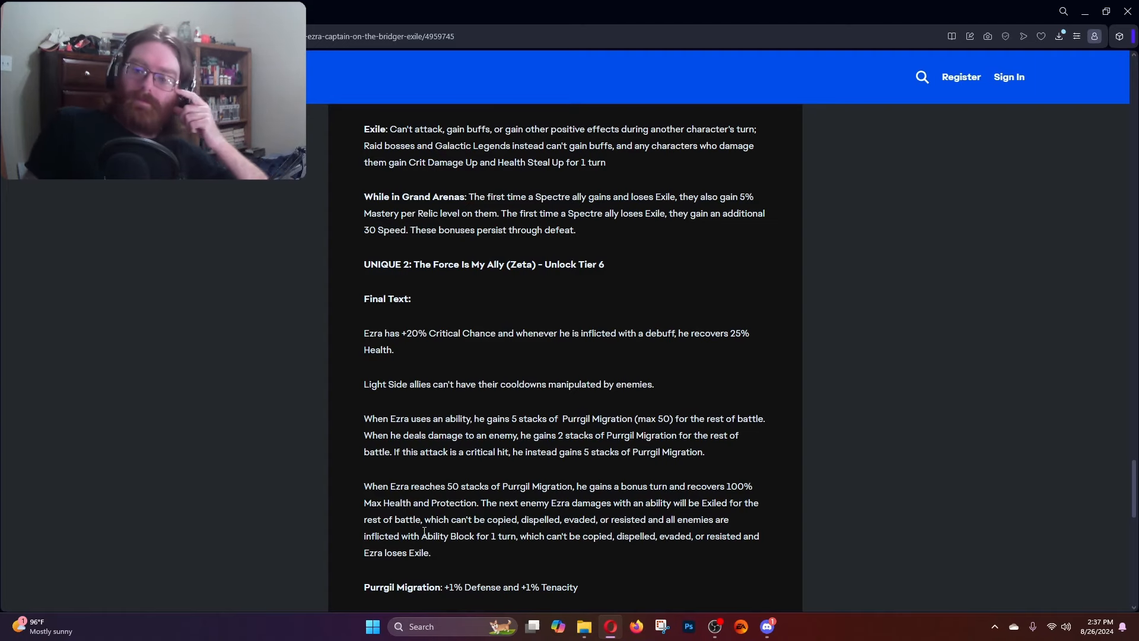
Scroll past the closing image and Purrgil Migration stat line to the end of the article.
scroll(down, 3)
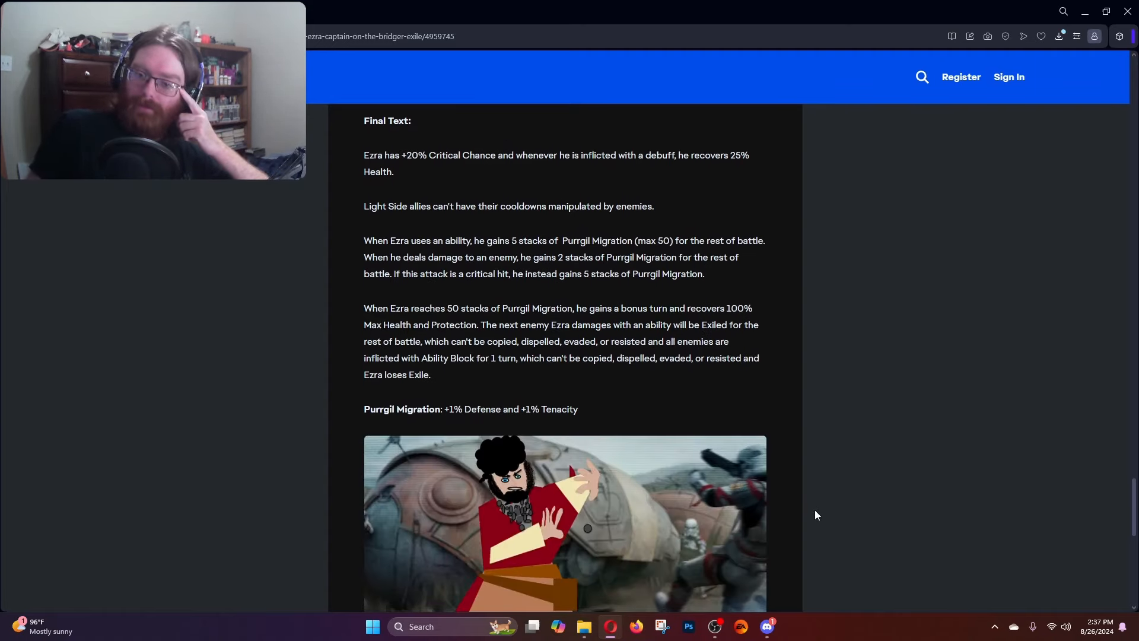
scroll(down, 3)
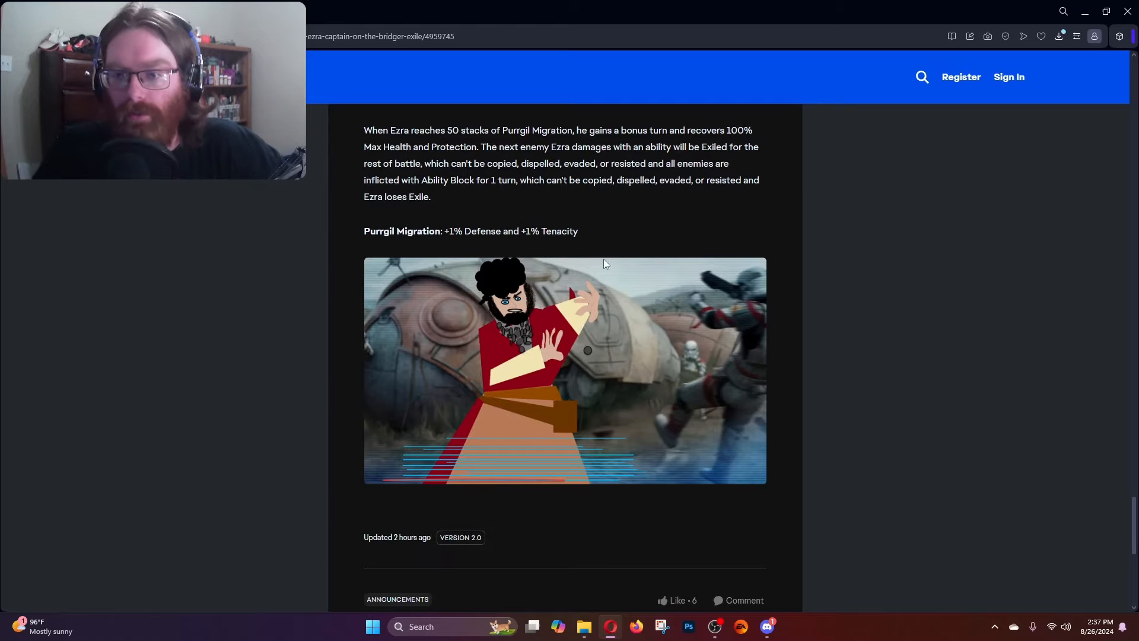
mouse_move(574, 418)
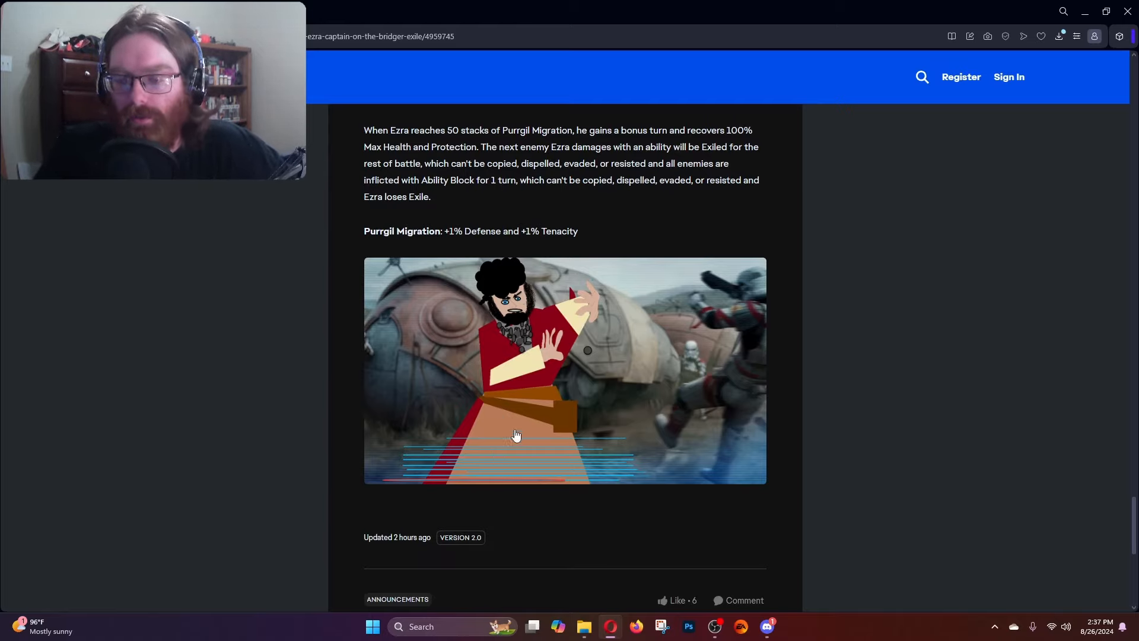
scroll(down, 3)
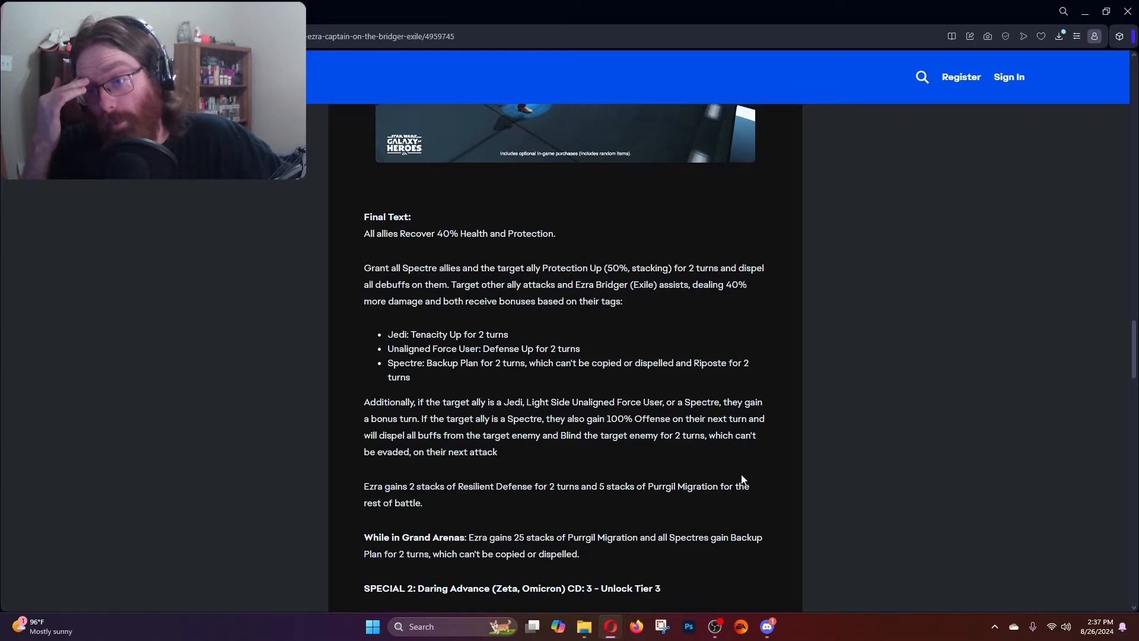
mouse_move(691, 439)
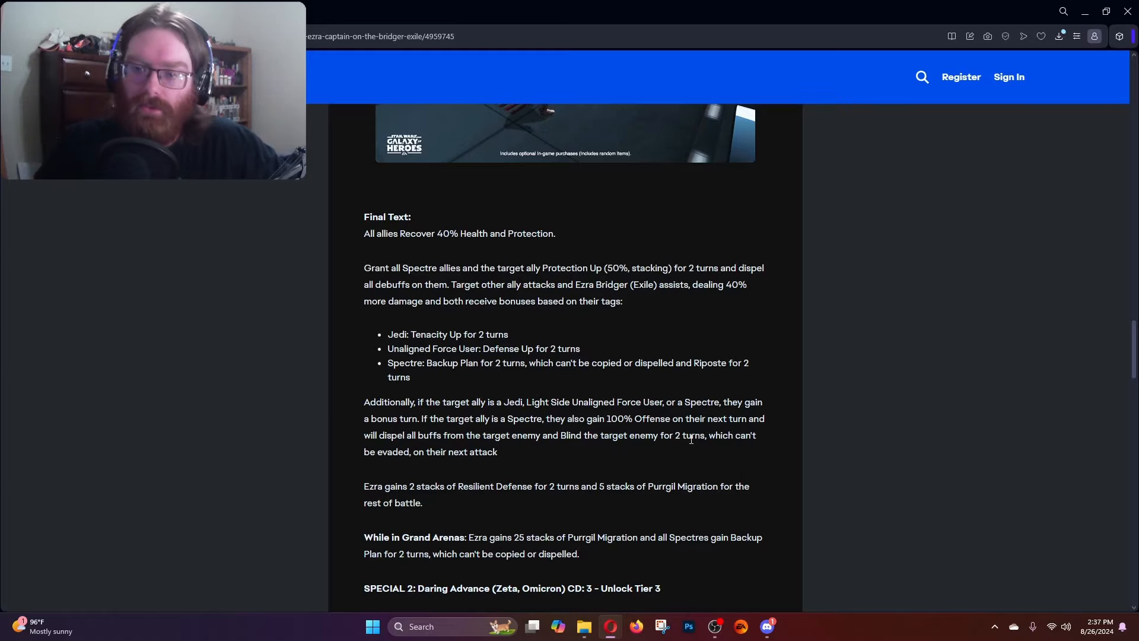
Scroll from the top overview down through Key Attributes, Strategy Tips and FAQ to Fugitive's Defense.
scroll(down, 3)
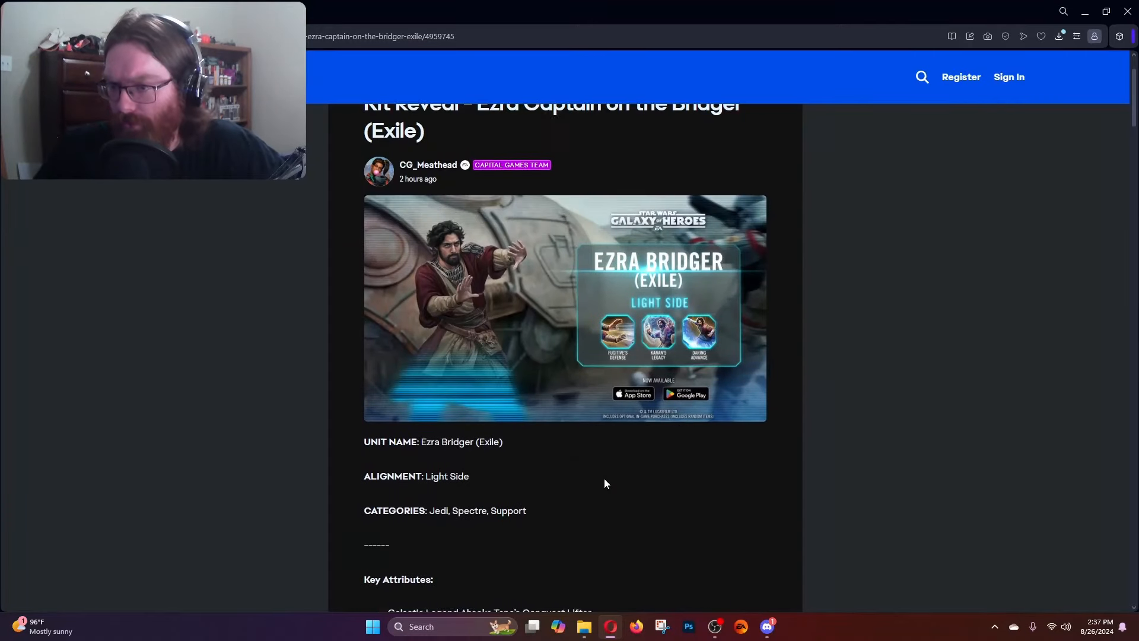
scroll(down, 3)
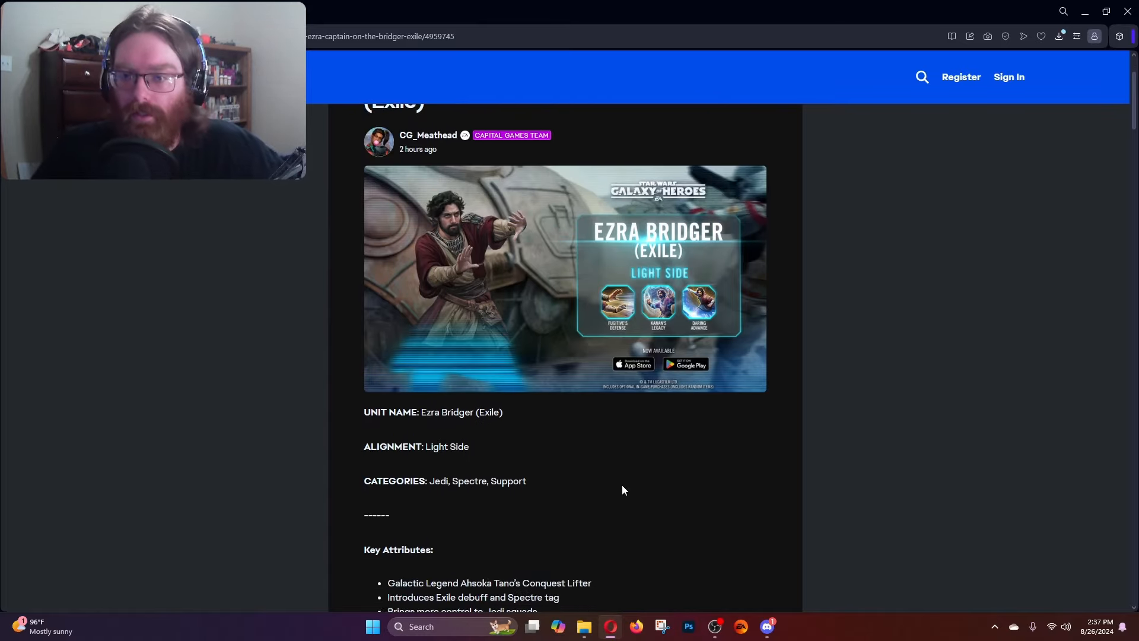
scroll(down, 3)
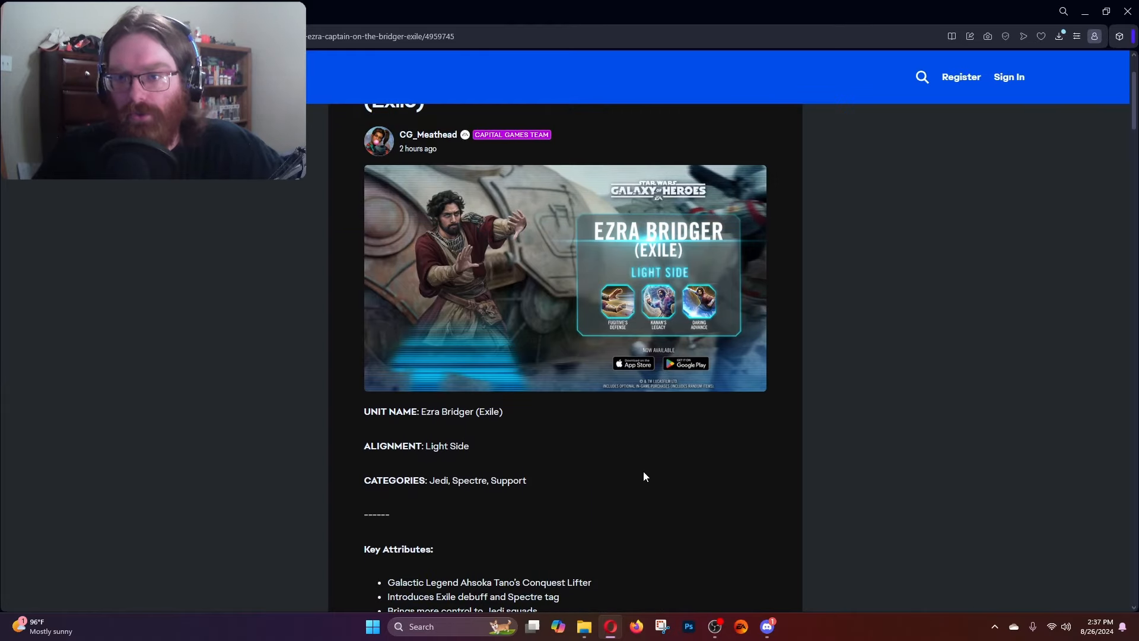
scroll(down, 3)
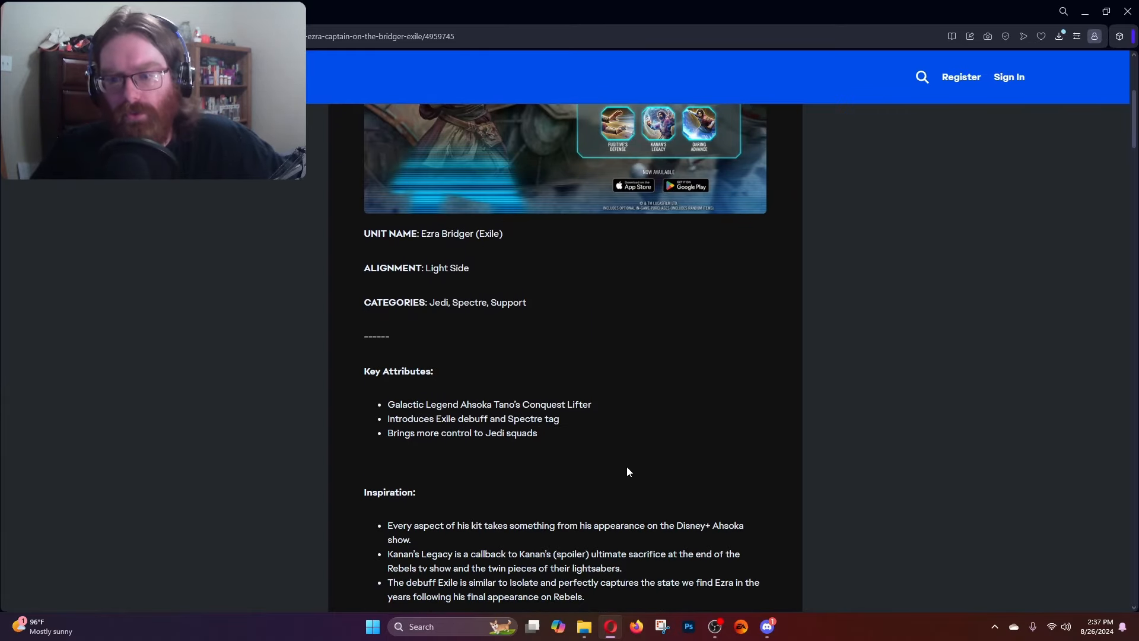
scroll(down, 3)
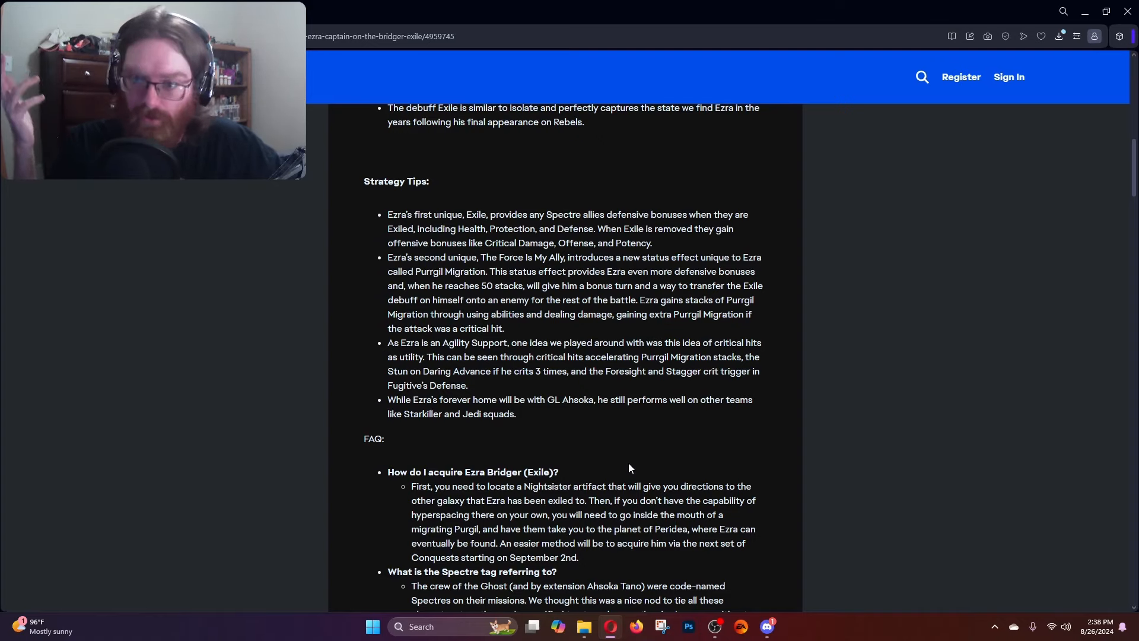
scroll(down, 3)
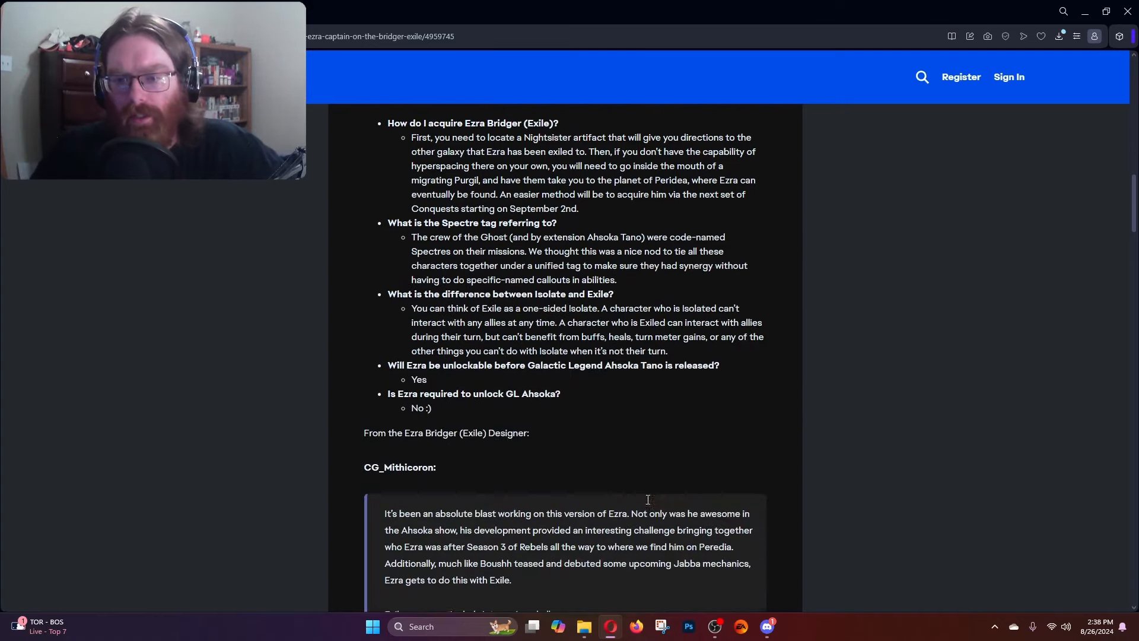
scroll(down, 3)
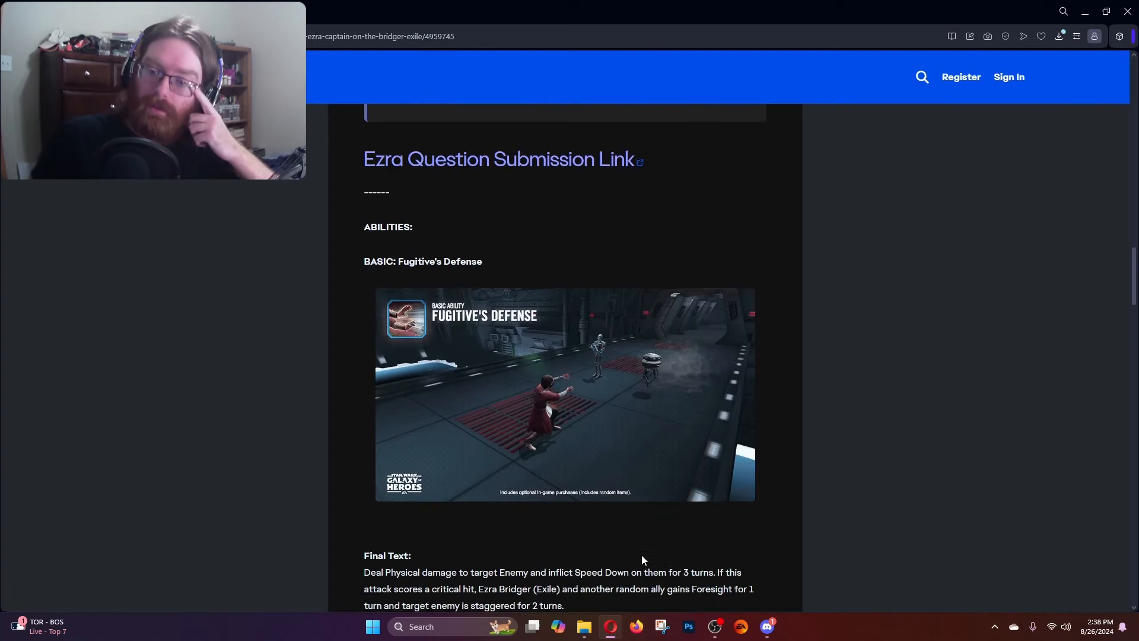
scroll(down, 3)
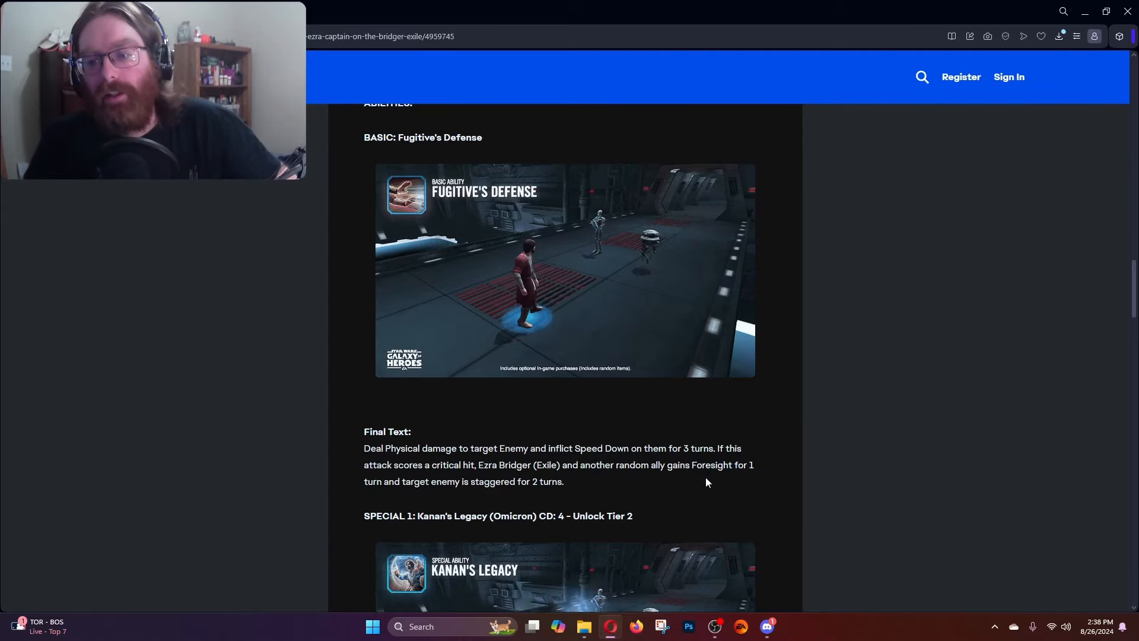
Read through the Kanan's Legacy and Daring Advance ability texts, highlighting Kanan's name.
scroll(down, 3)
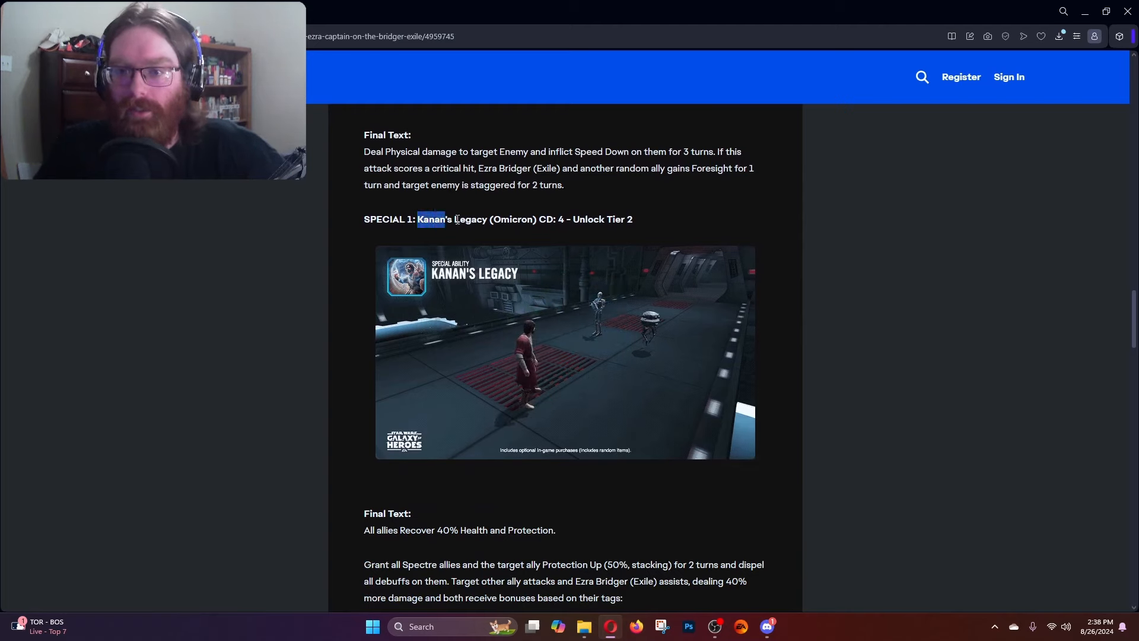
double_click(472, 219)
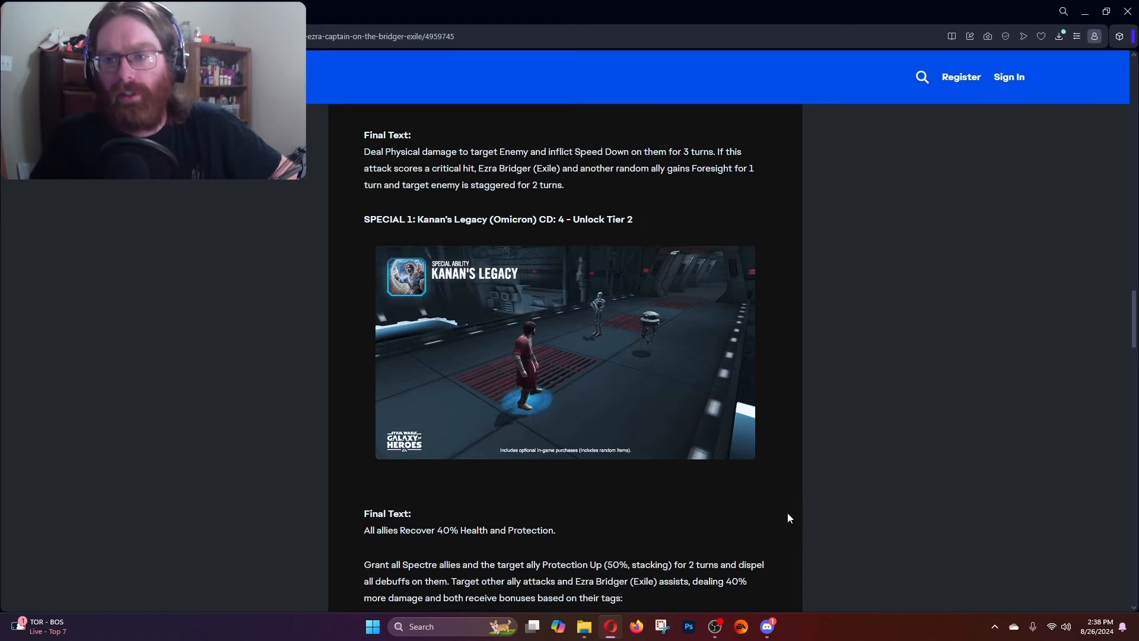
scroll(down, 3)
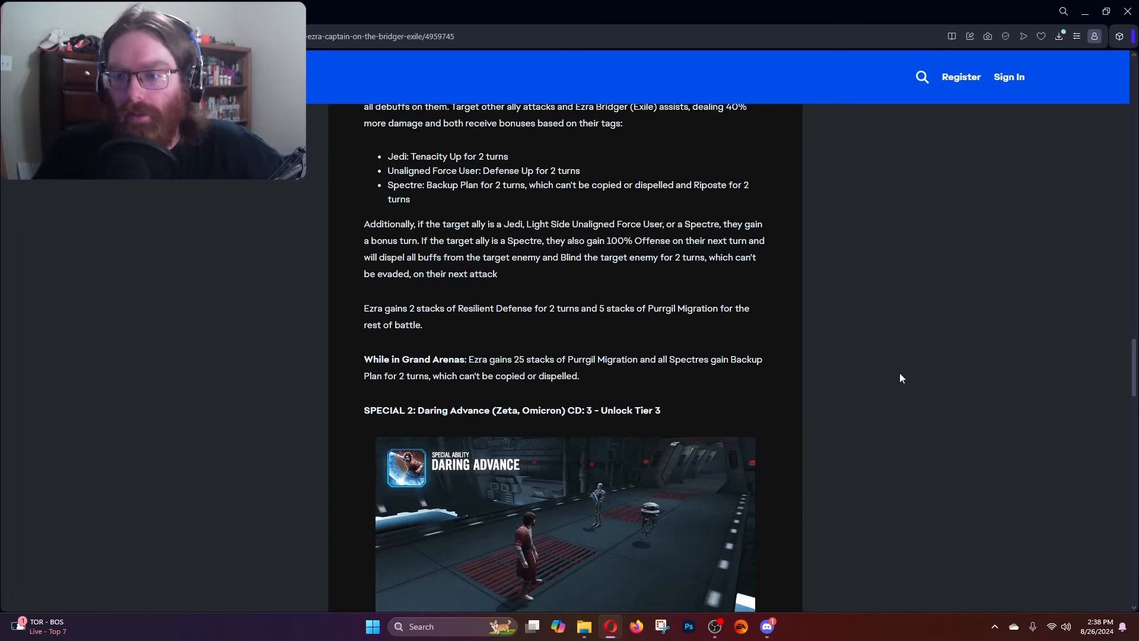
scroll(down, 3)
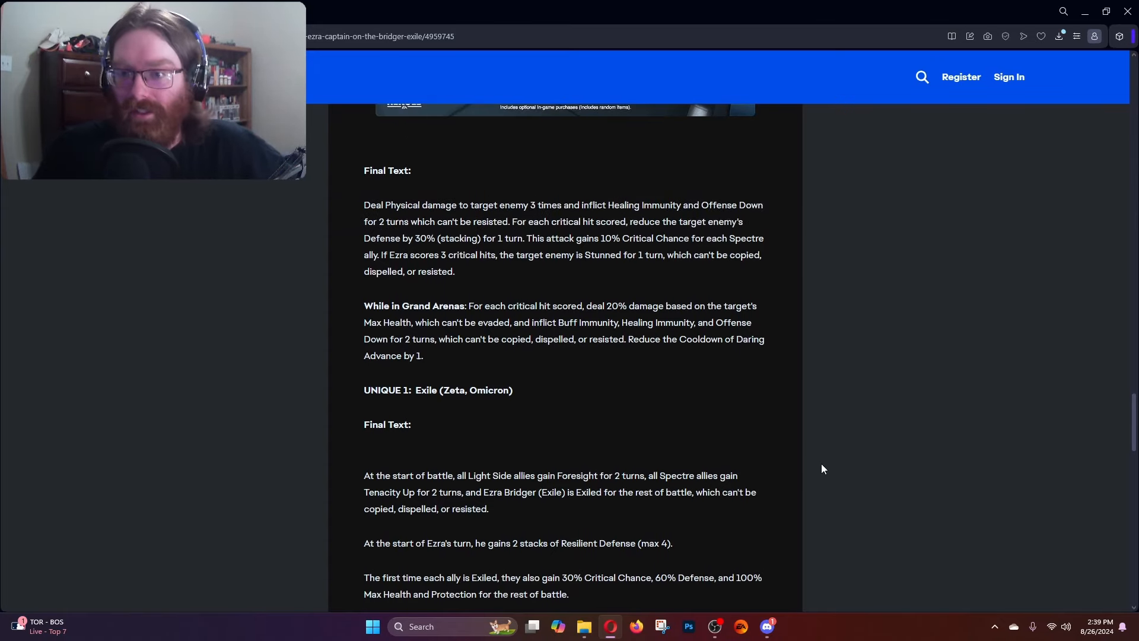
Highlight the Grand Arena sentence that Exile's bonuses persist through defeat, then clear it.
scroll(down, 3)
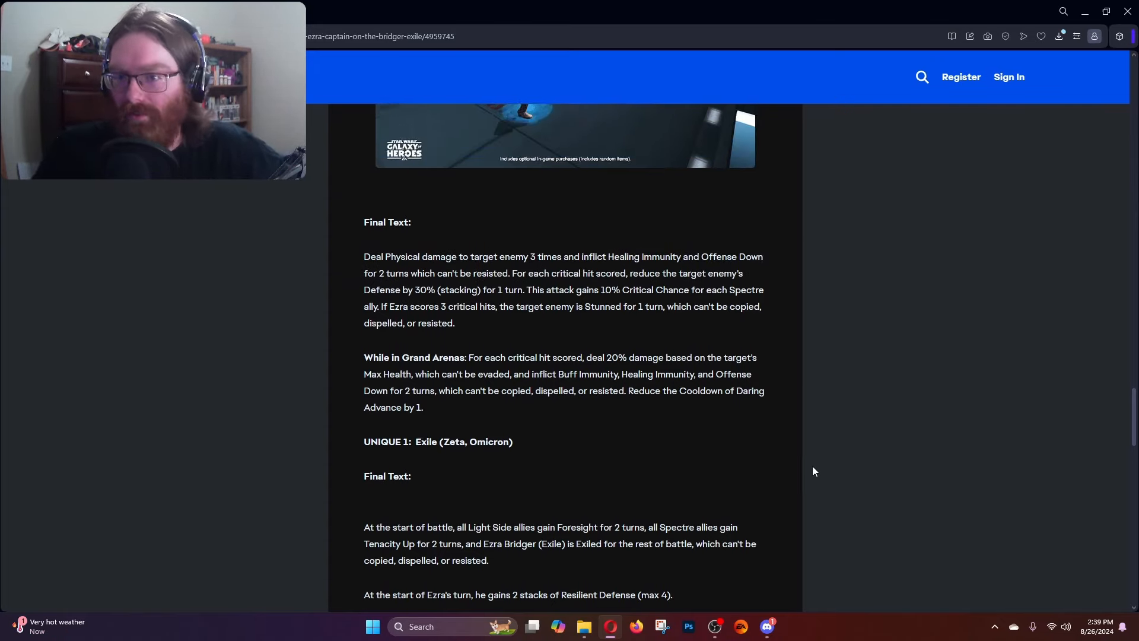
scroll(down, 3)
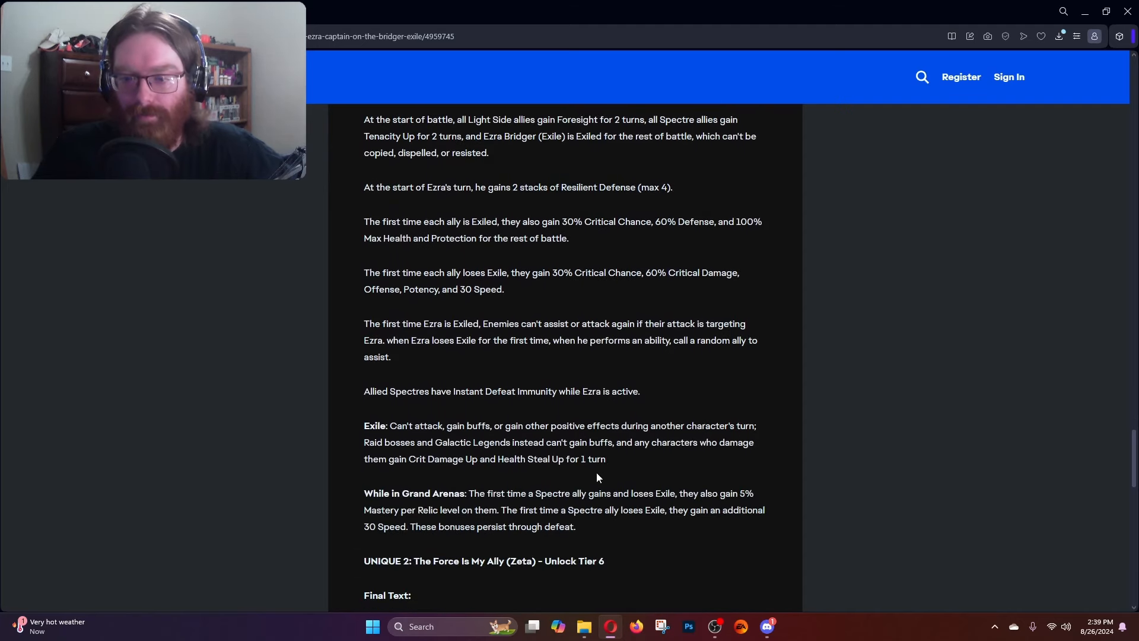
drag(425, 526, 575, 526)
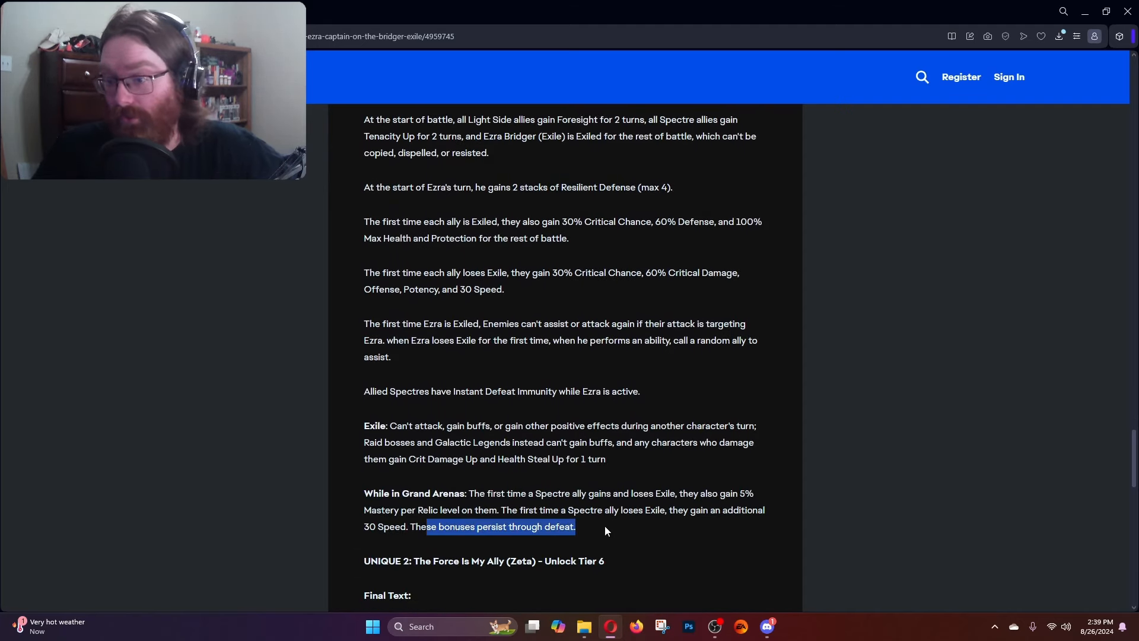
click(885, 519)
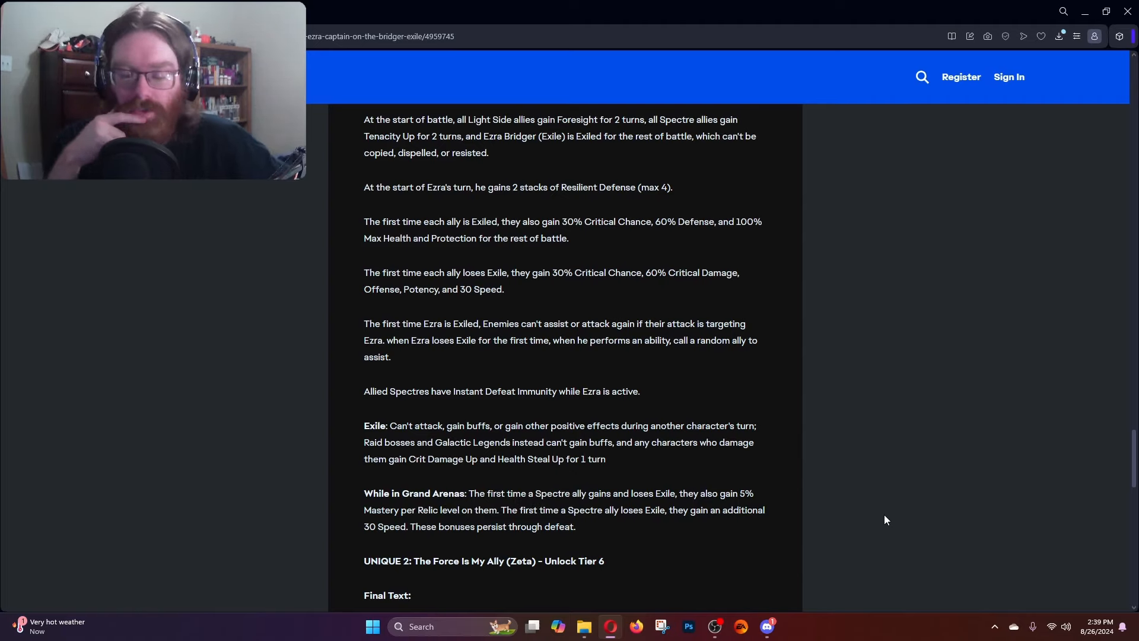
scroll(up, 3)
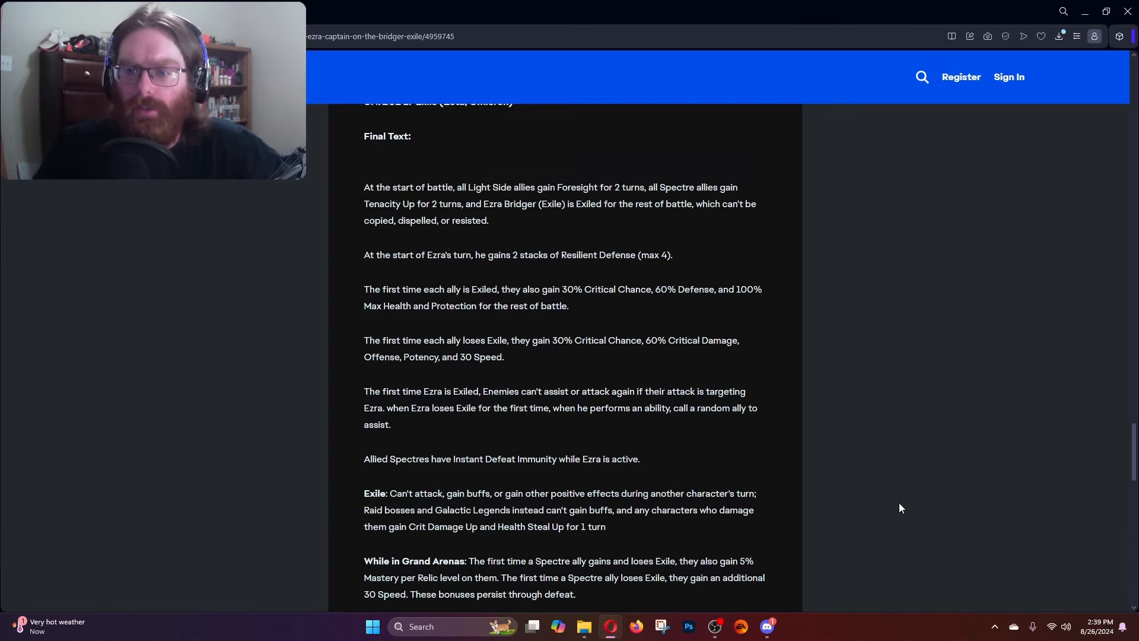